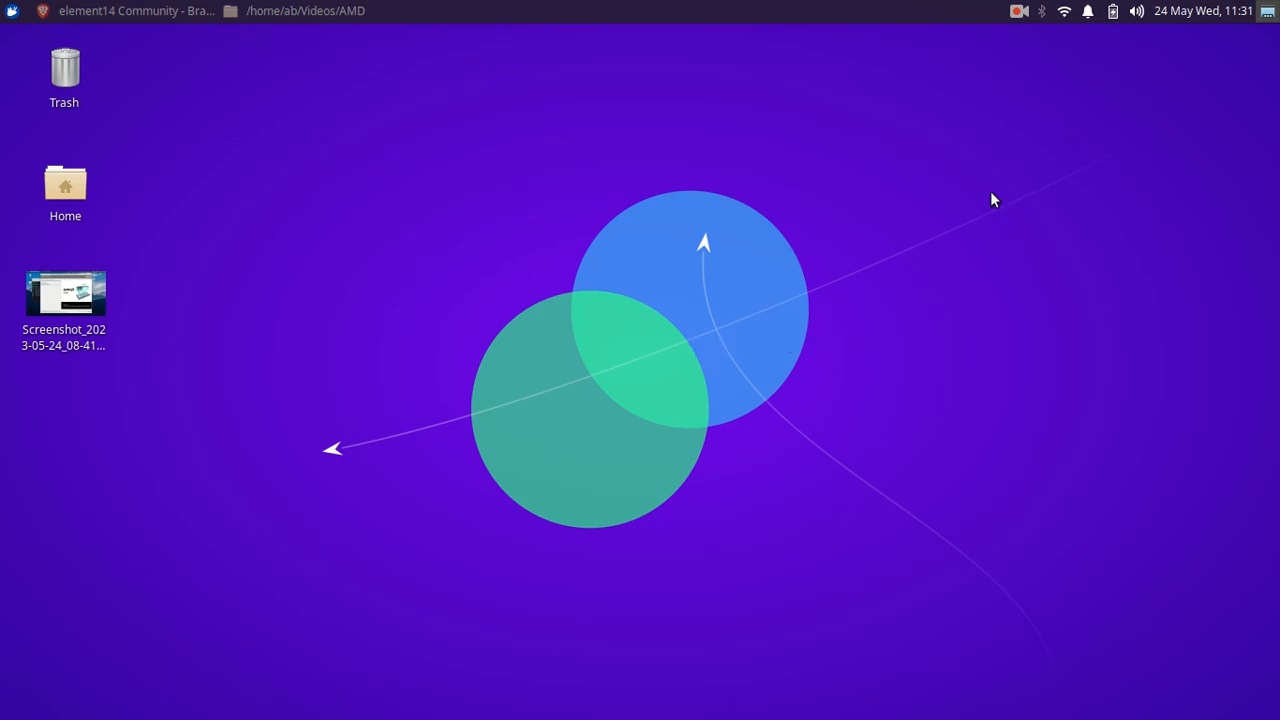
pyautogui.moveTo(904, 248)
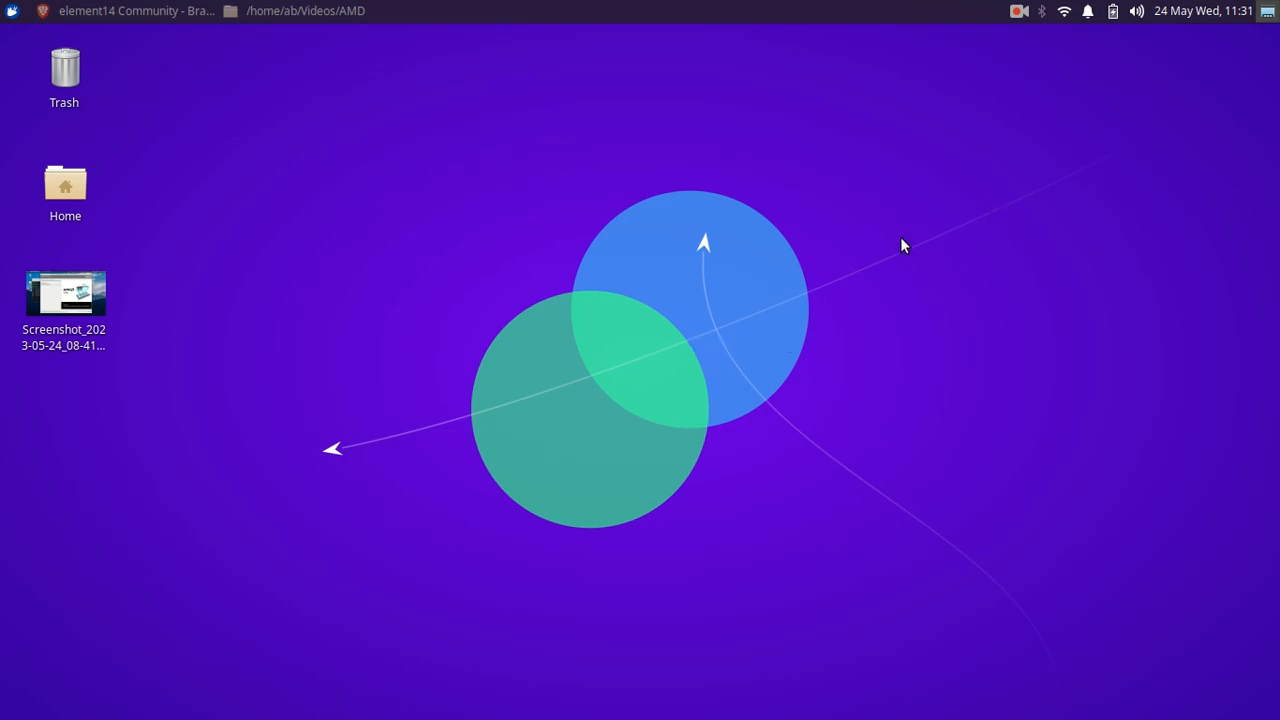
pyautogui.moveTo(898, 244)
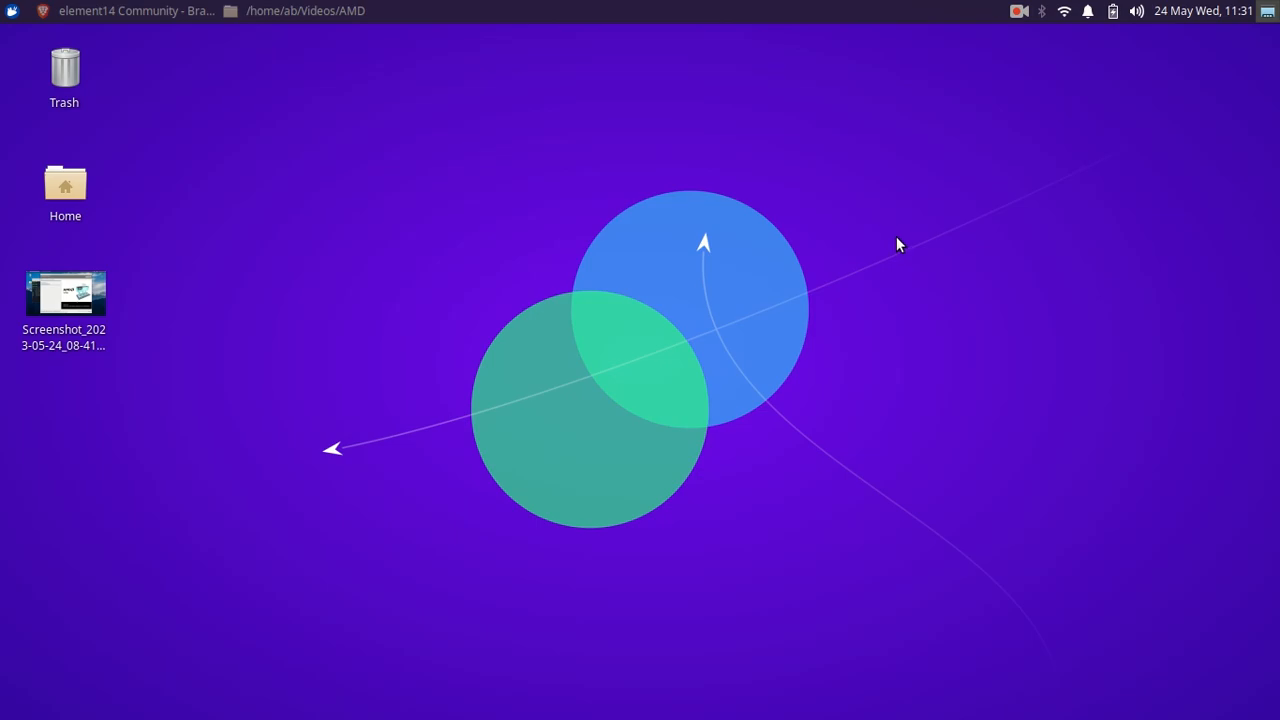
pyautogui.moveTo(876, 238)
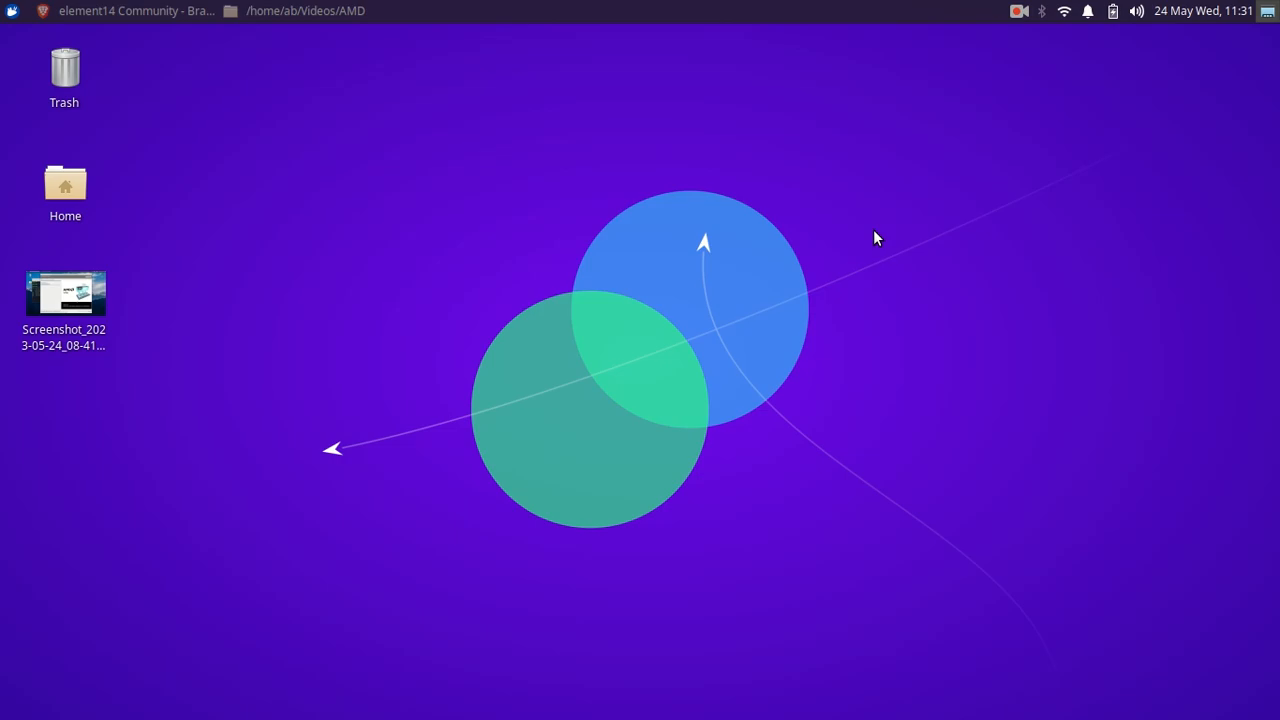
pyautogui.moveTo(868, 238)
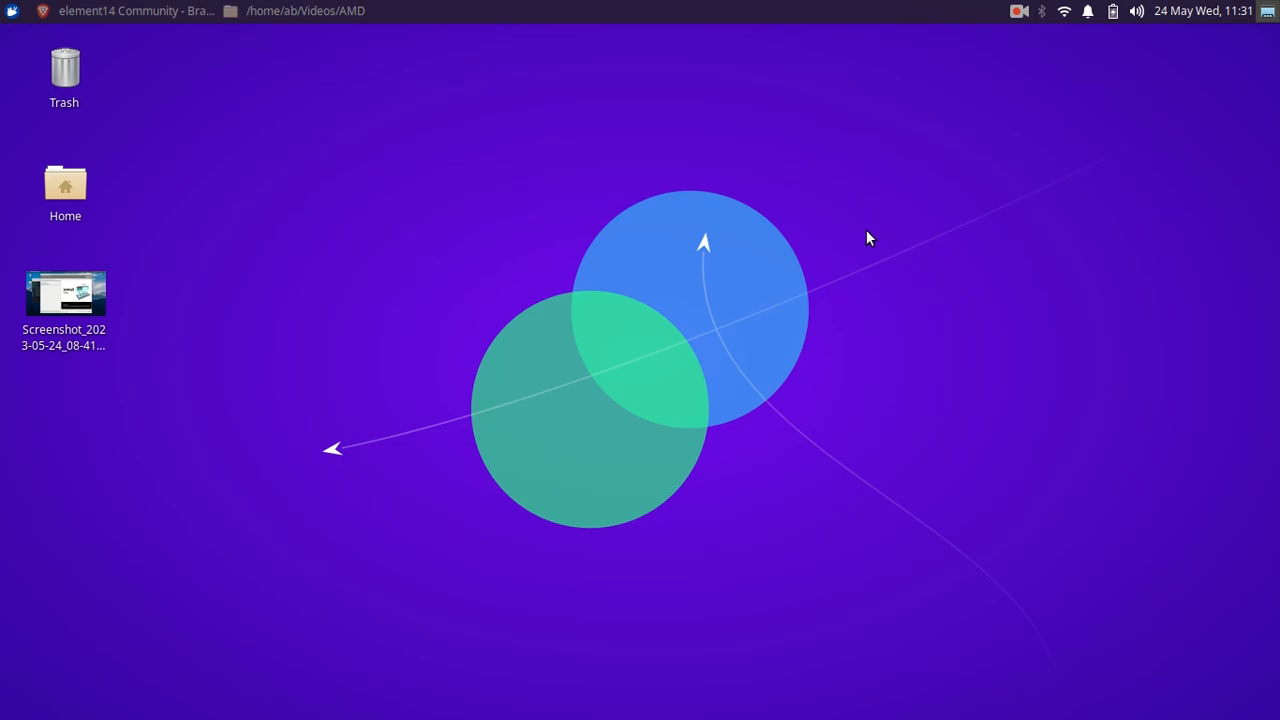
pyautogui.moveTo(840, 210)
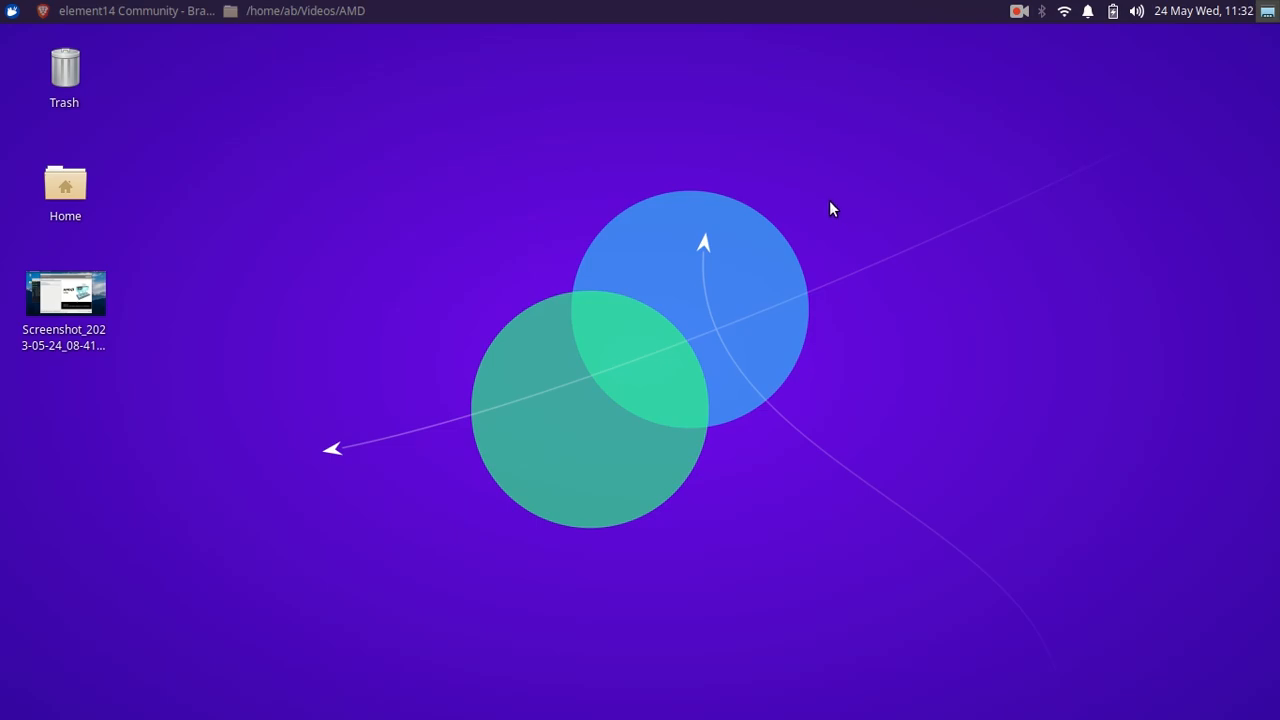
pyautogui.moveTo(588, 208)
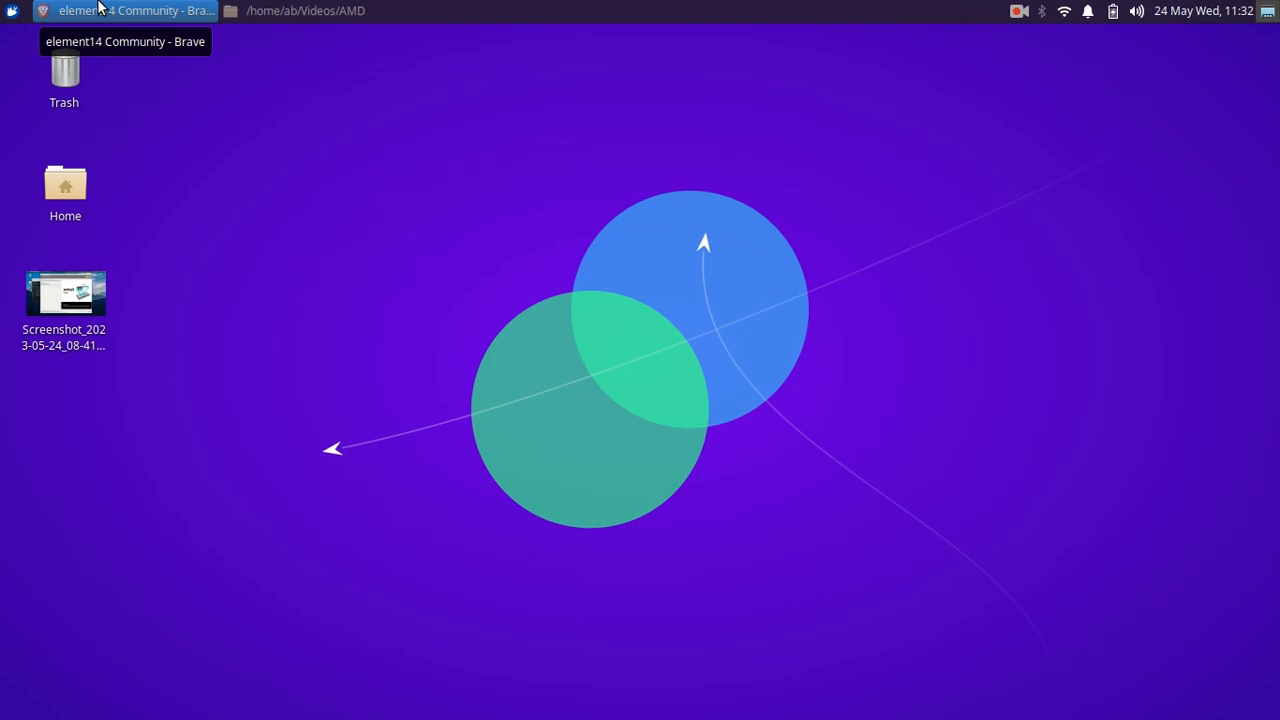
pyautogui.moveTo(112, 336)
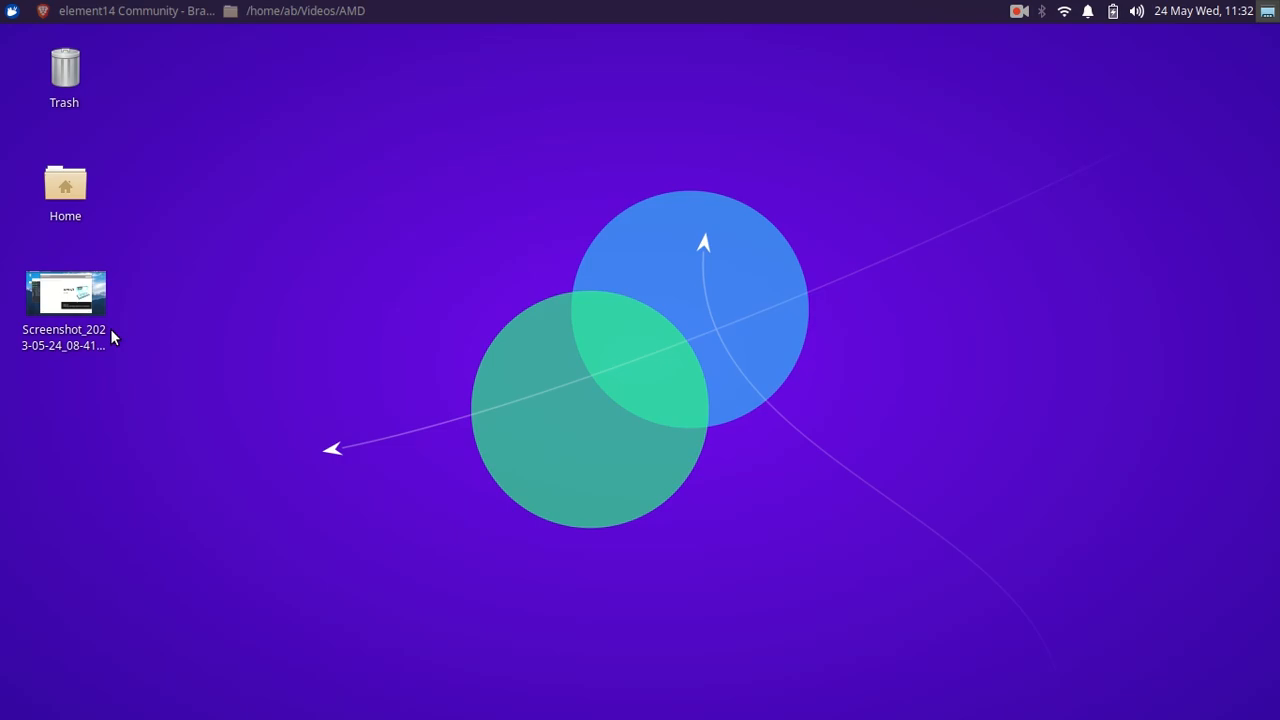
pyautogui.moveTo(194, 398)
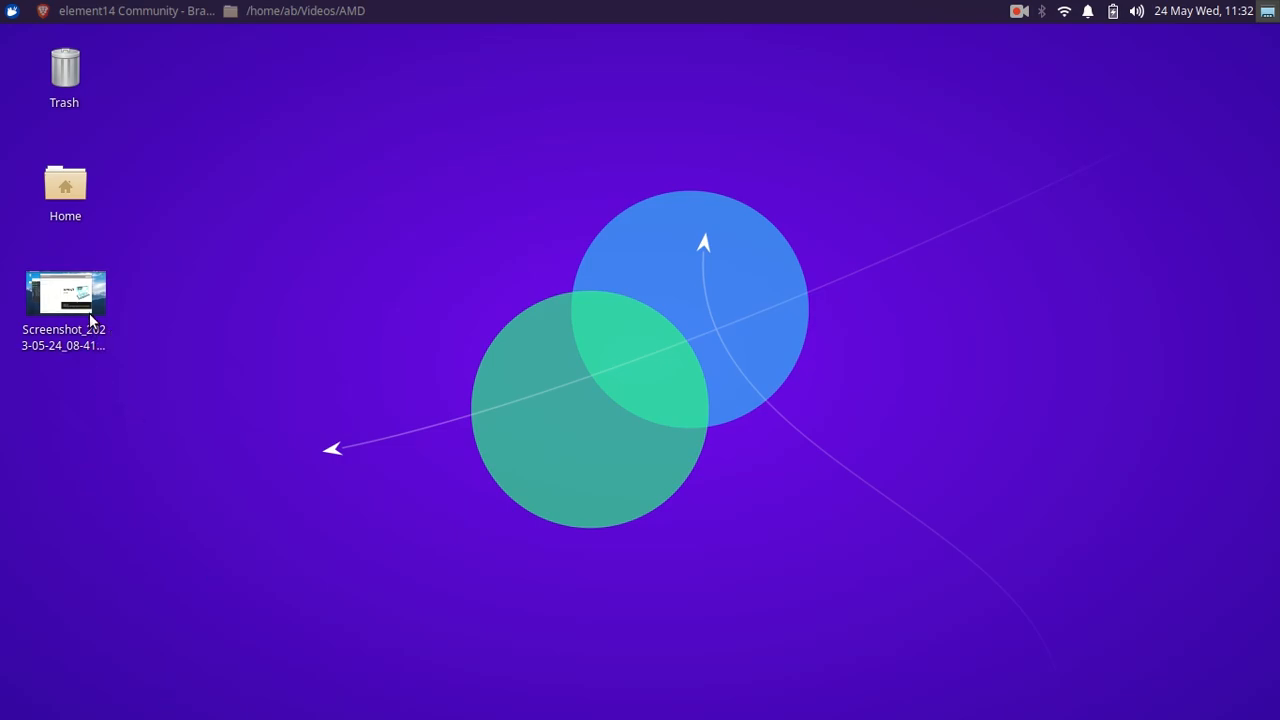
pyautogui.moveTo(140, 358)
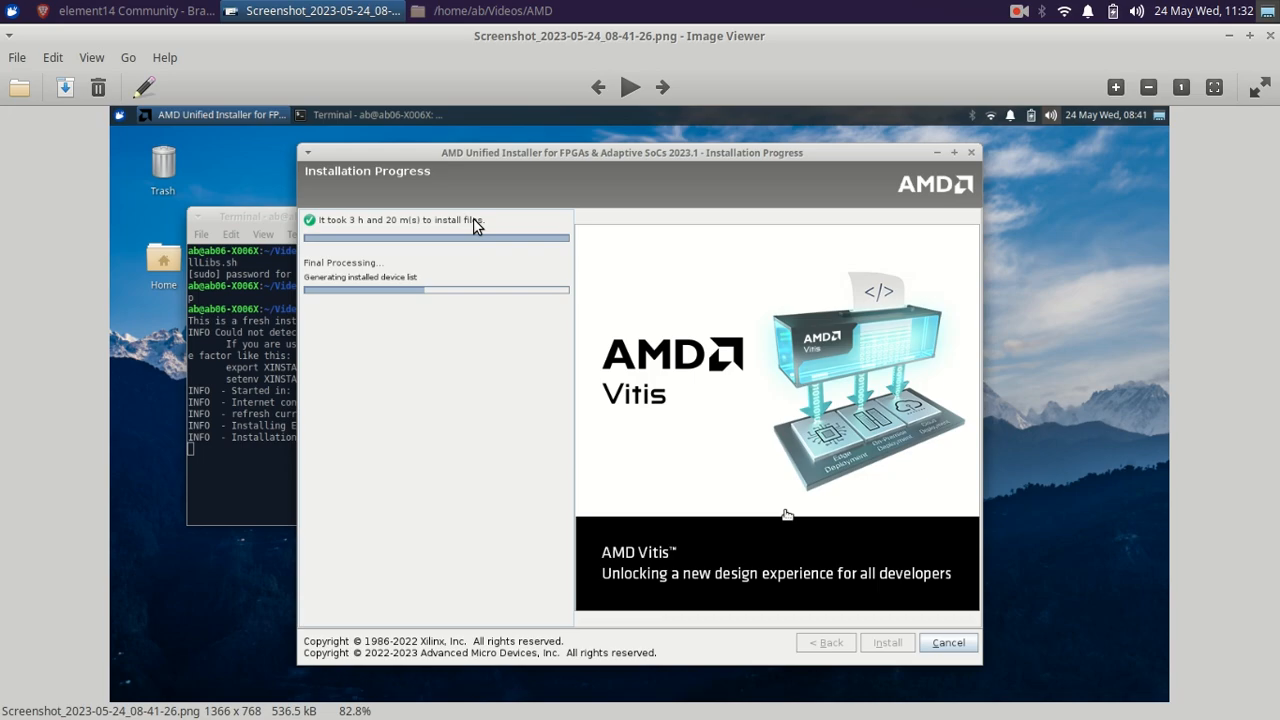
pyautogui.moveTo(692, 168)
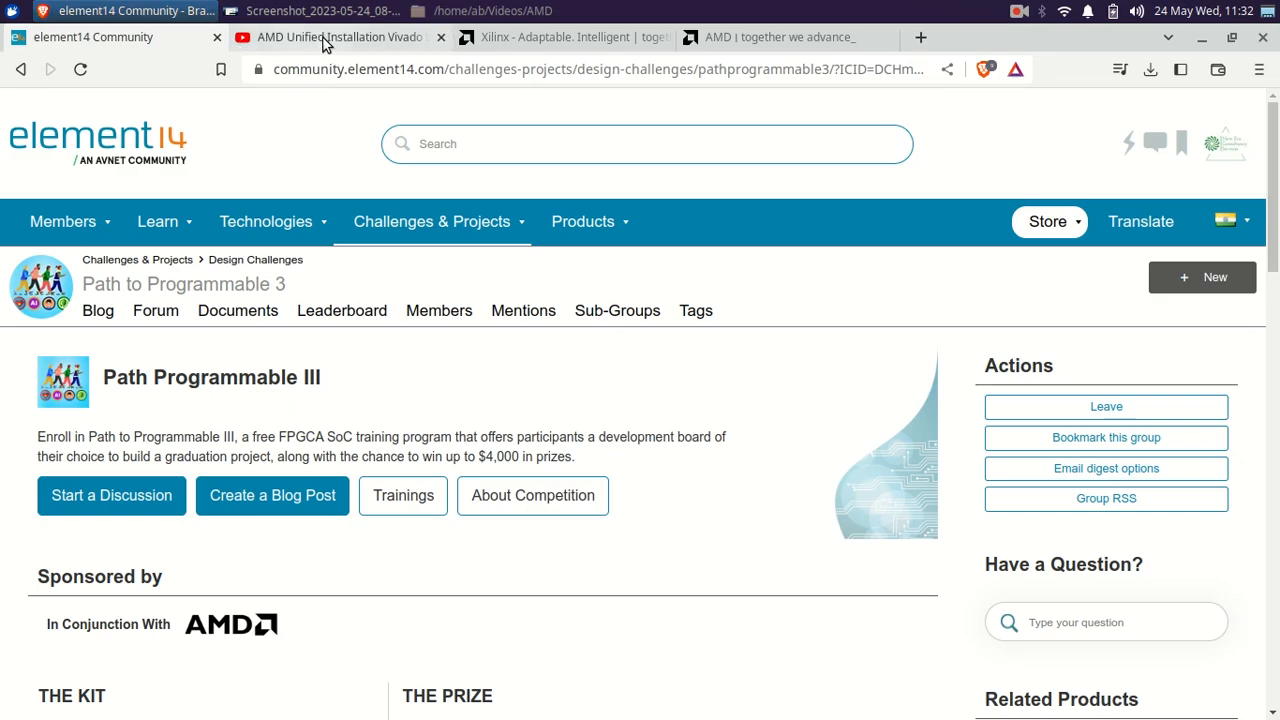
# Check the YouTube installation tutorial, then return to the installation screenshot
pyautogui.click(340, 36)
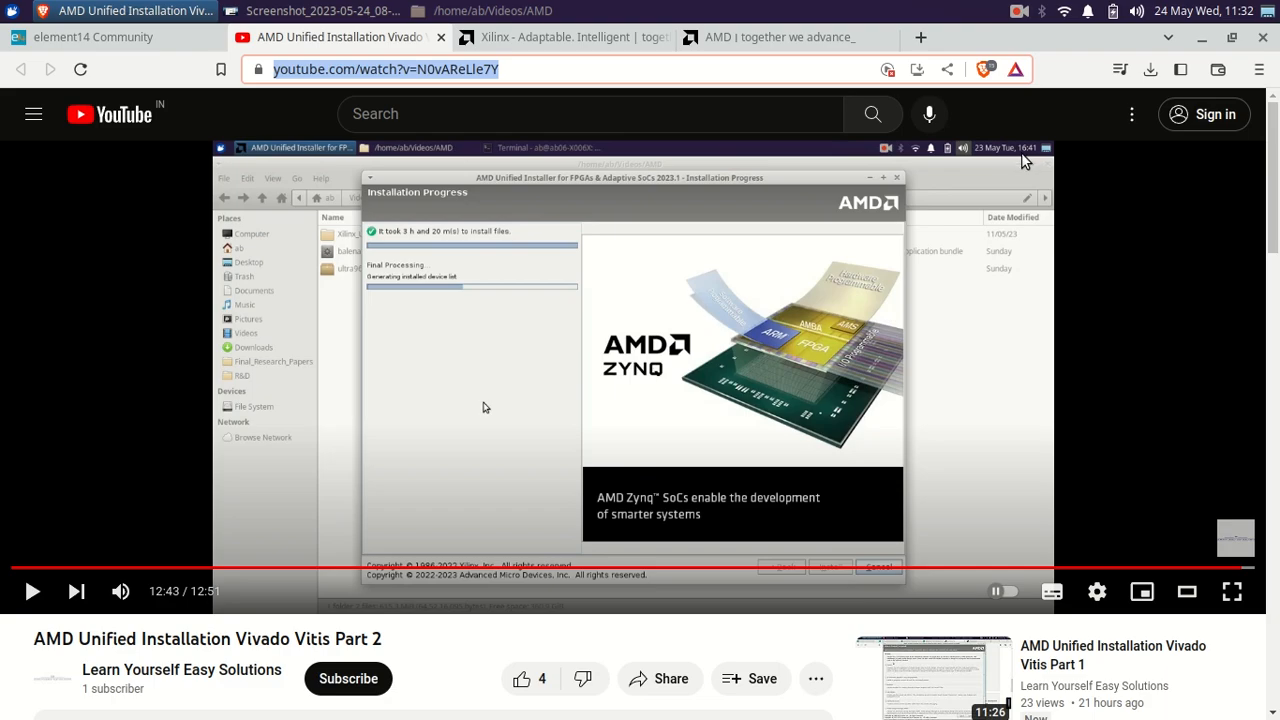
pyautogui.click(310, 12)
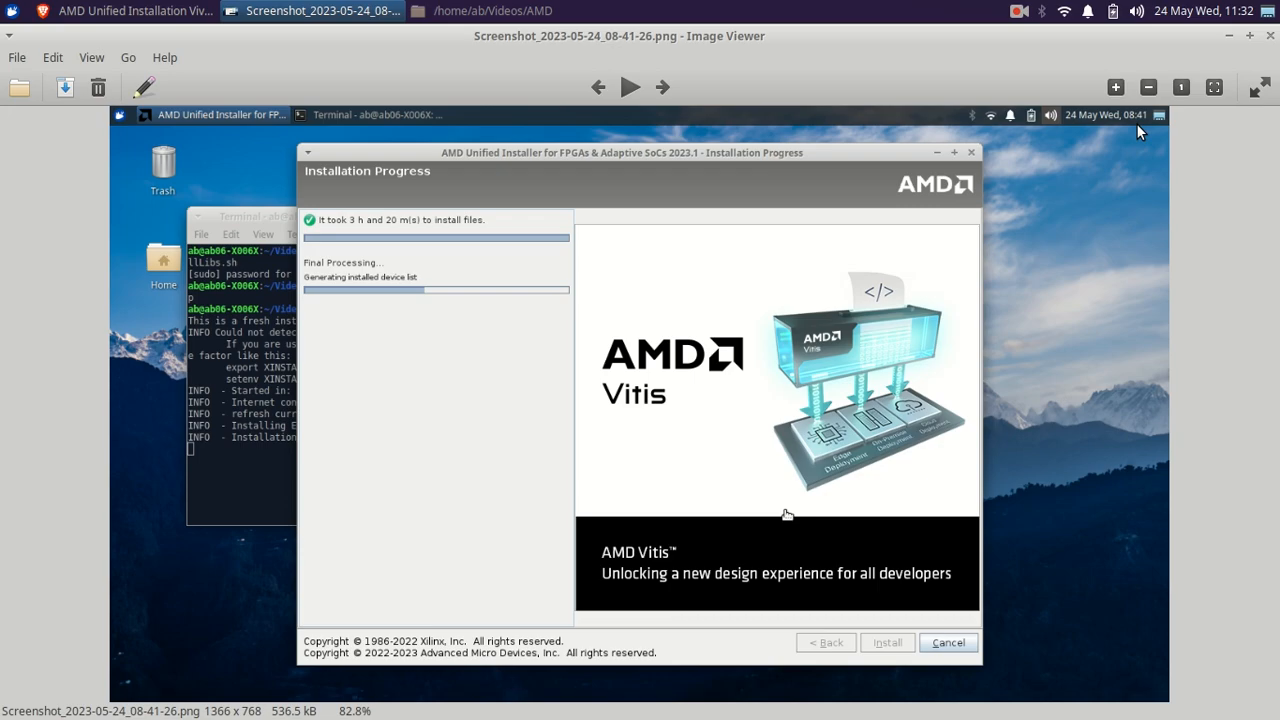
pyautogui.moveTo(476, 656)
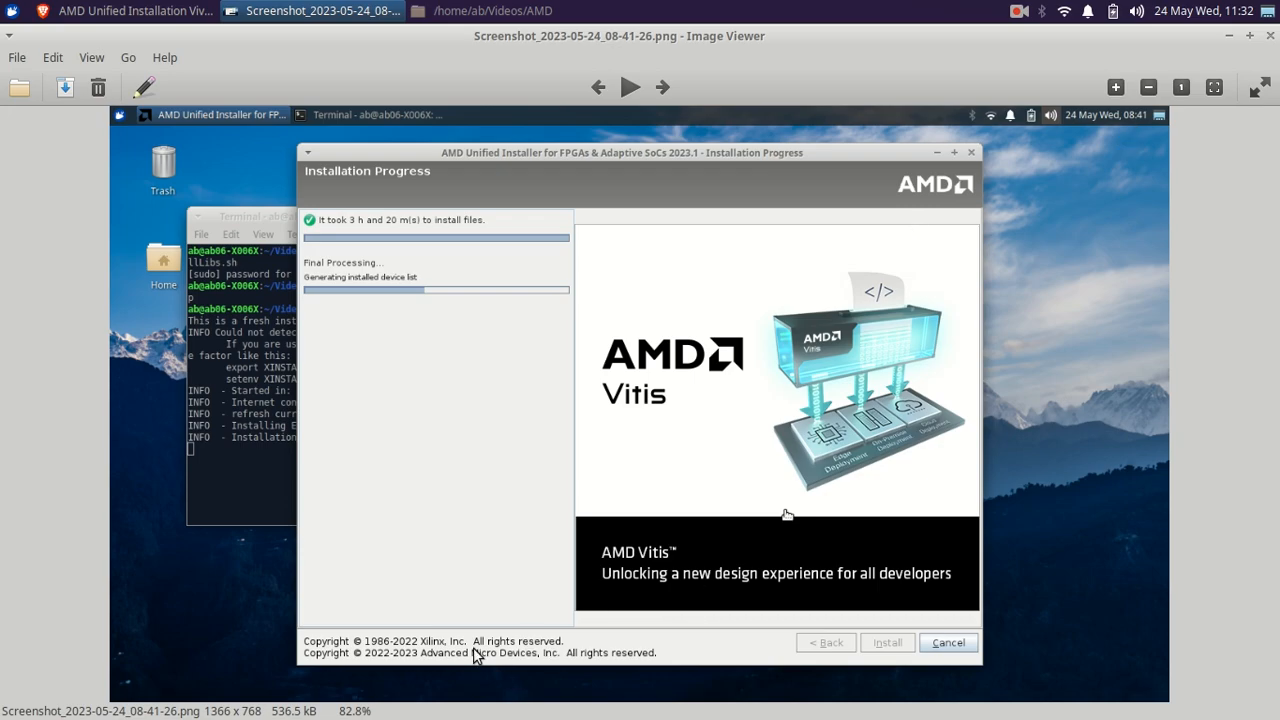
pyautogui.moveTo(466, 656)
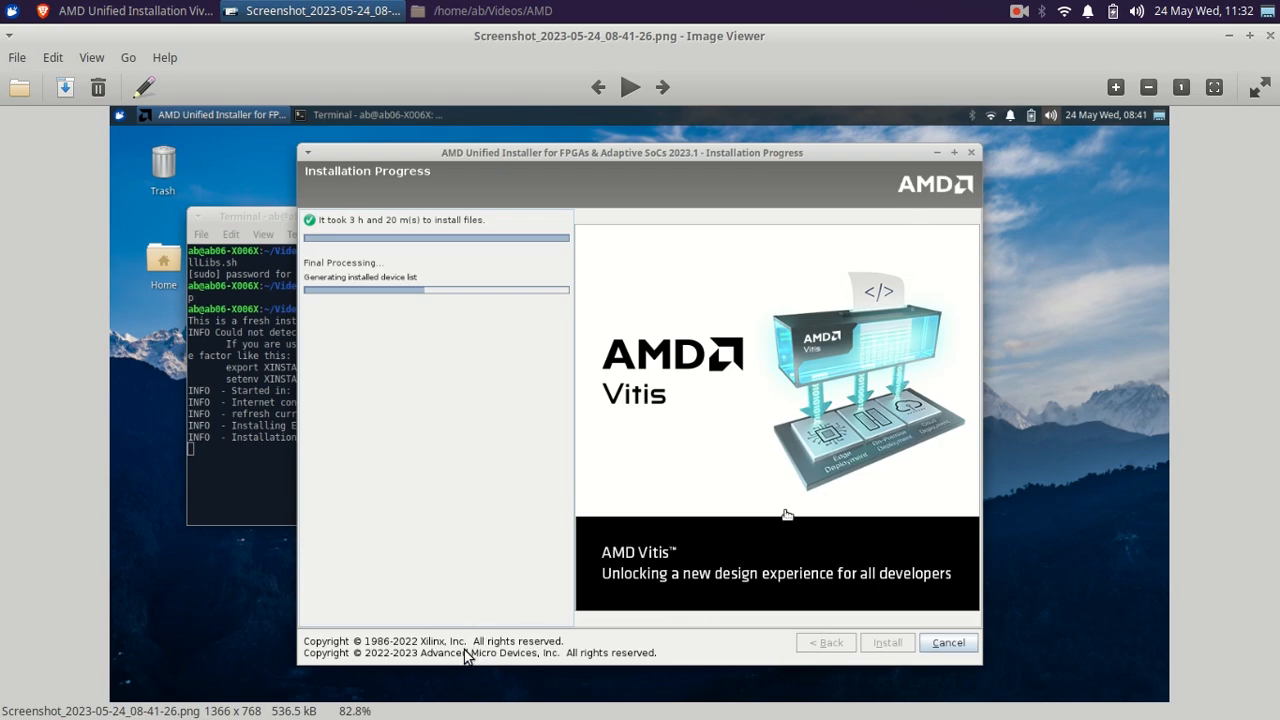
pyautogui.moveTo(510, 596)
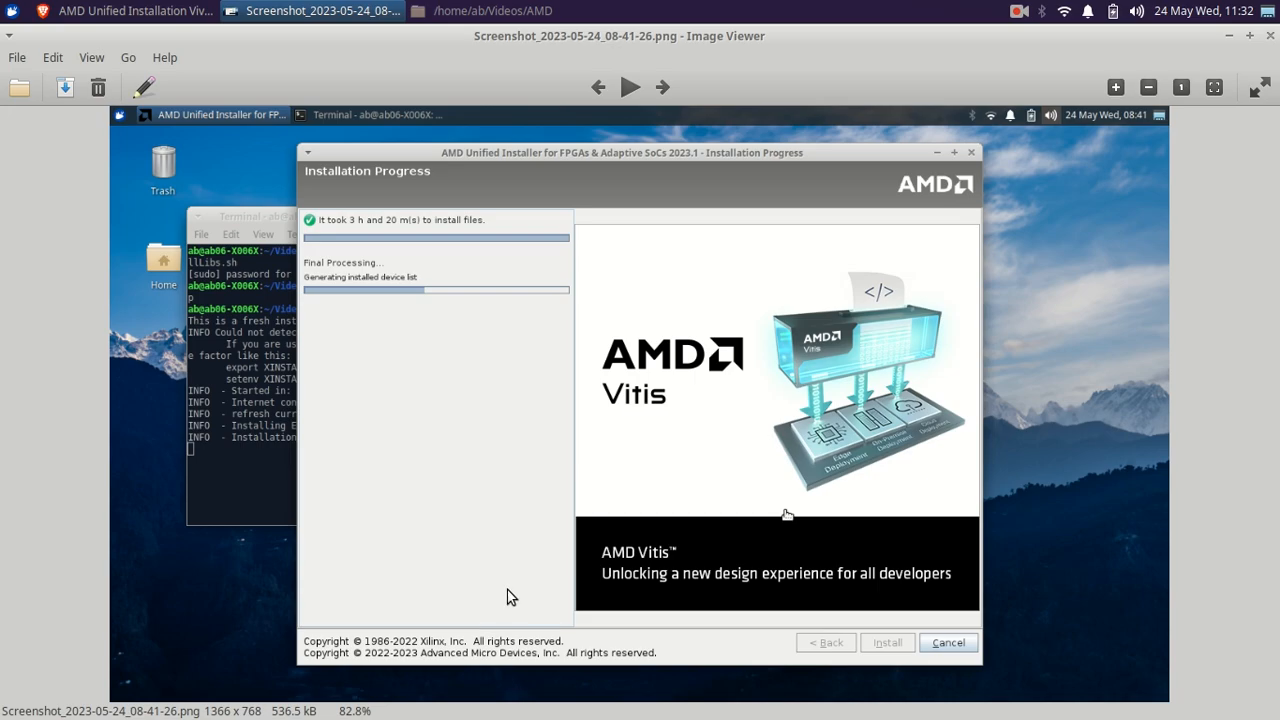
pyautogui.moveTo(484, 664)
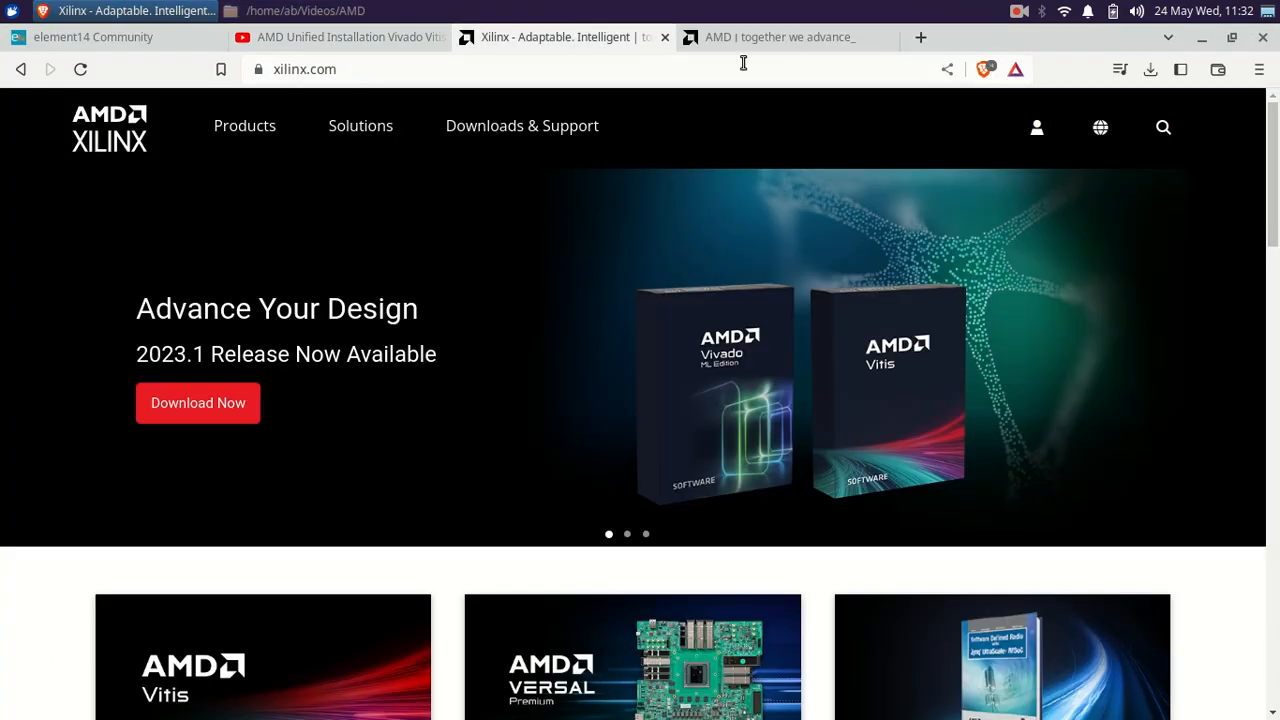
# Reach the Vivado ML downloads for version 2022.2 and note the full installer's archive size
pyautogui.click(780, 36)
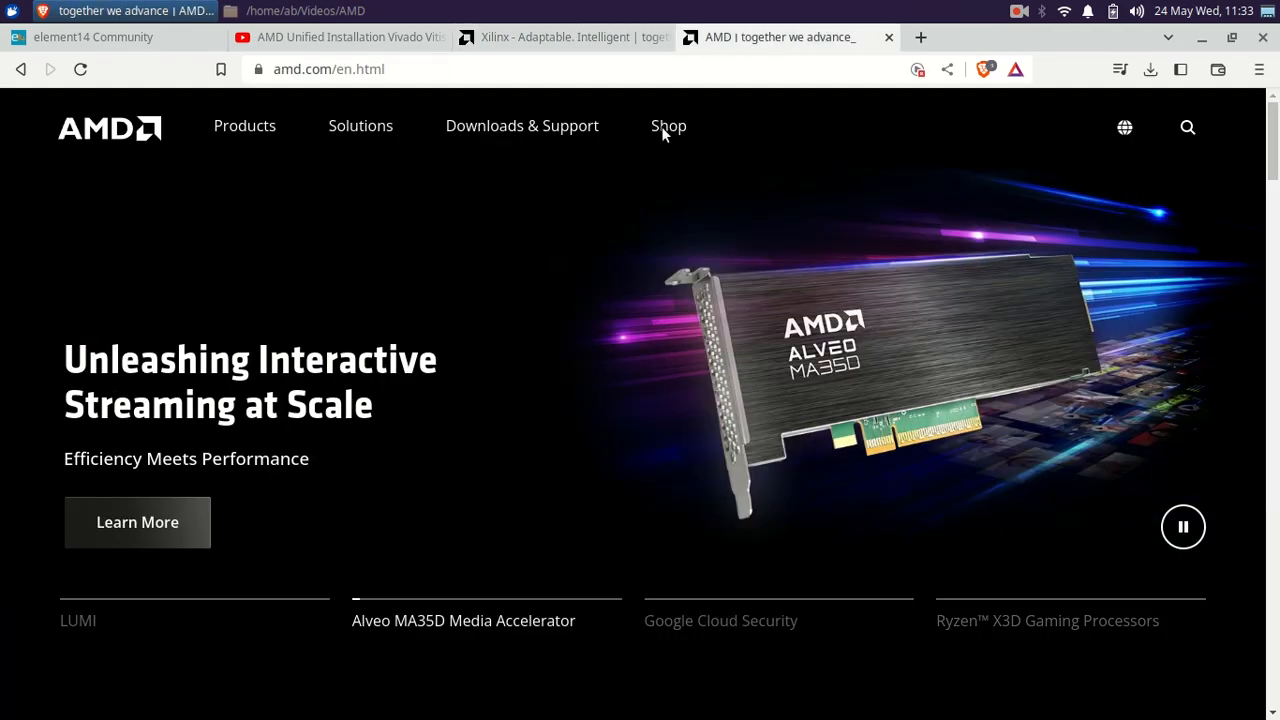
pyautogui.click(520, 126)
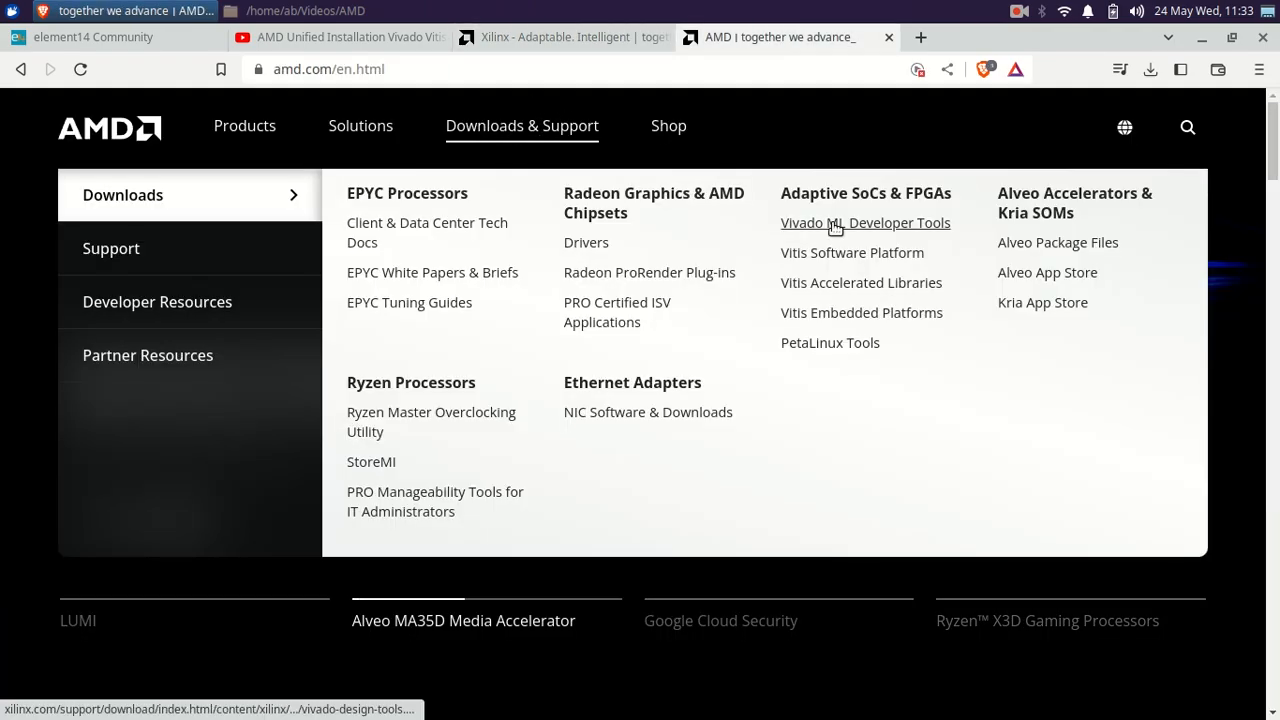
pyautogui.click(864, 222)
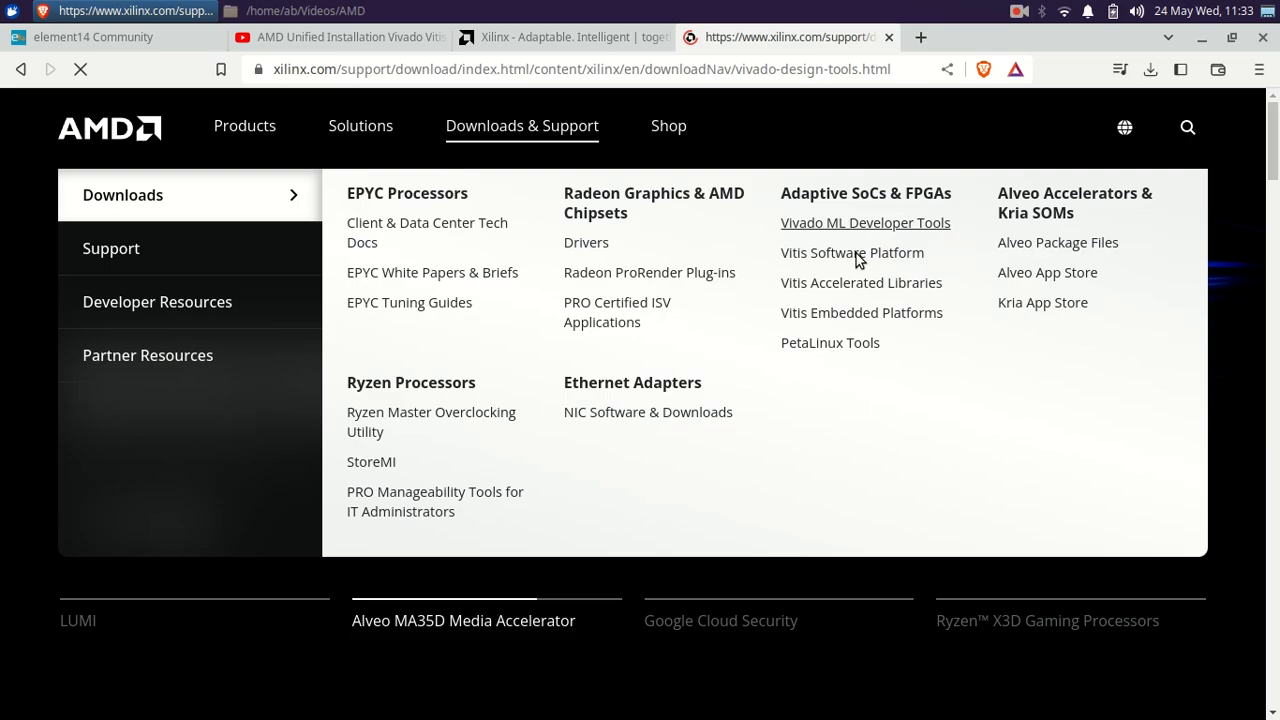
pyautogui.click(864, 222)
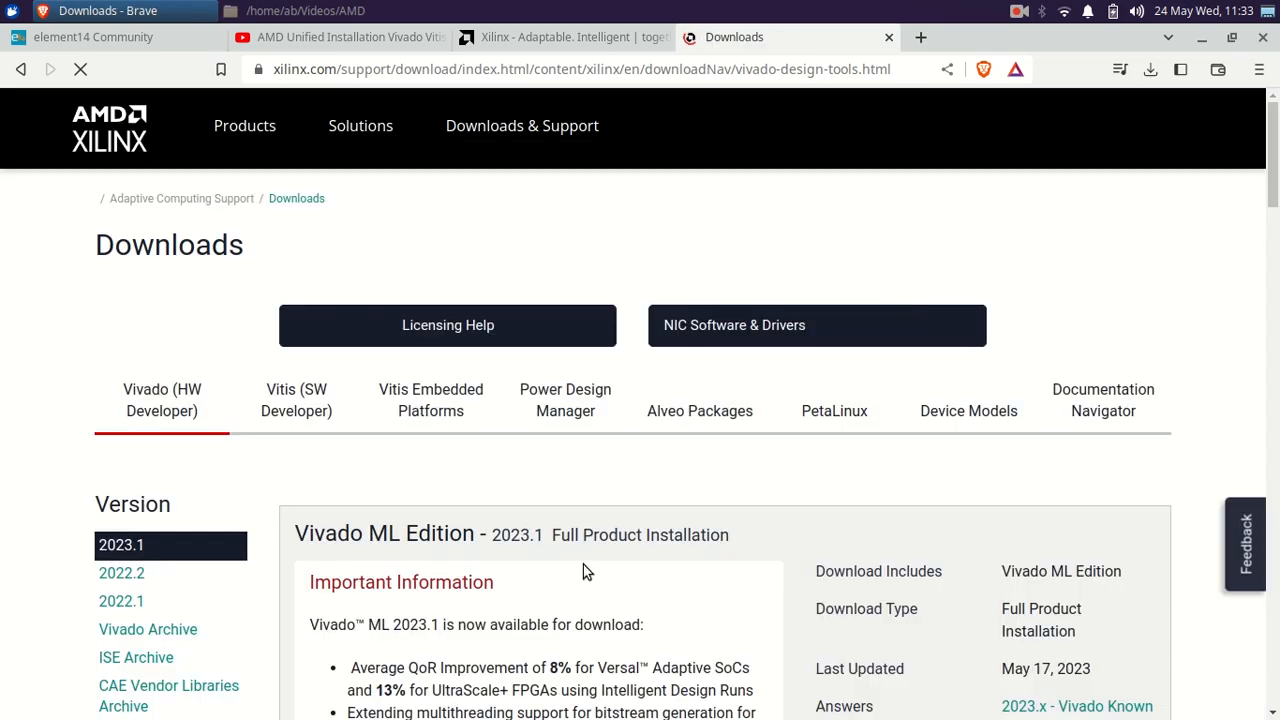
pyautogui.scroll(-3)
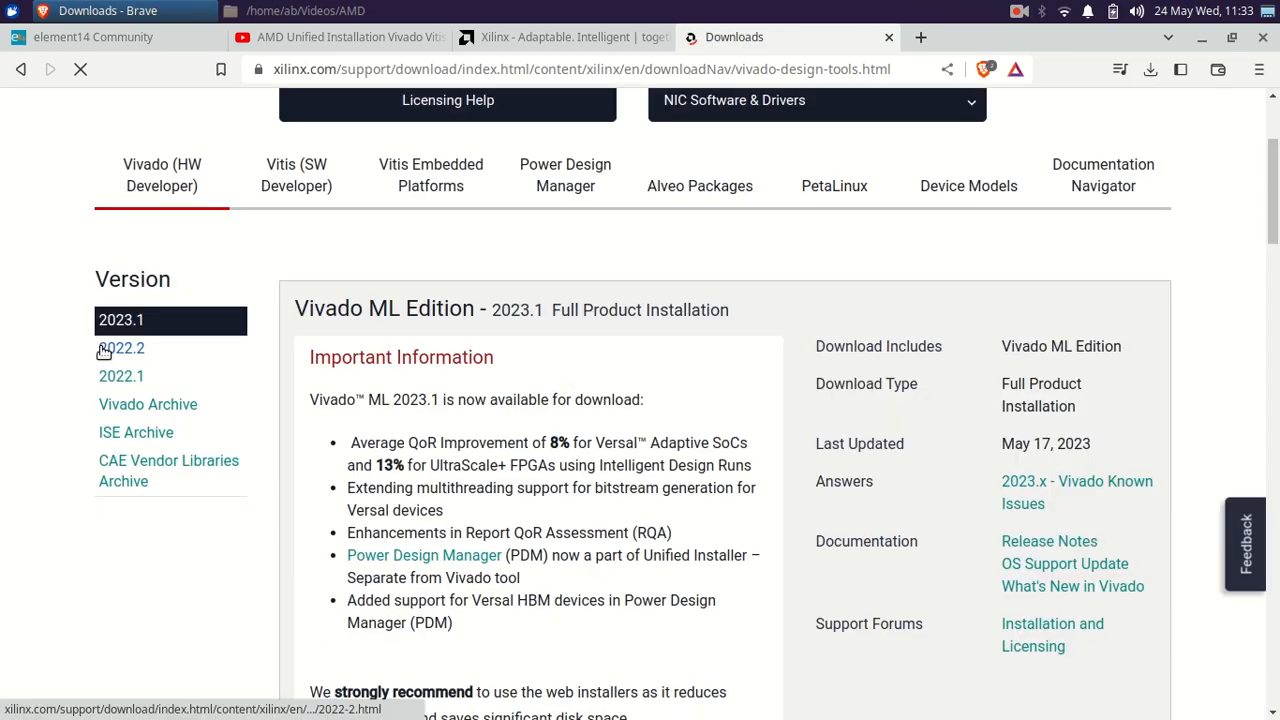
pyautogui.click(120, 348)
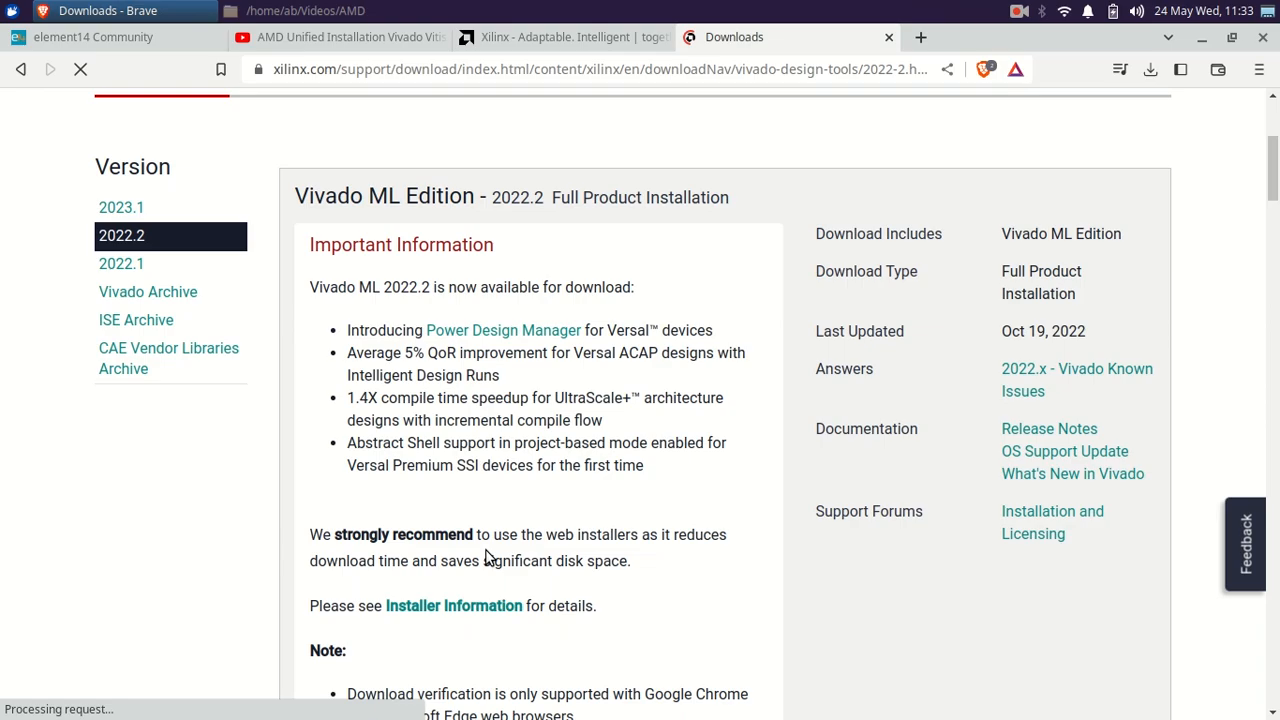
pyautogui.scroll(-3)
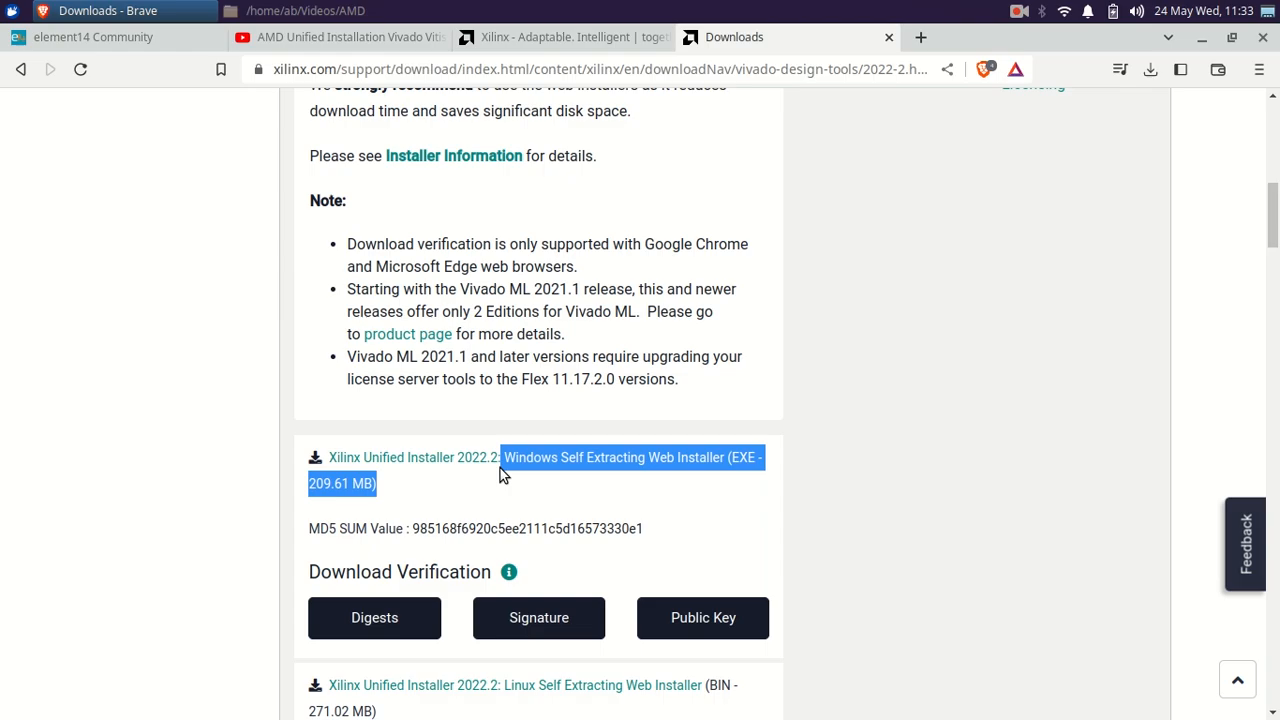
pyautogui.scroll(-3)
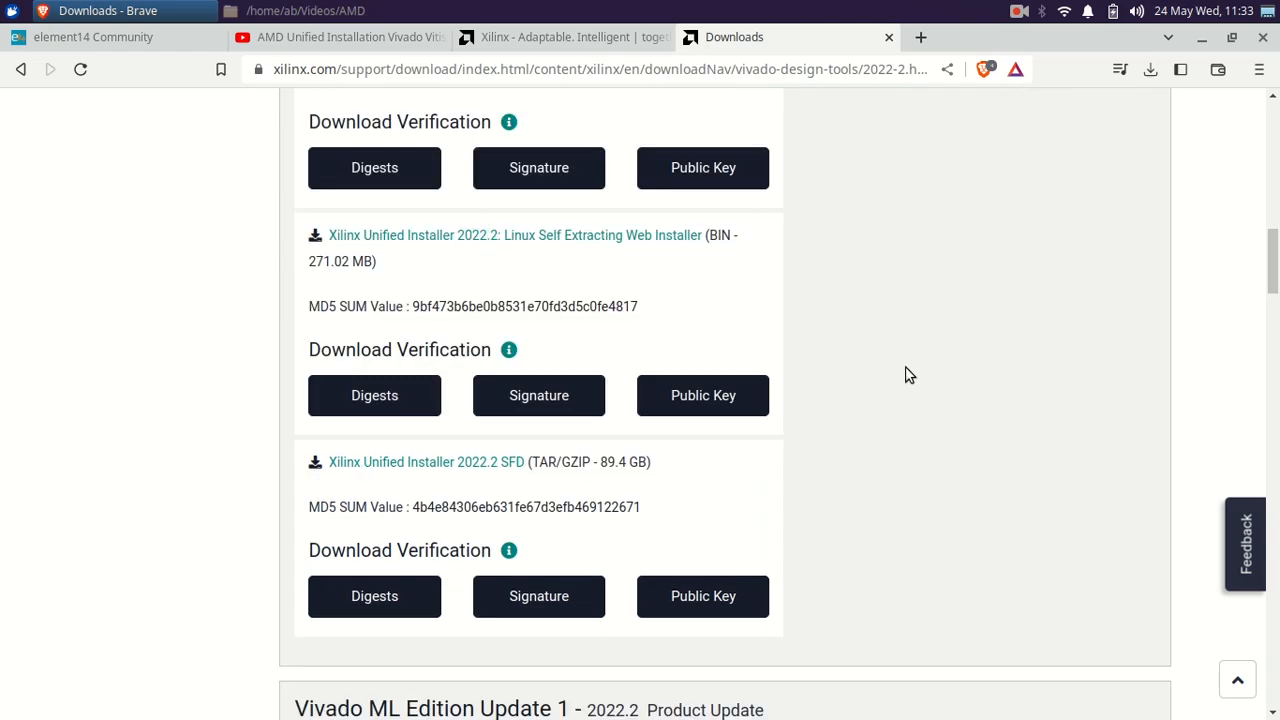
pyautogui.doubleClick(590, 460)
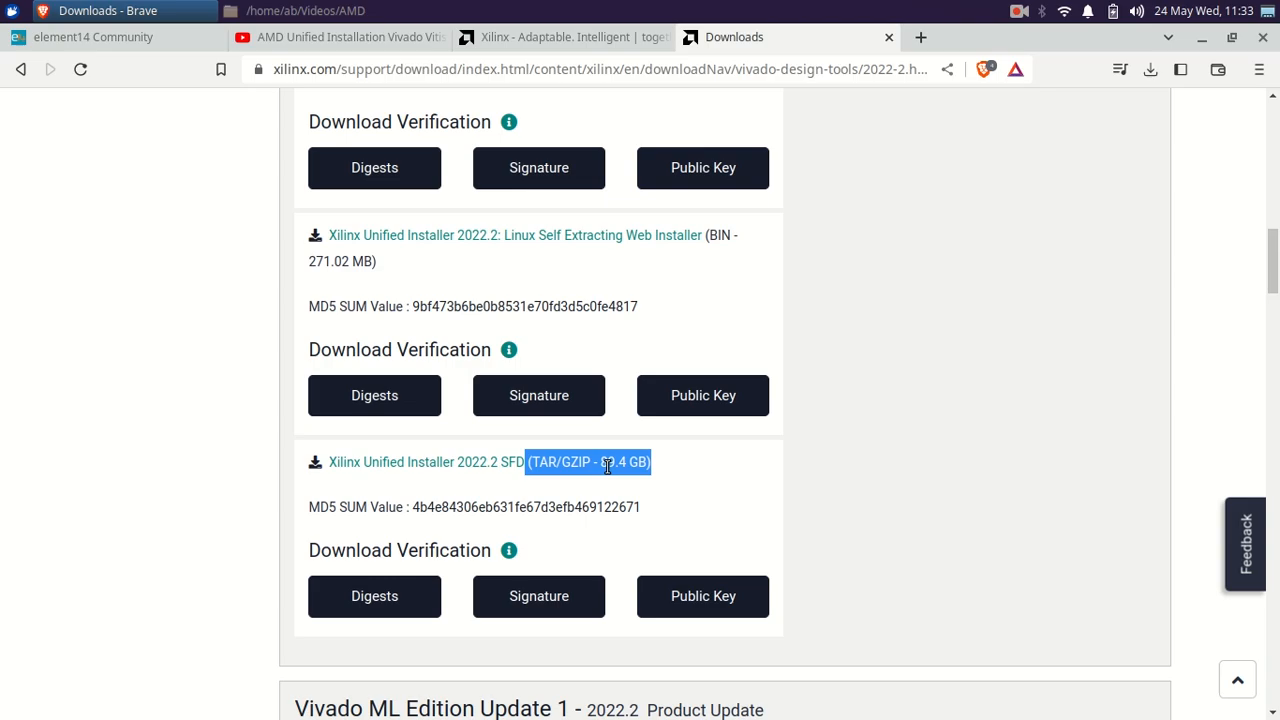
pyautogui.moveTo(672, 480)
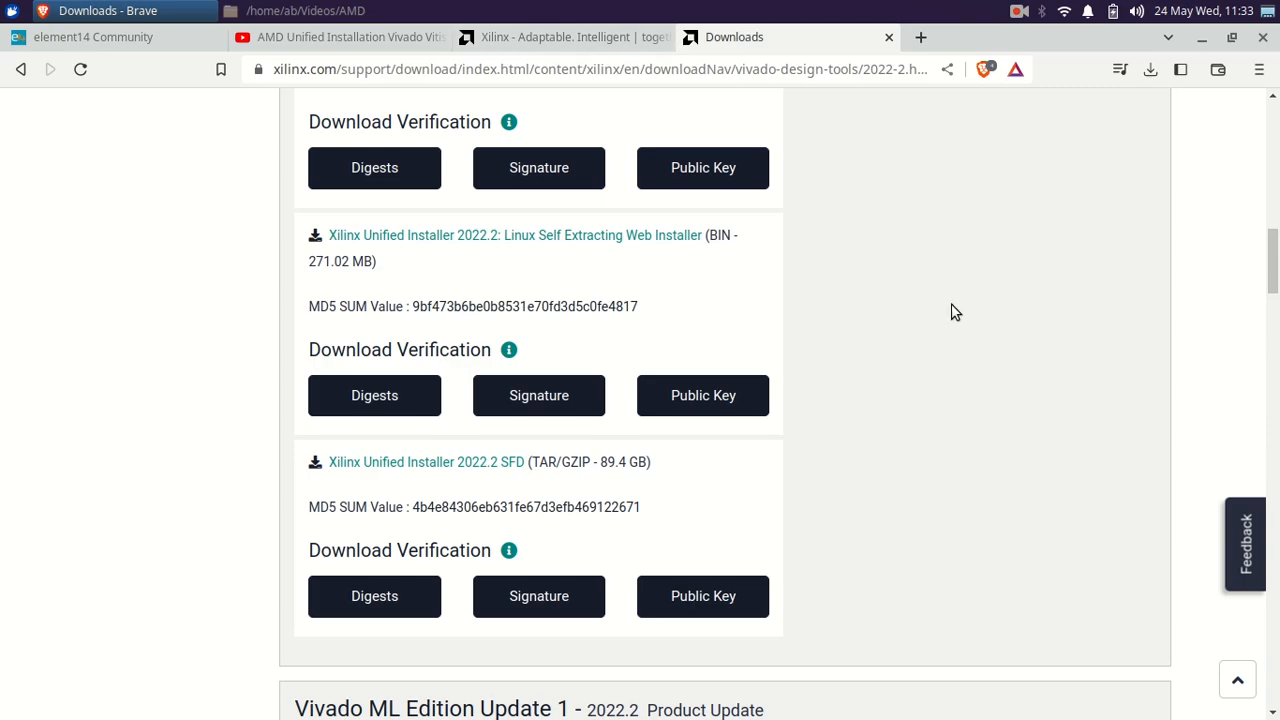
pyautogui.moveTo(464, 482)
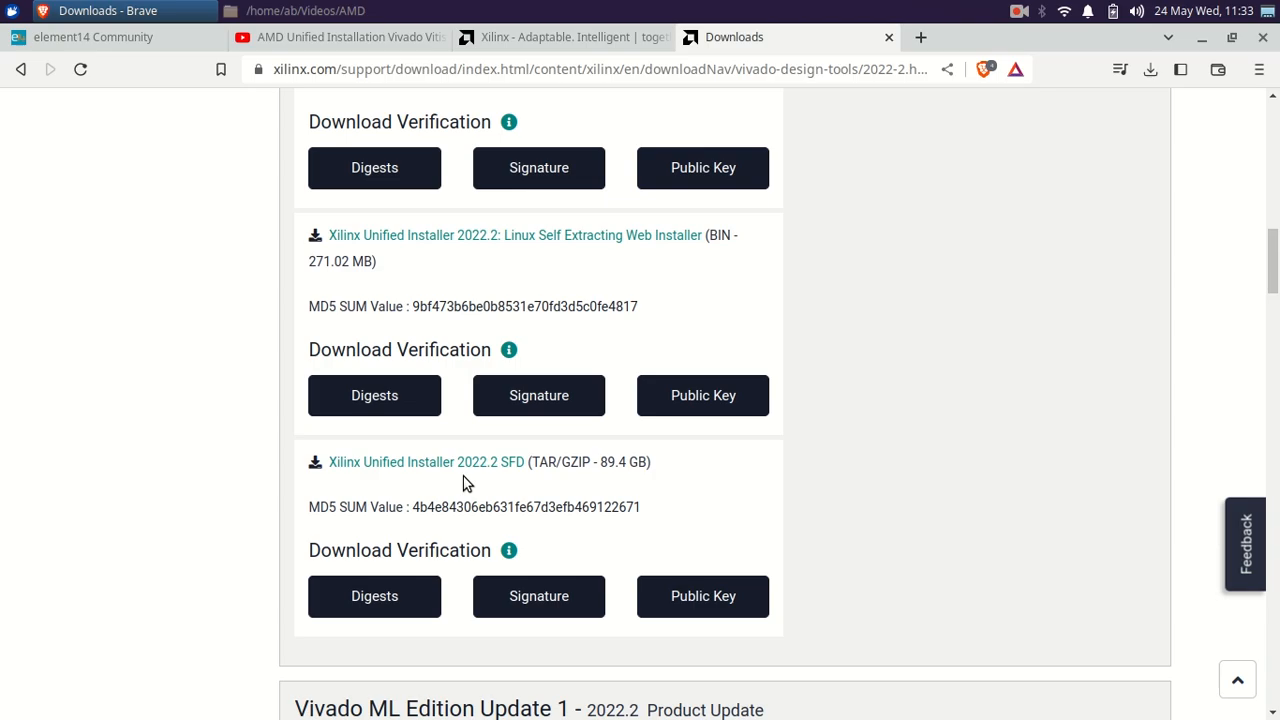
pyautogui.moveTo(400, 482)
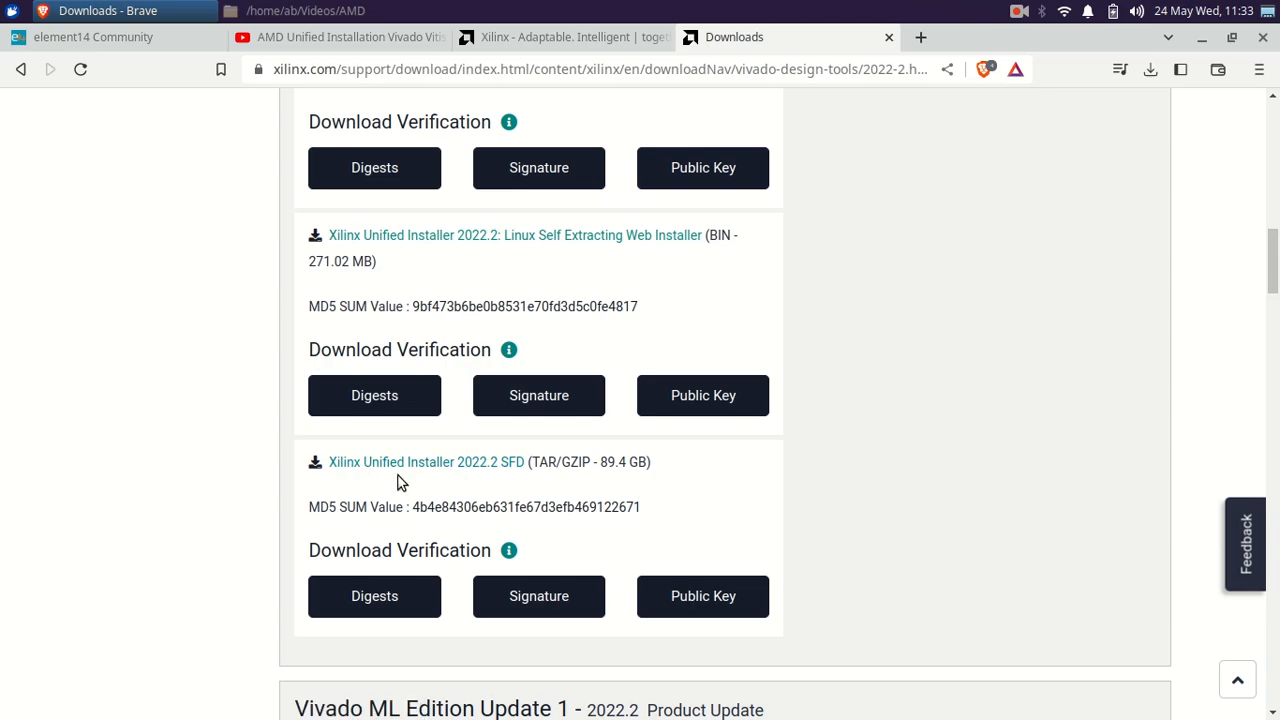
# From the Xilinx home page, return to the Vivado developer tools downloads page
pyautogui.click(564, 36)
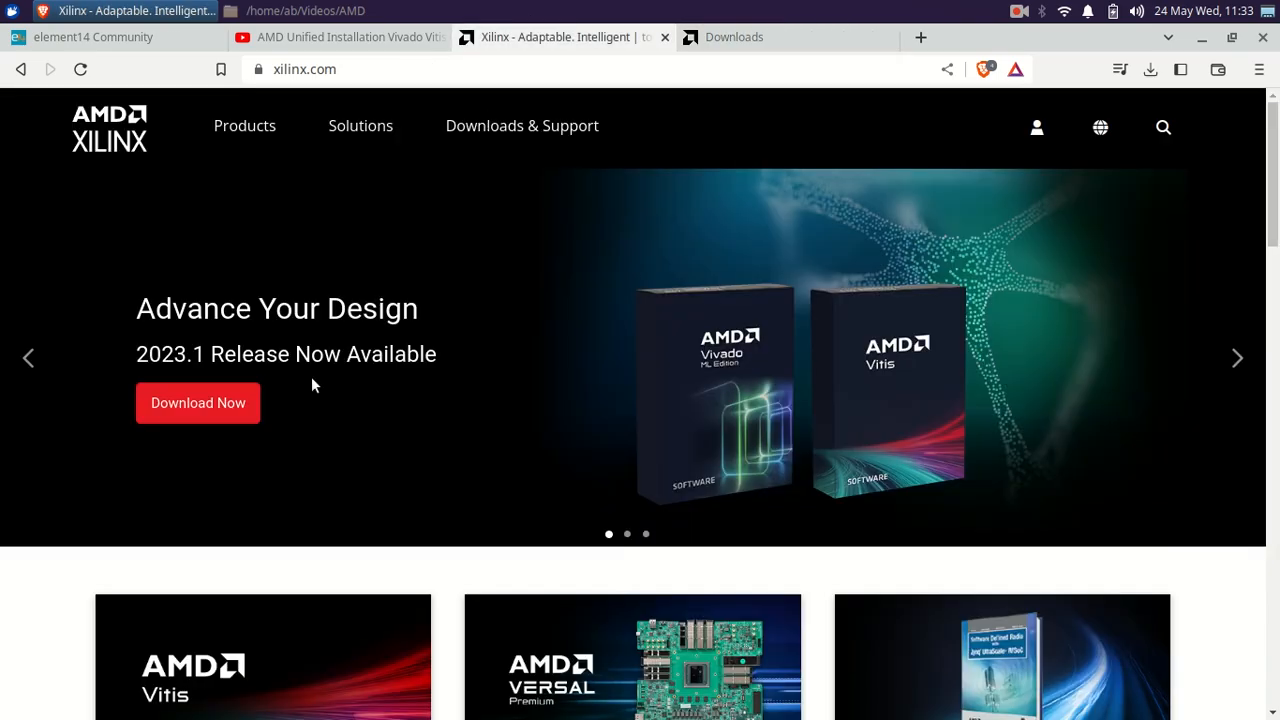
pyautogui.click(520, 124)
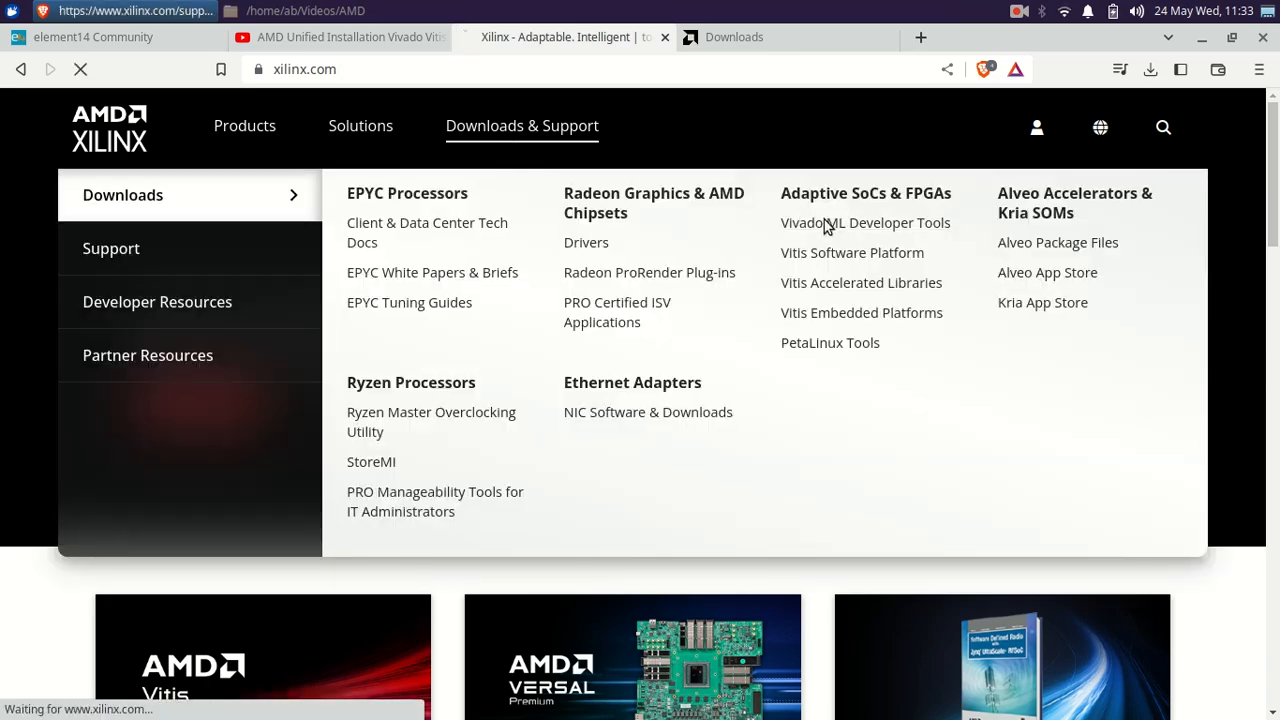
pyautogui.click(864, 222)
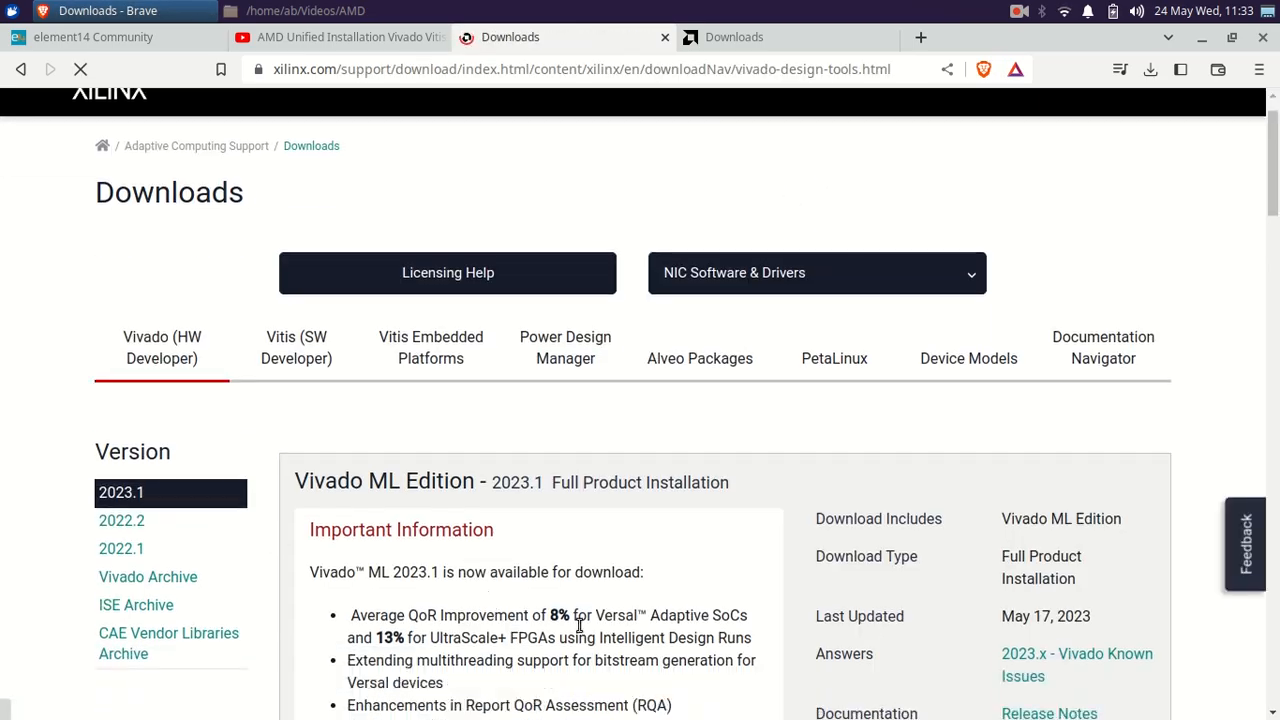
pyautogui.scroll(-3)
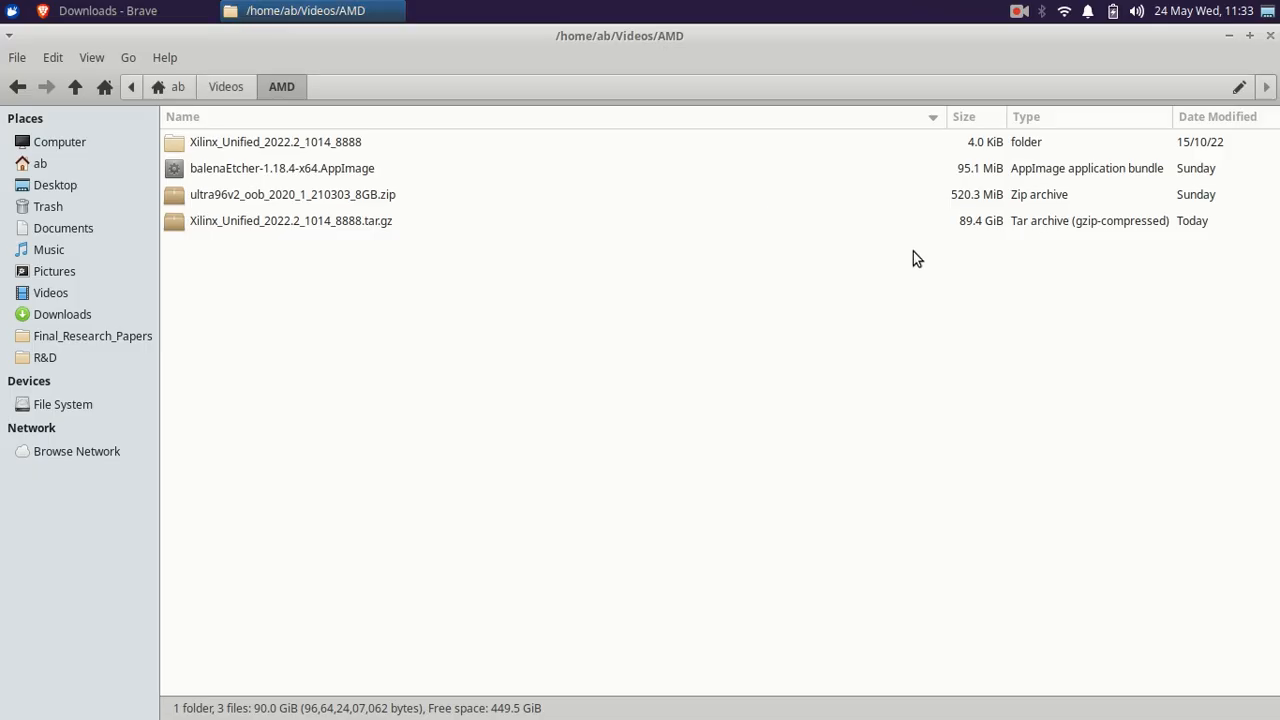
# Select the extracted Xilinx_Unified_2022.2_1014_8888 installer folder
pyautogui.click(276, 140)
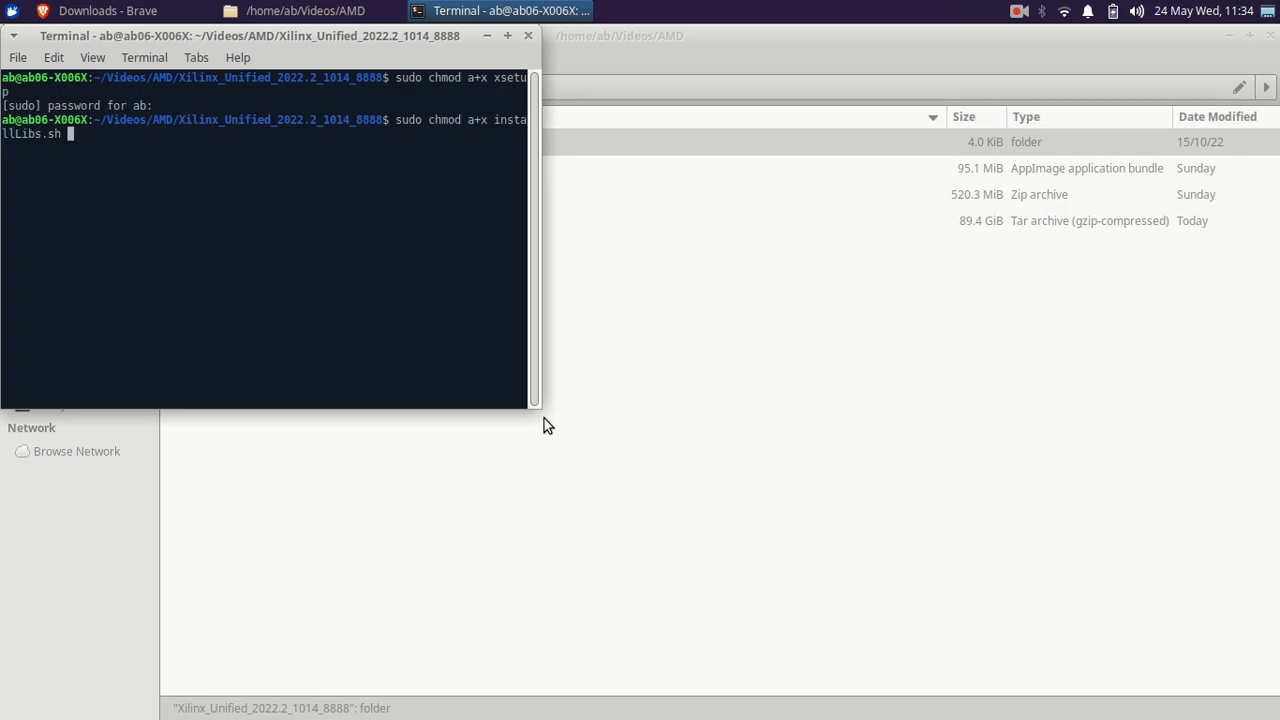
# Launch the installer as administrator with sudo ./xsetup
pyautogui.write('sudo ./xsetup')
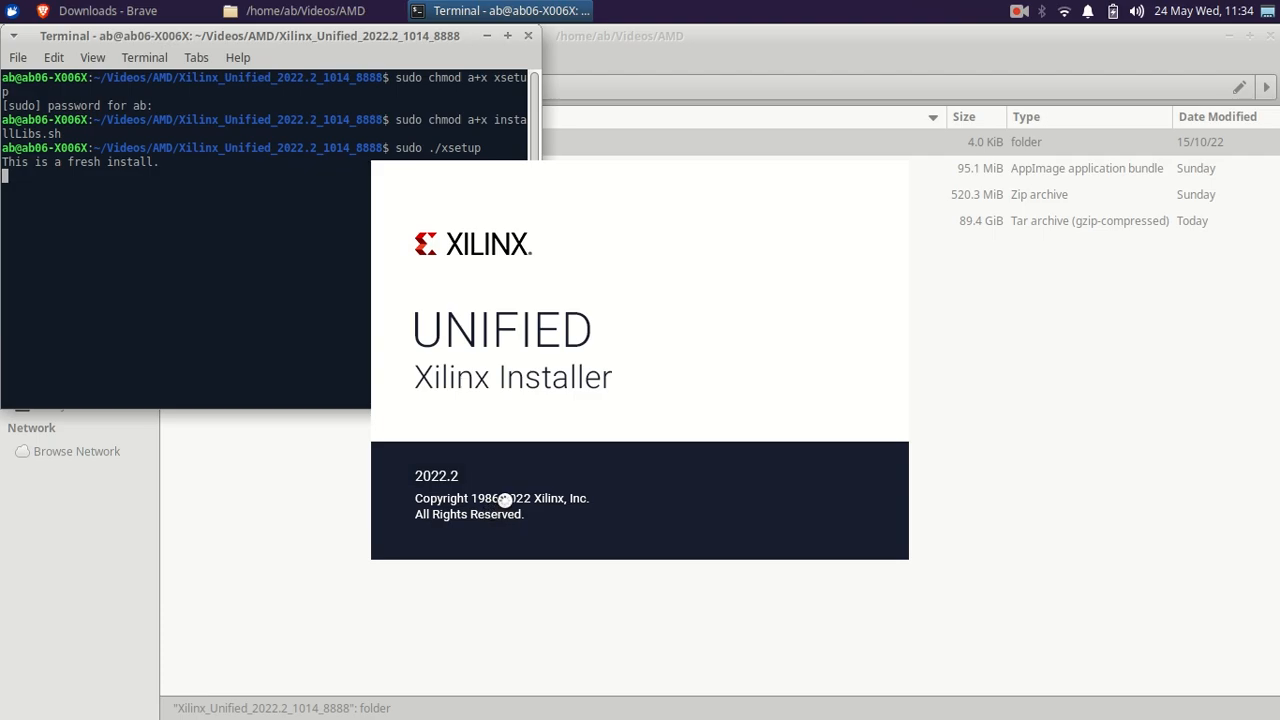
pyautogui.moveTo(502, 508)
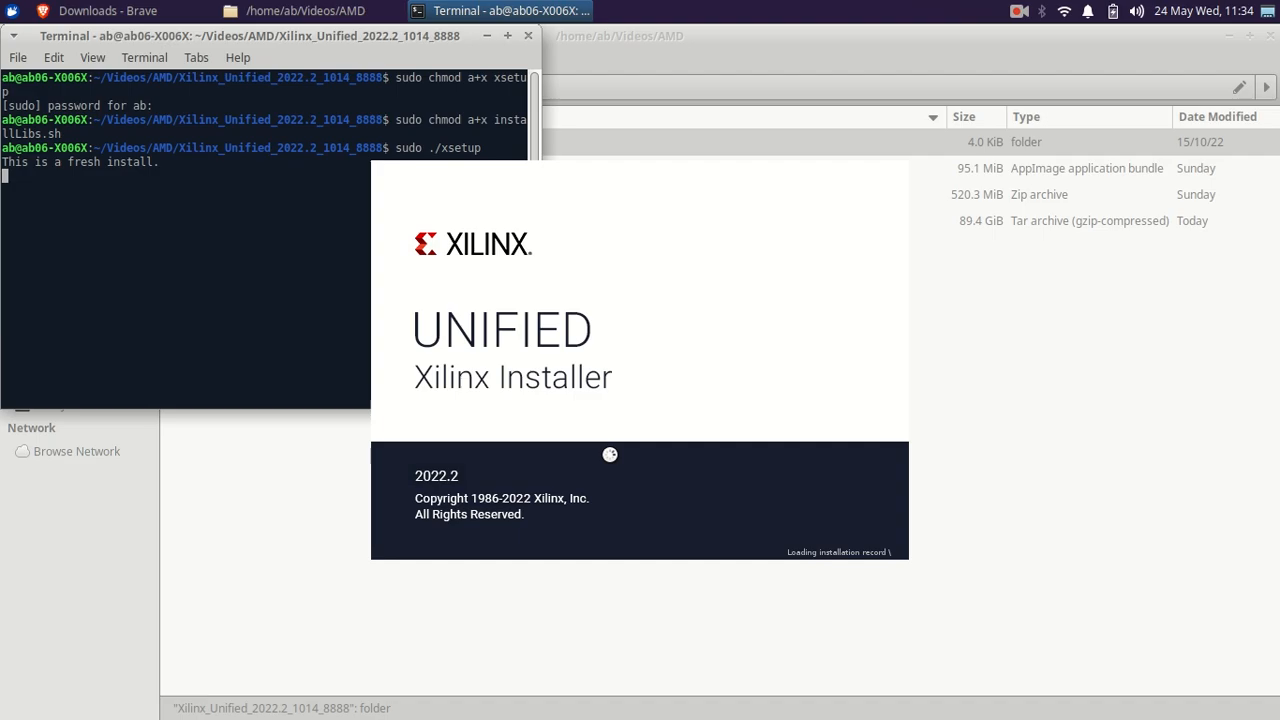
pyautogui.moveTo(588, 436)
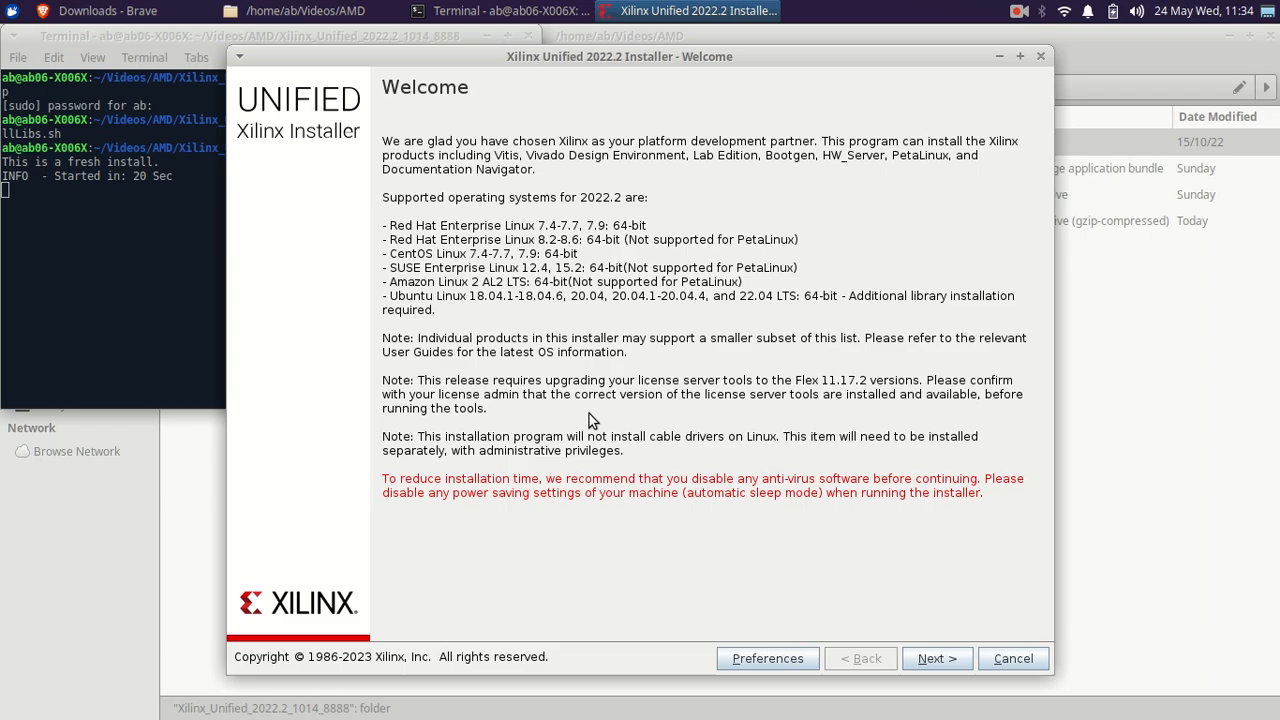
# Continue past the installer's Welcome page with Next
pyautogui.click(936, 658)
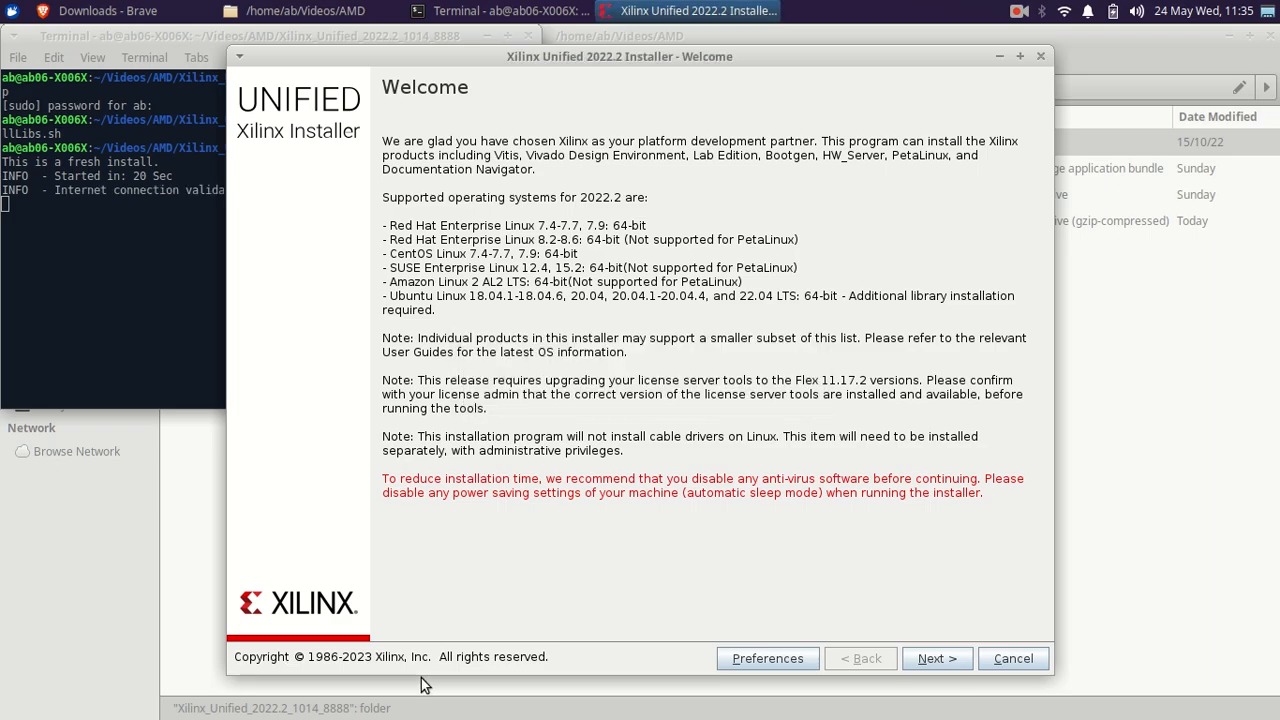
pyautogui.moveTo(364, 668)
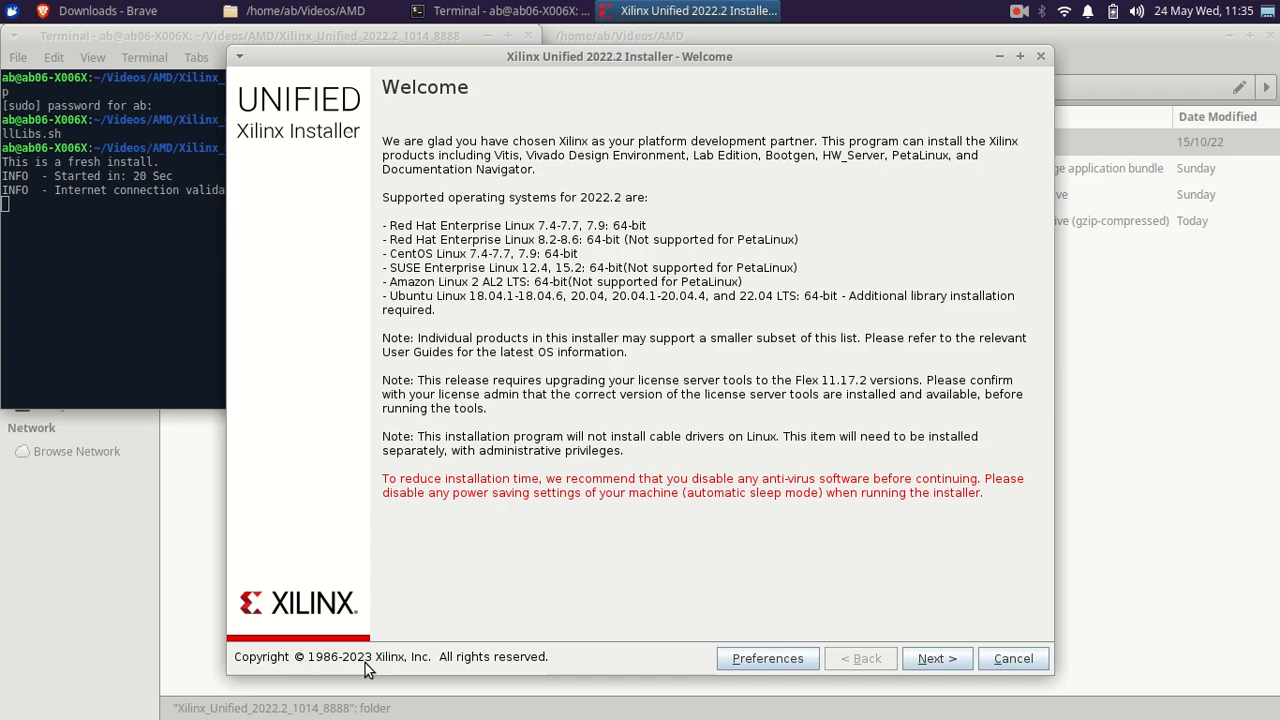
pyautogui.click(936, 658)
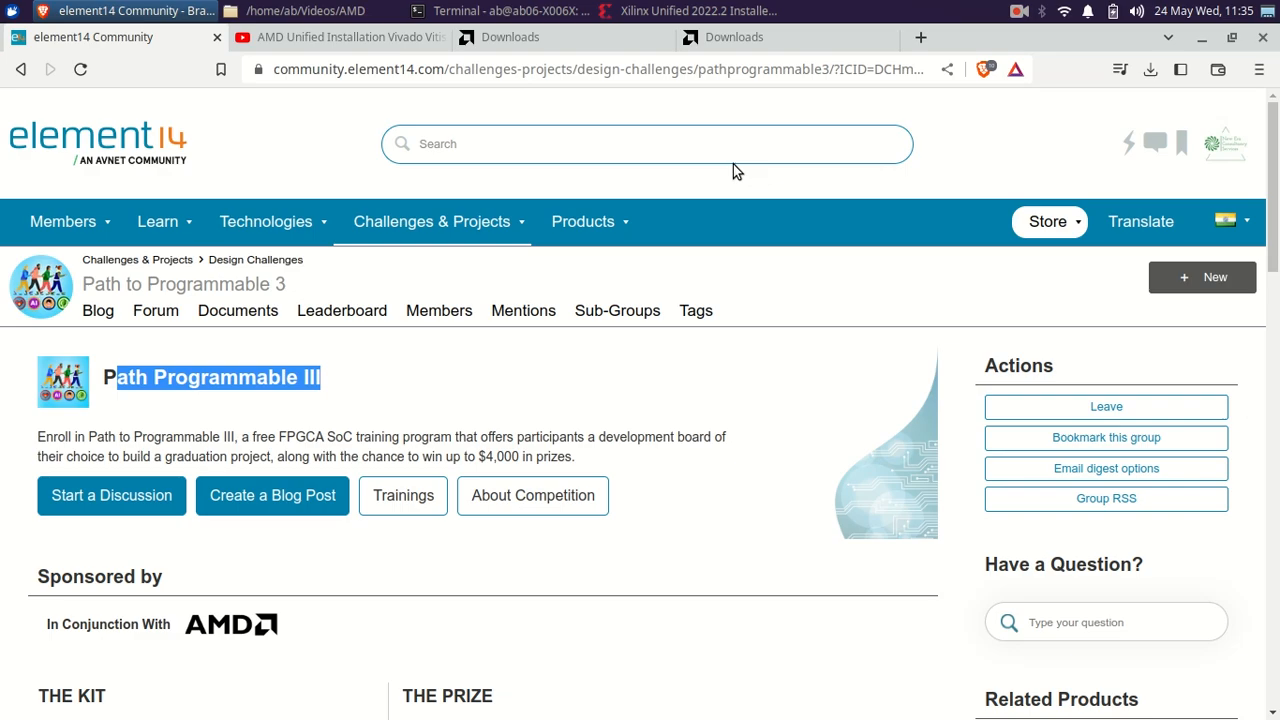
# Bring the installer forward and choose Vivado as the product to install
pyautogui.click(688, 12)
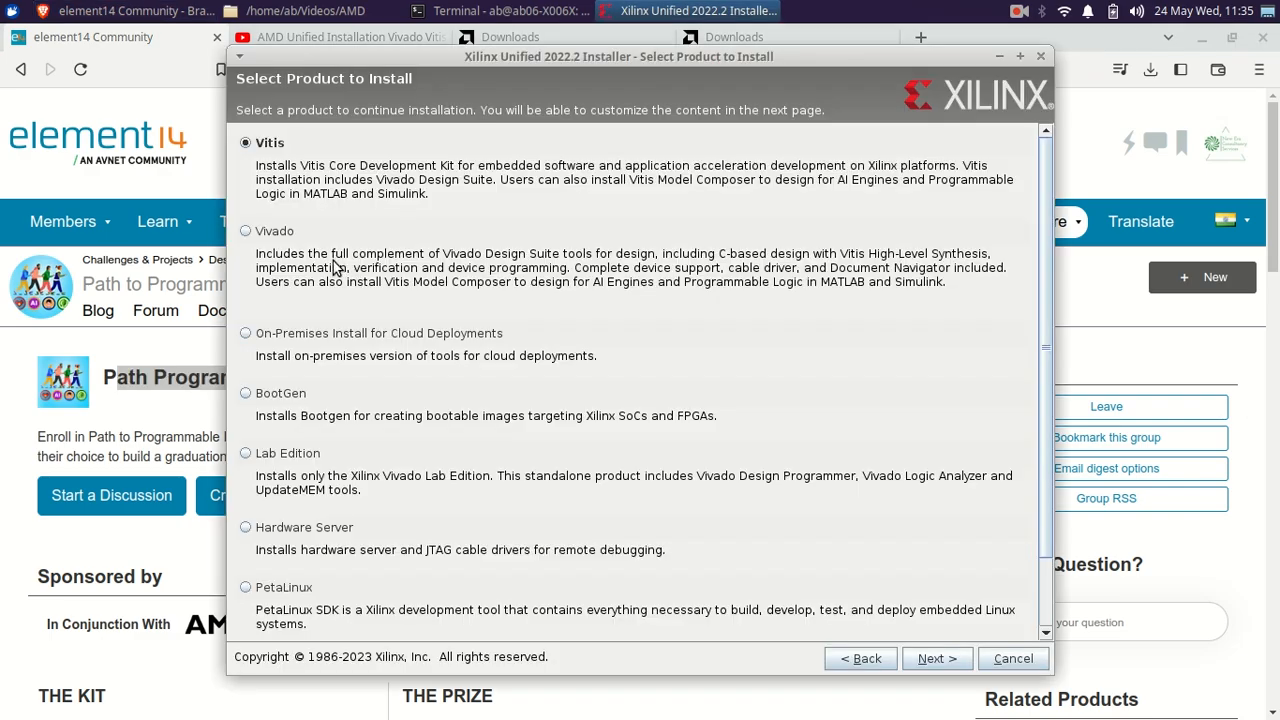
pyautogui.click(246, 232)
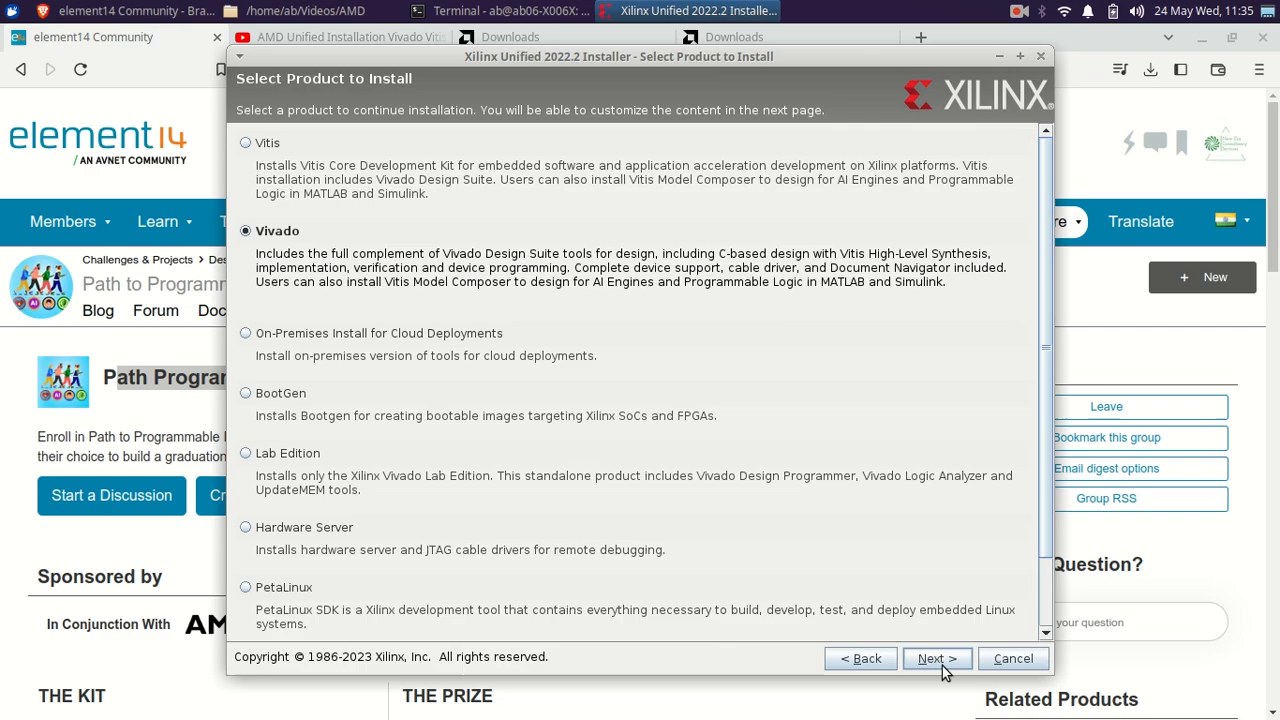
# Continue to Select Edition, keeping Vivado ML Enterprise selected
pyautogui.click(936, 658)
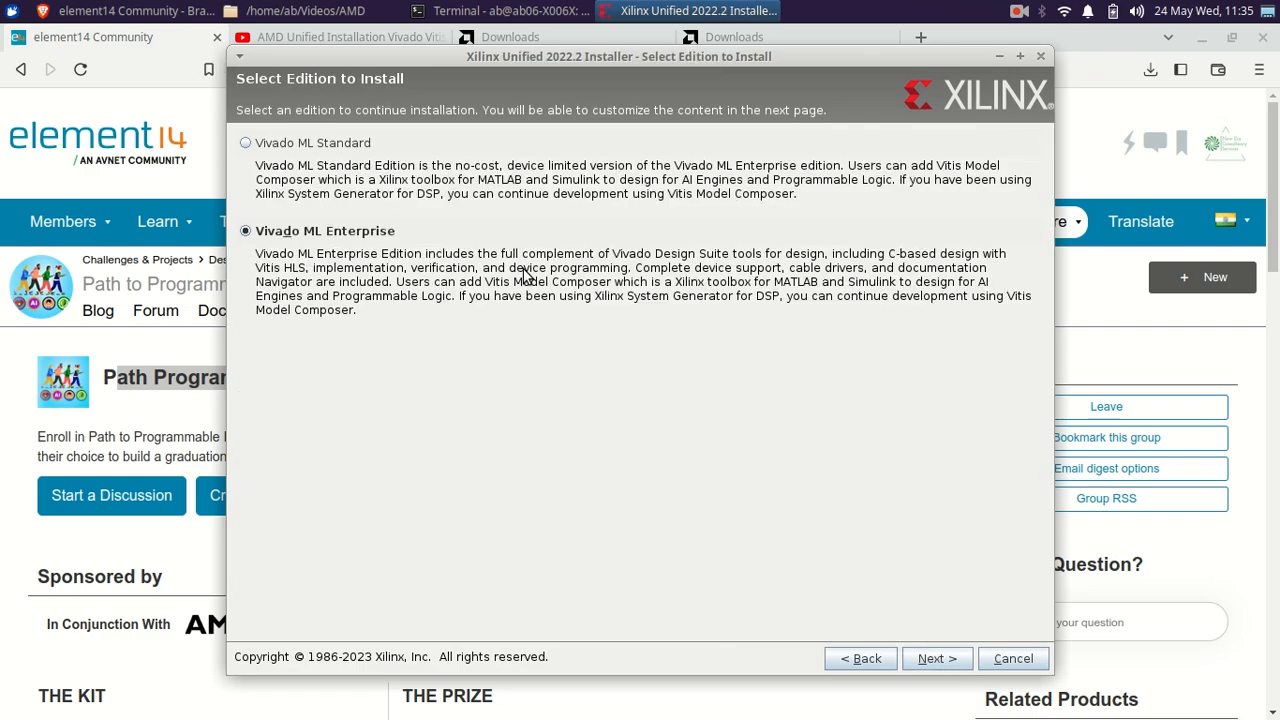
pyautogui.moveTo(524, 278)
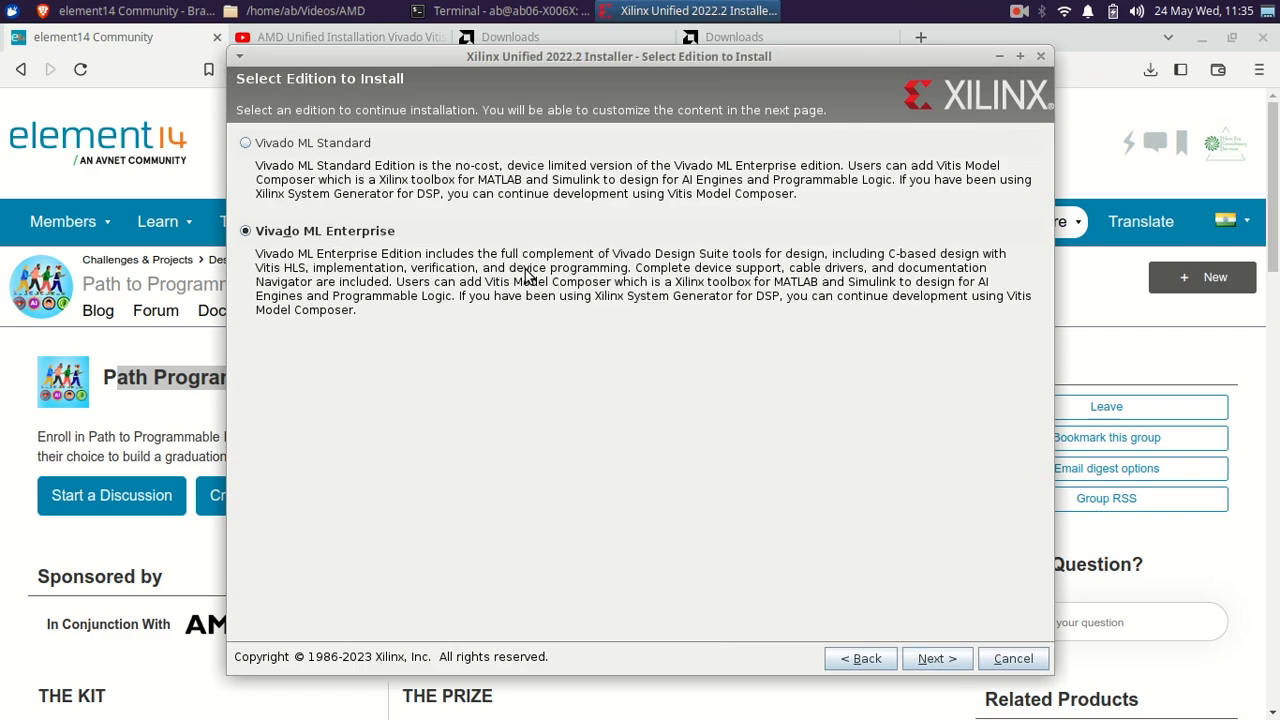
pyautogui.moveTo(856, 338)
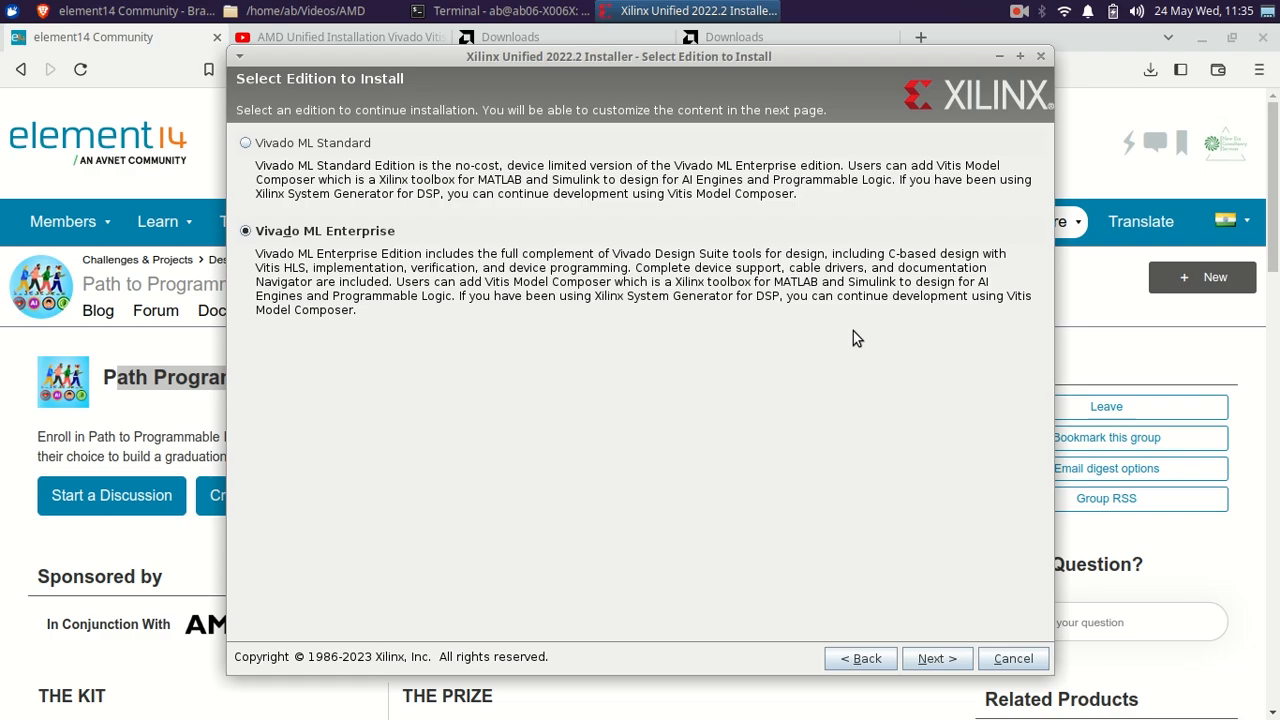
pyautogui.moveTo(330, 158)
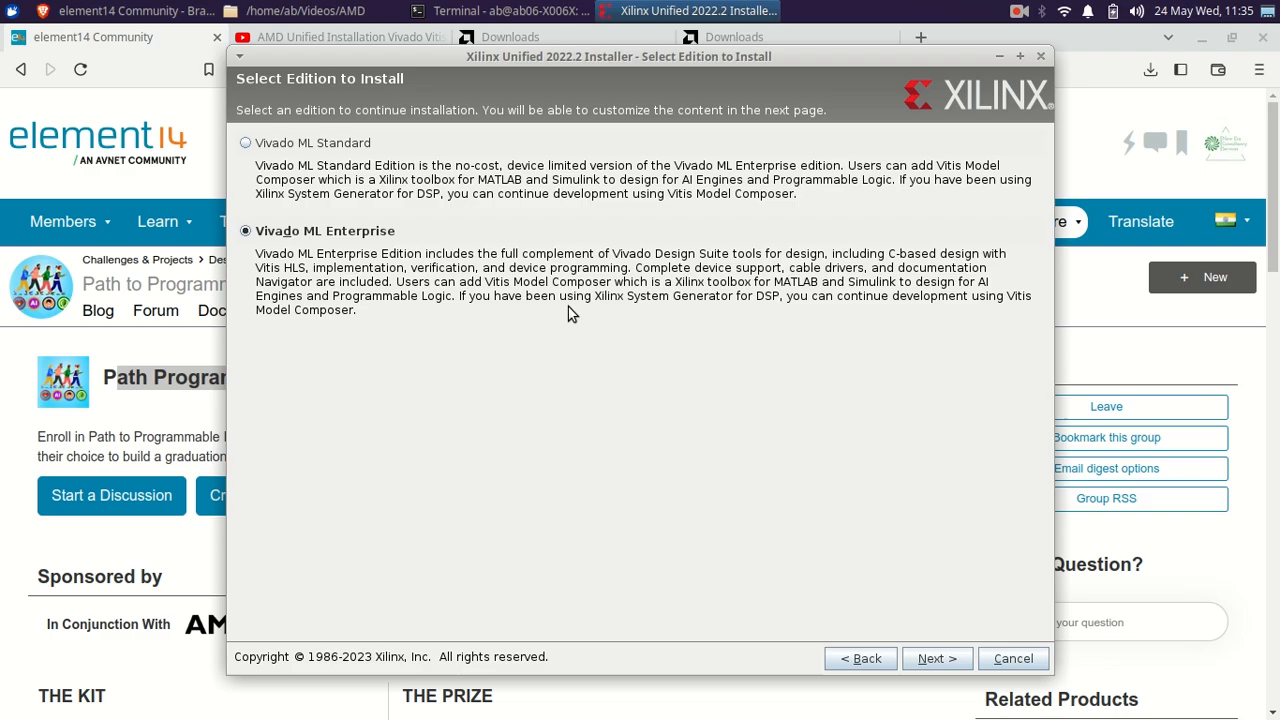
pyautogui.moveTo(490, 340)
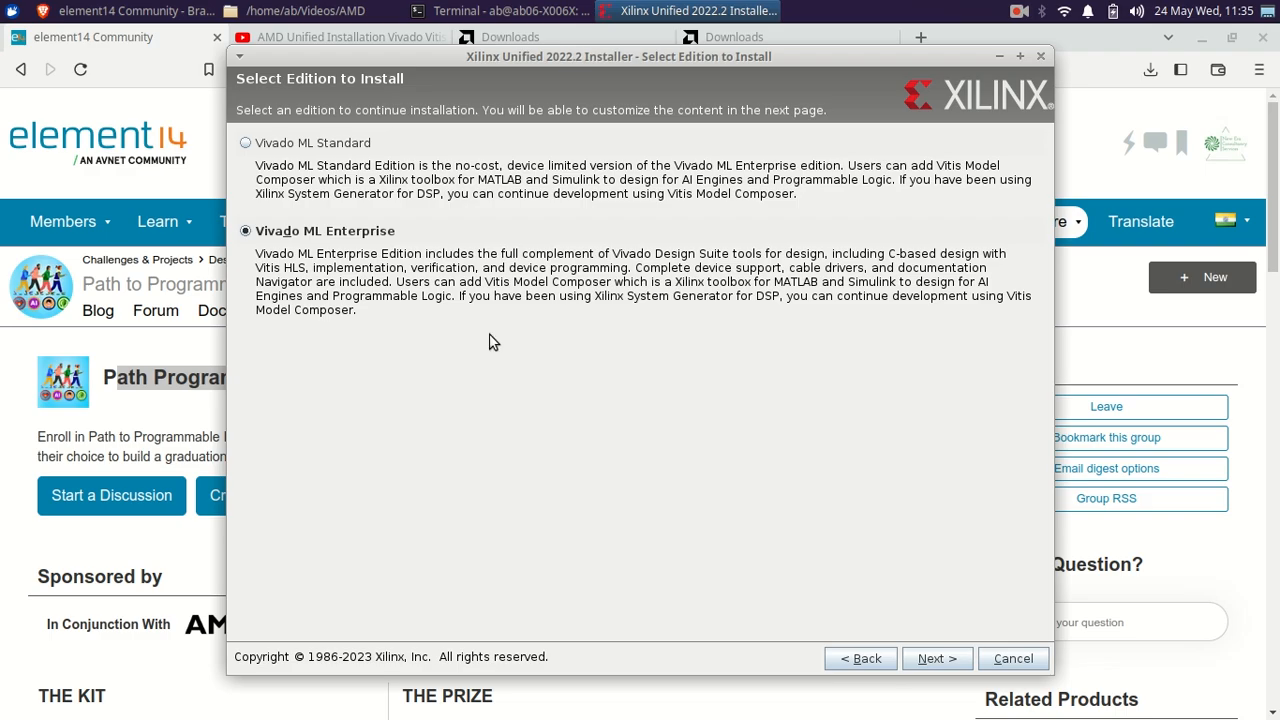
pyautogui.moveTo(444, 56)
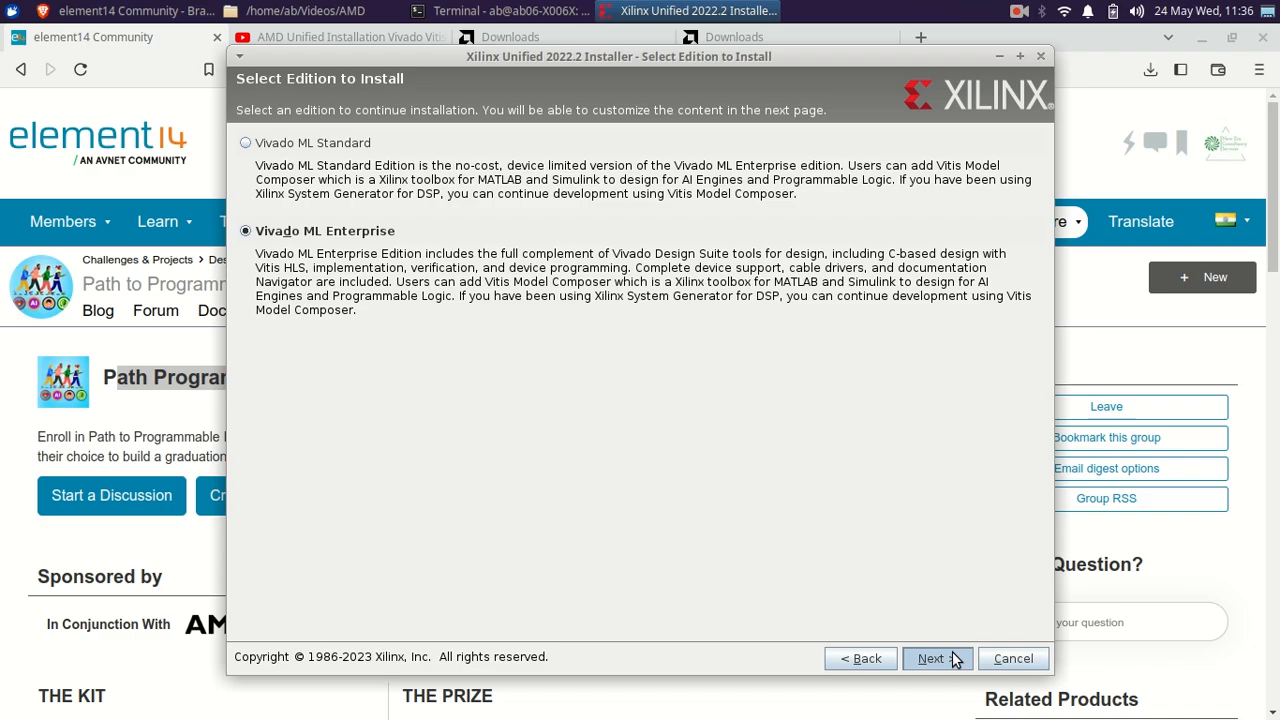
# Accept the Enterprise edition and reach its component customization tree
pyautogui.click(936, 658)
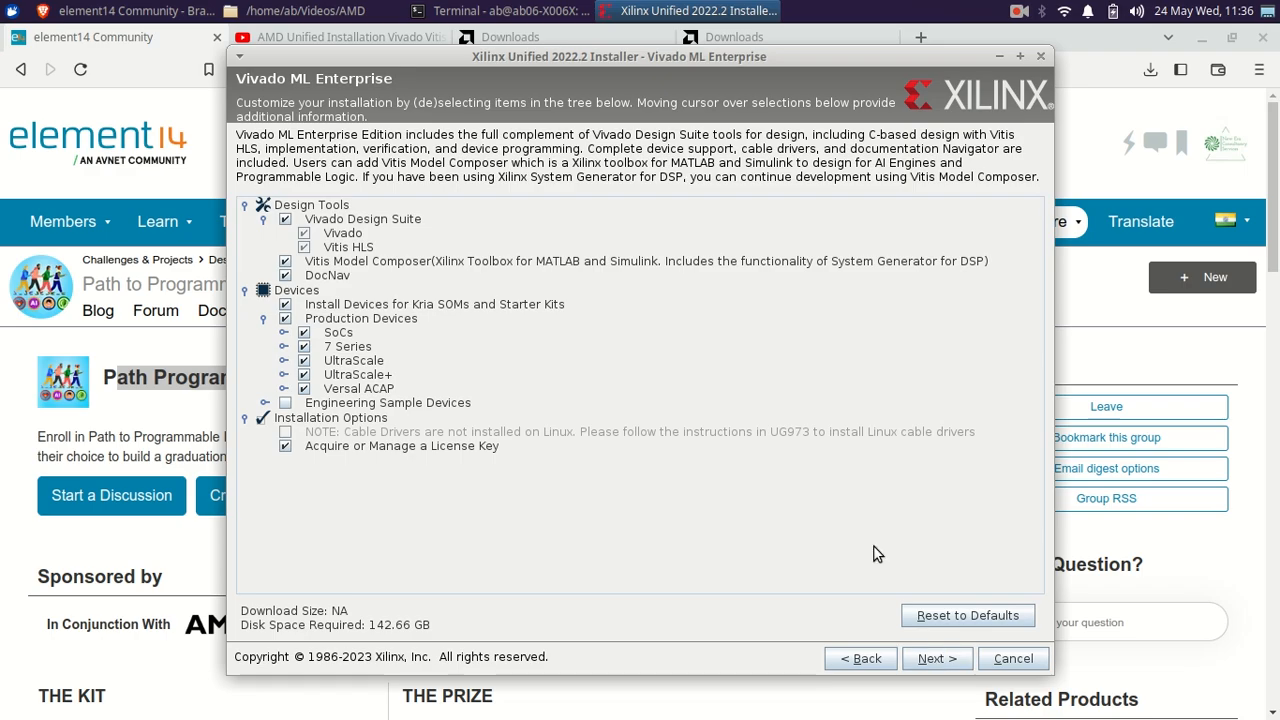
pyautogui.moveTo(936, 658)
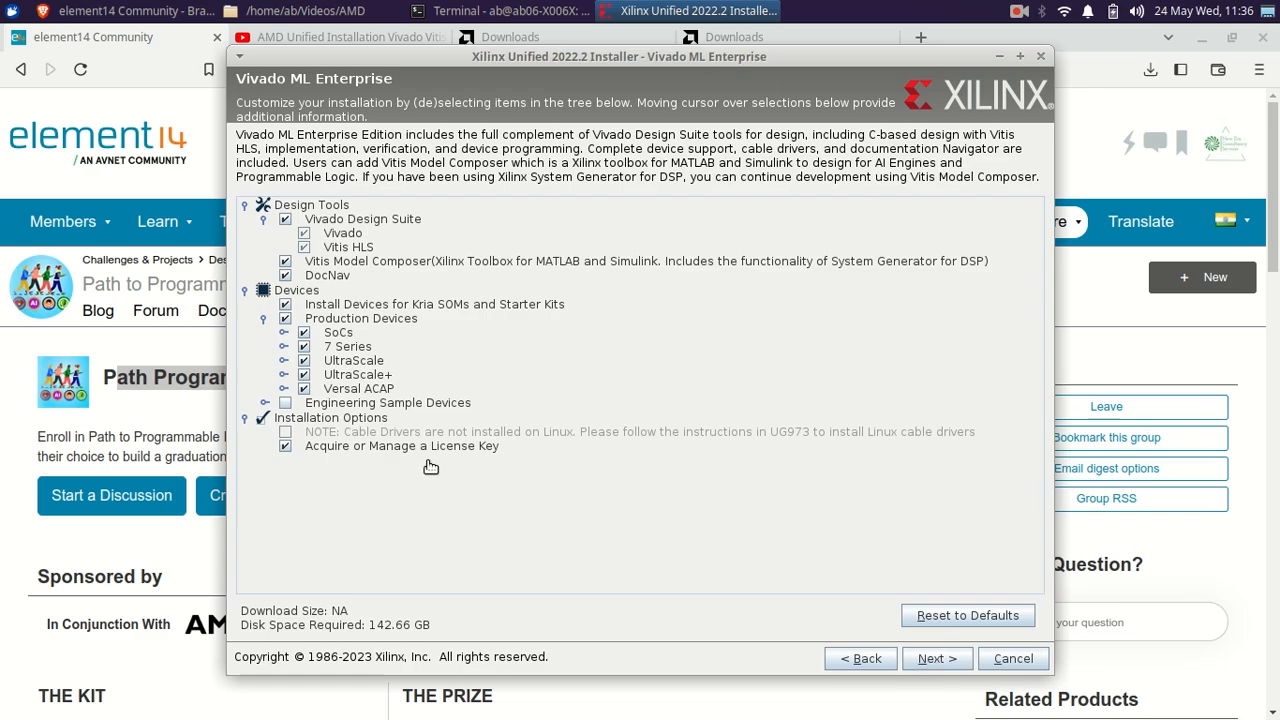
pyautogui.moveTo(936, 658)
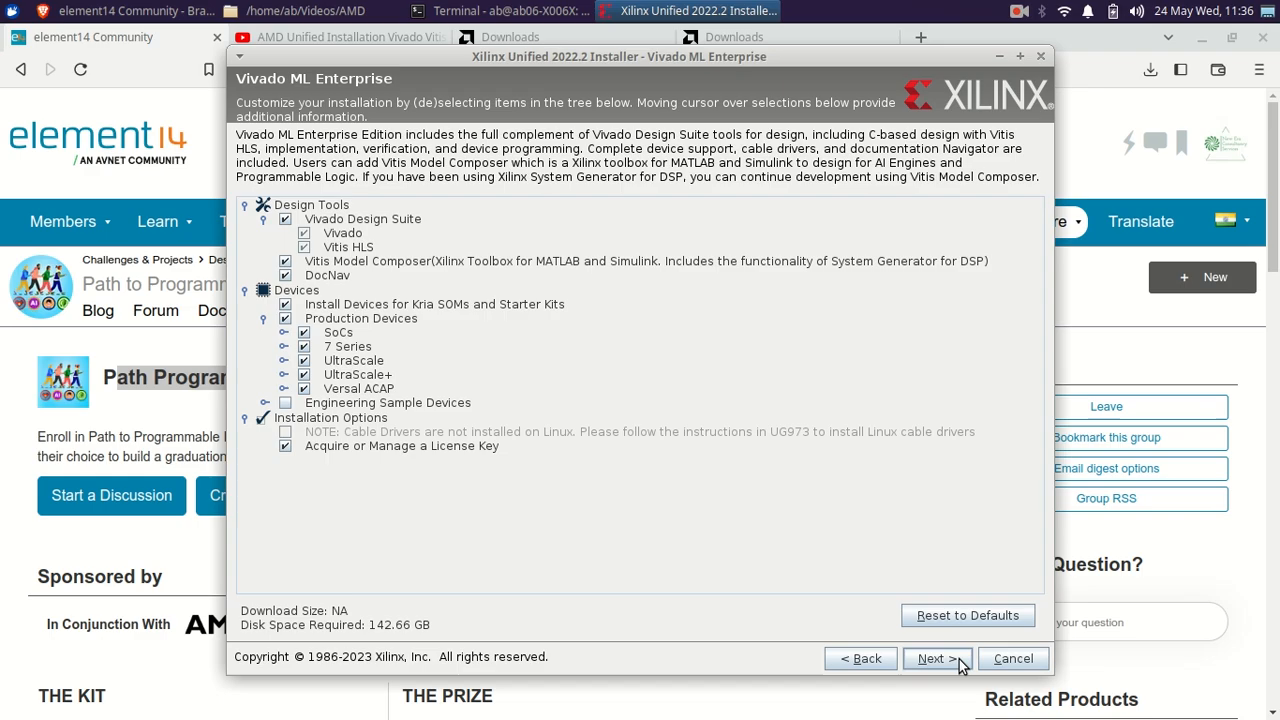
pyautogui.moveTo(860, 658)
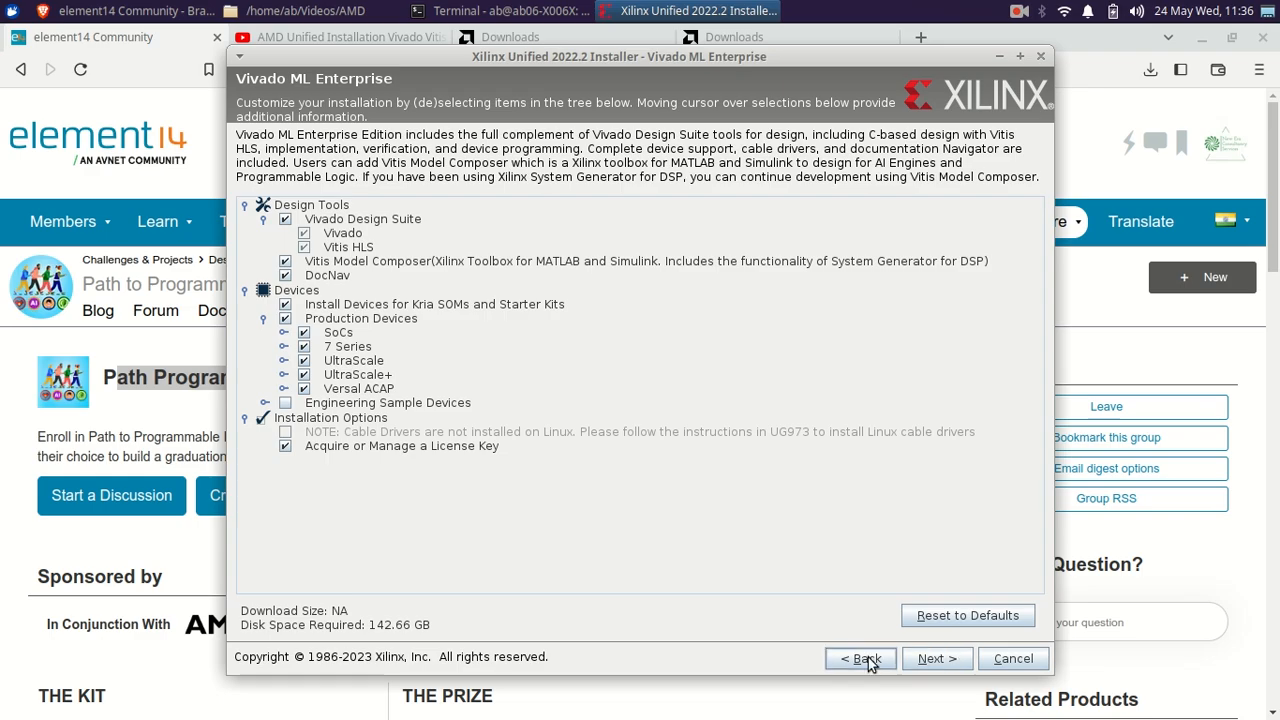
# Go back to product selection and choose Vitis instead of Vivado
pyautogui.click(860, 658)
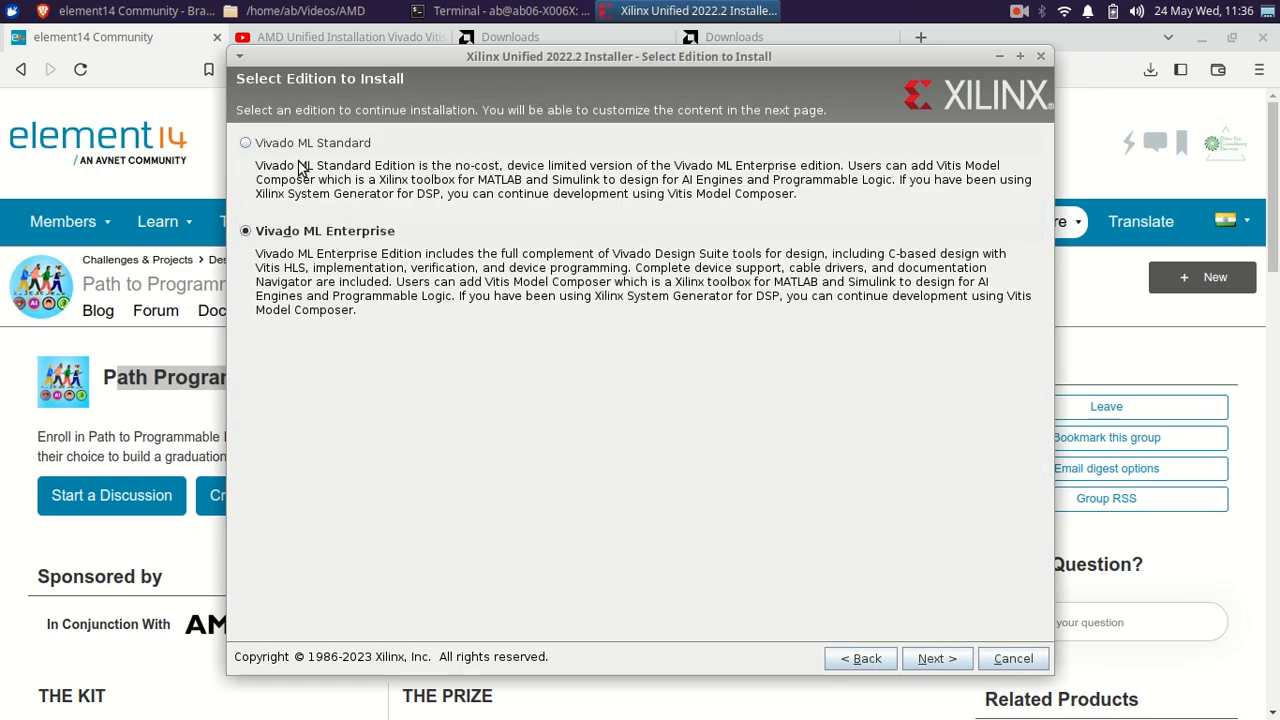
pyautogui.click(936, 658)
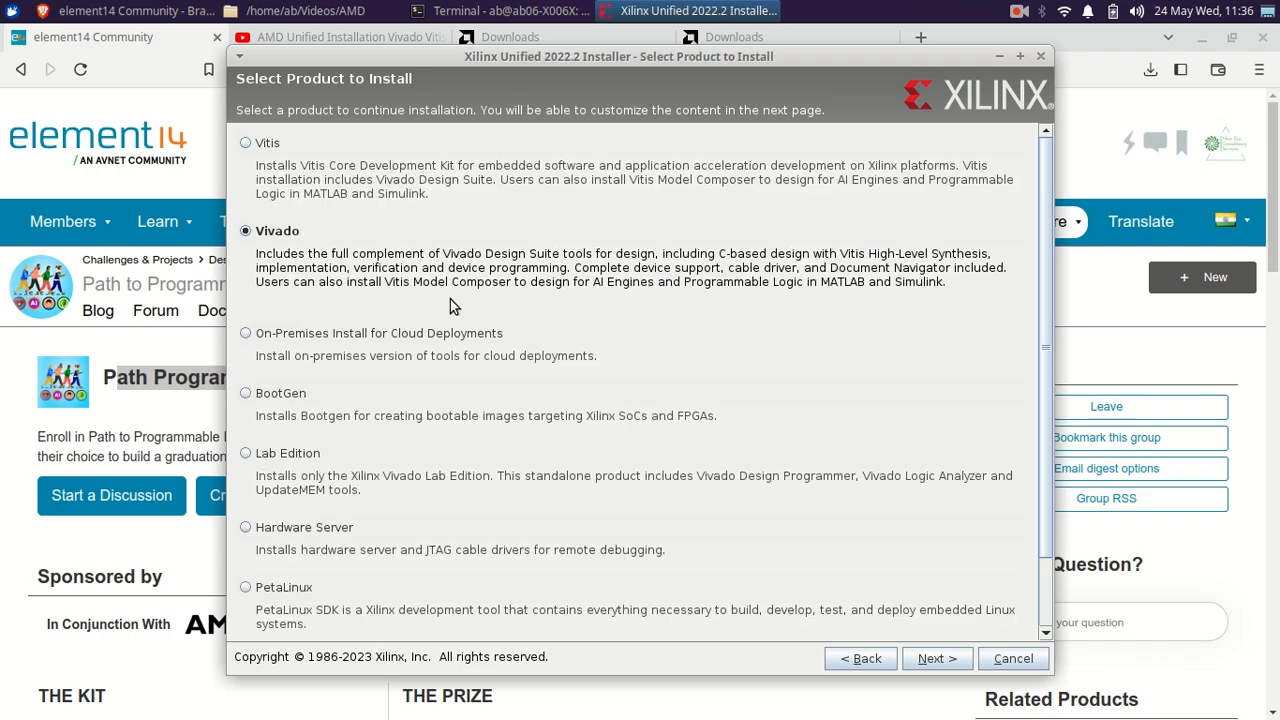
pyautogui.click(244, 142)
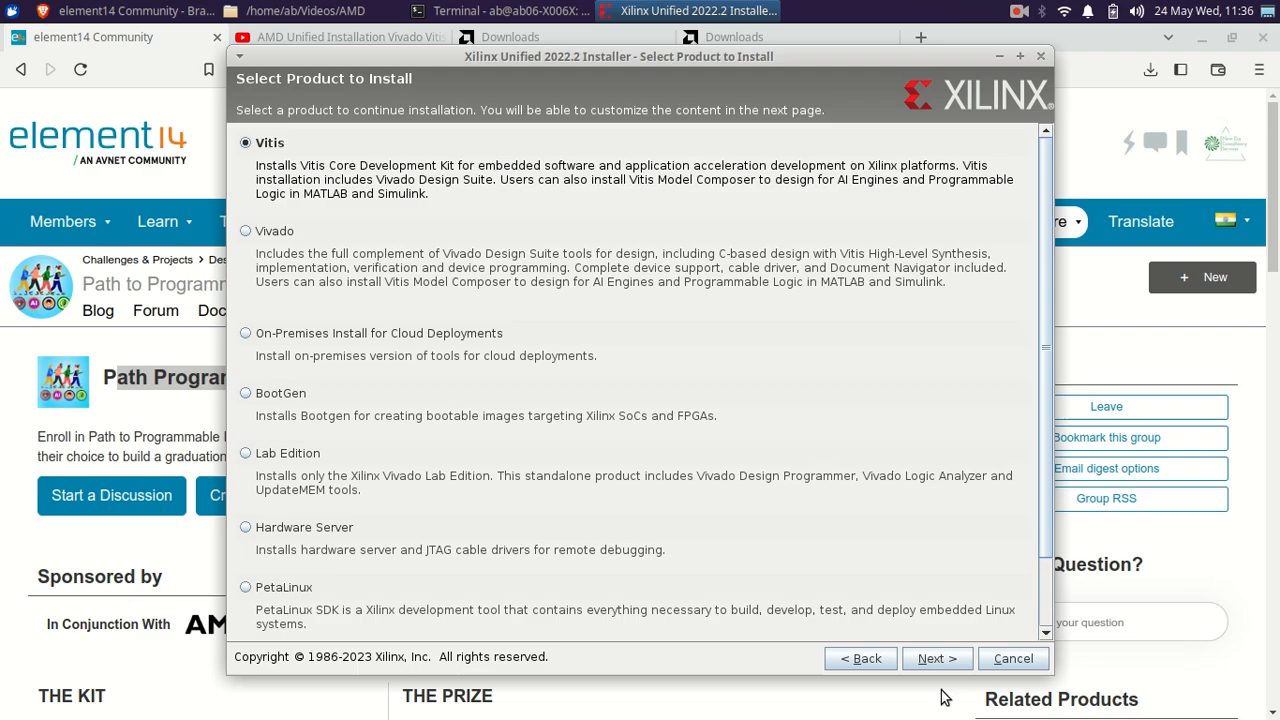
# Reach the Vitis component list and include Engineering Sample Devices for Custom Platforms
pyautogui.click(936, 658)
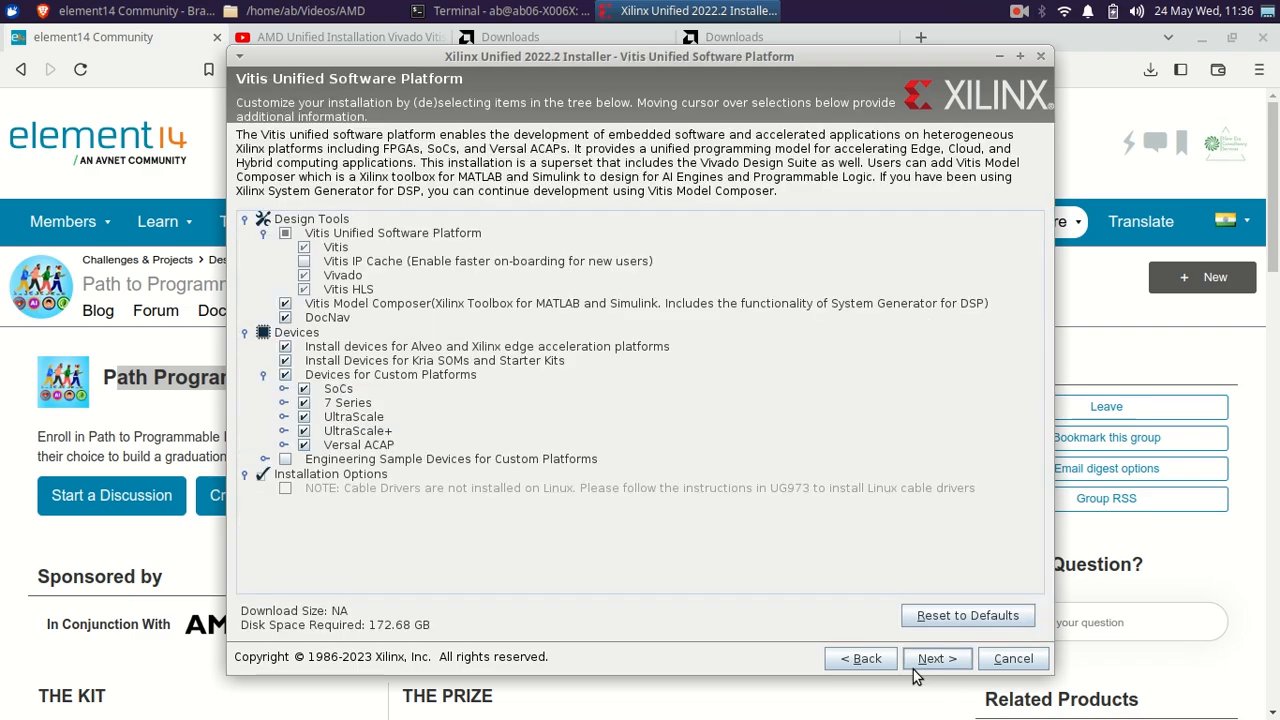
pyautogui.click(284, 458)
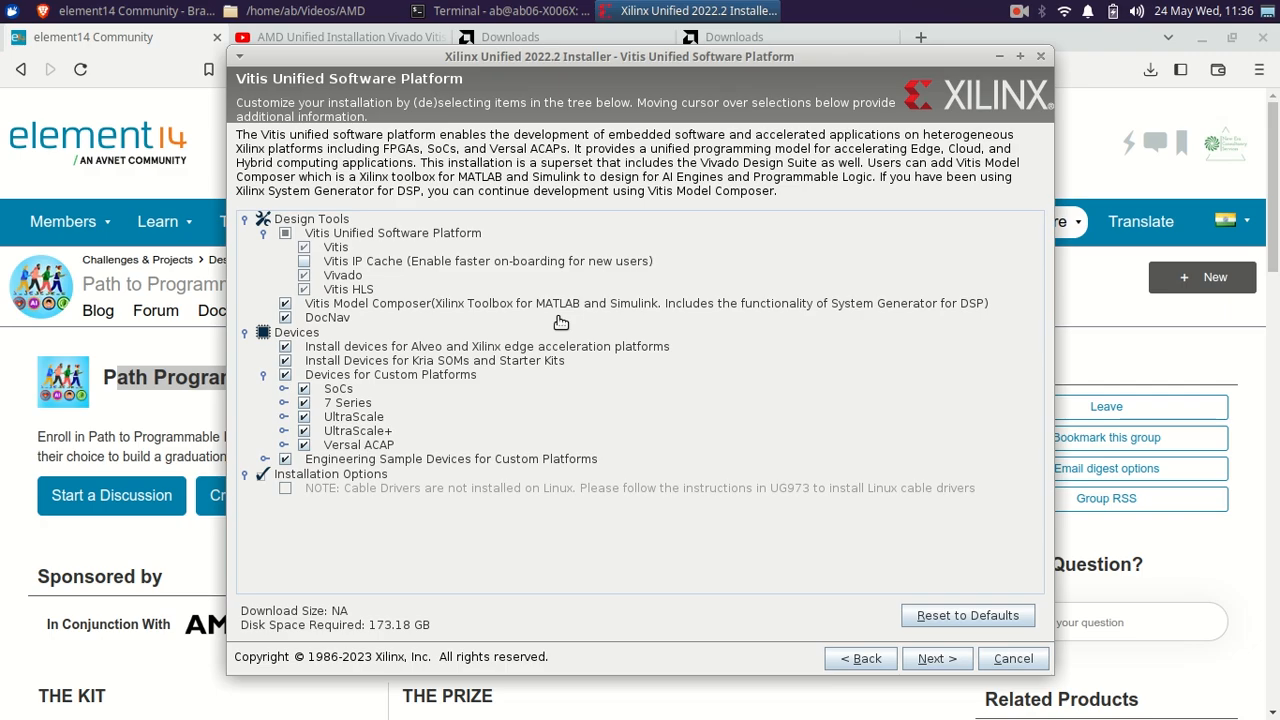
pyautogui.moveTo(752, 480)
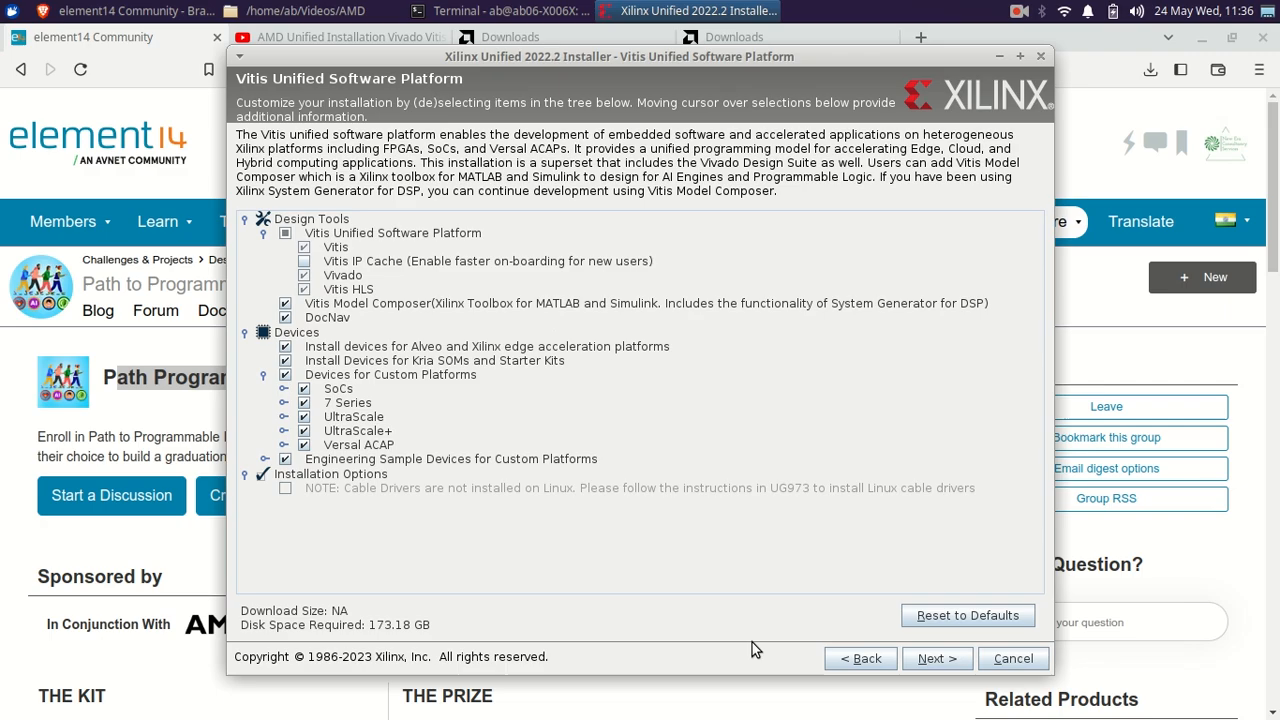
pyautogui.moveTo(276, 348)
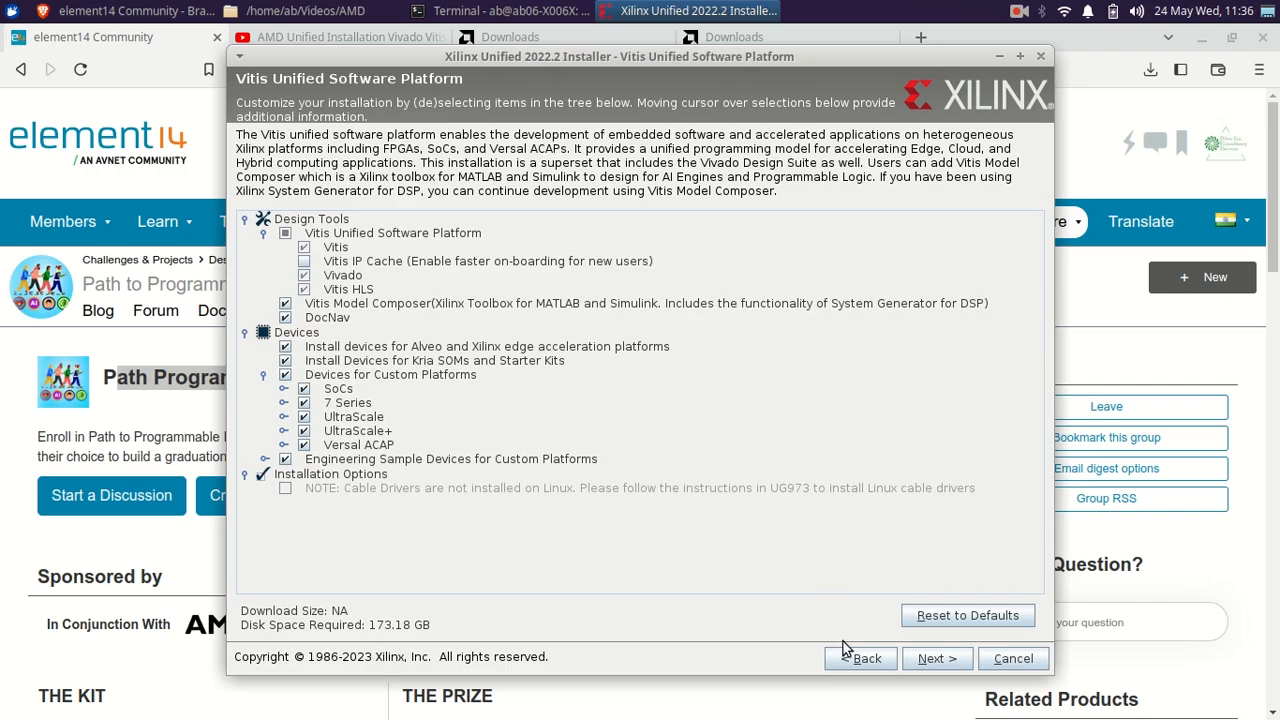
pyautogui.moveTo(848, 650)
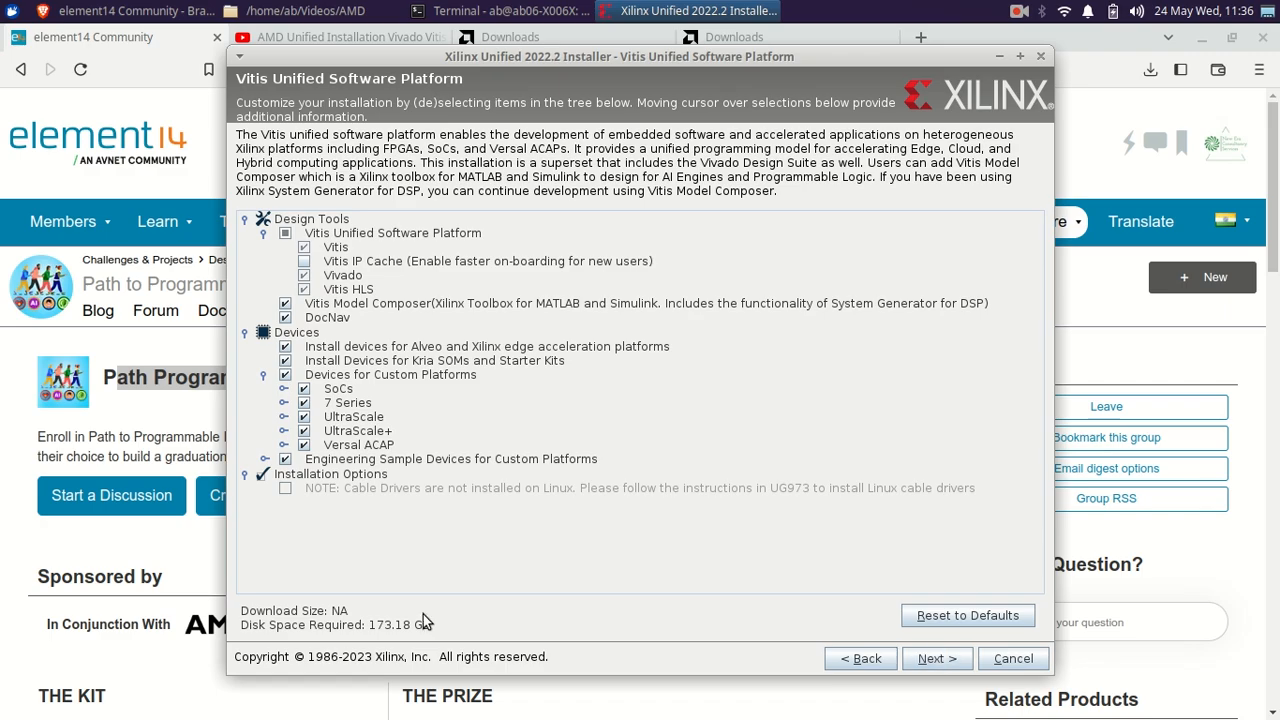
pyautogui.moveTo(392, 638)
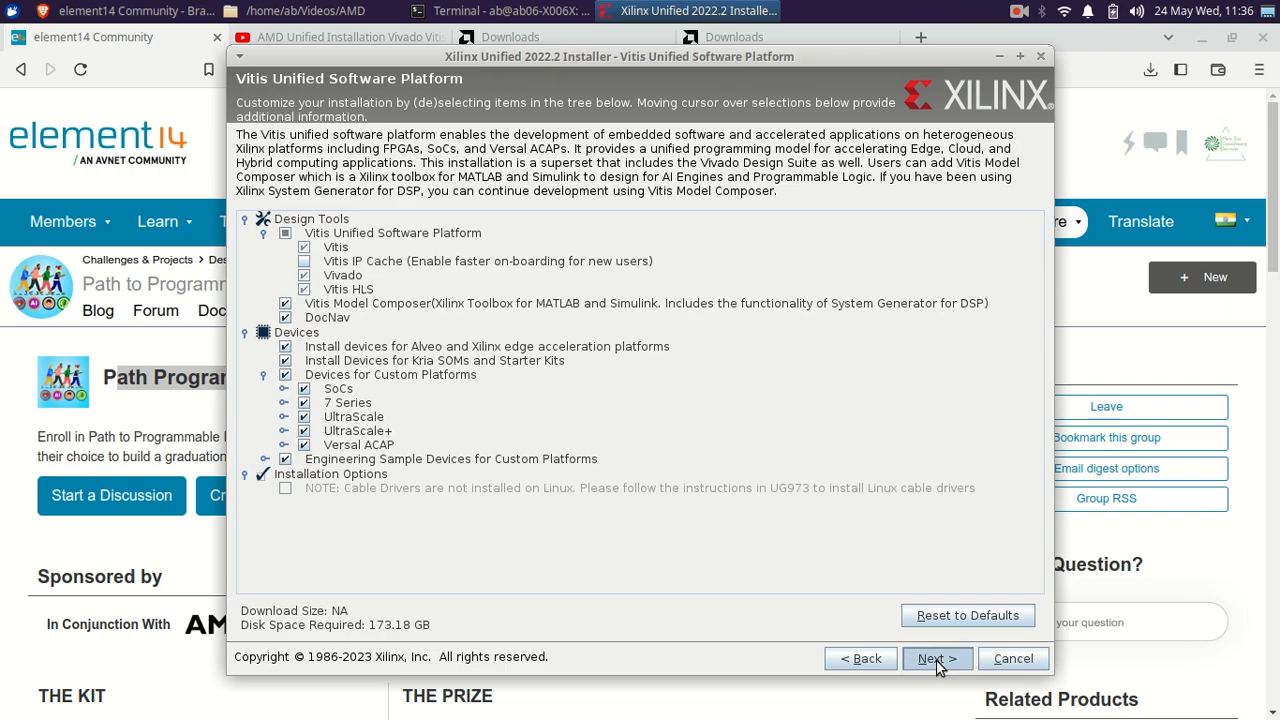
# Accept the Vitis, Model Composer and third-party Model Composer licenses and continue to destination selection
pyautogui.click(936, 658)
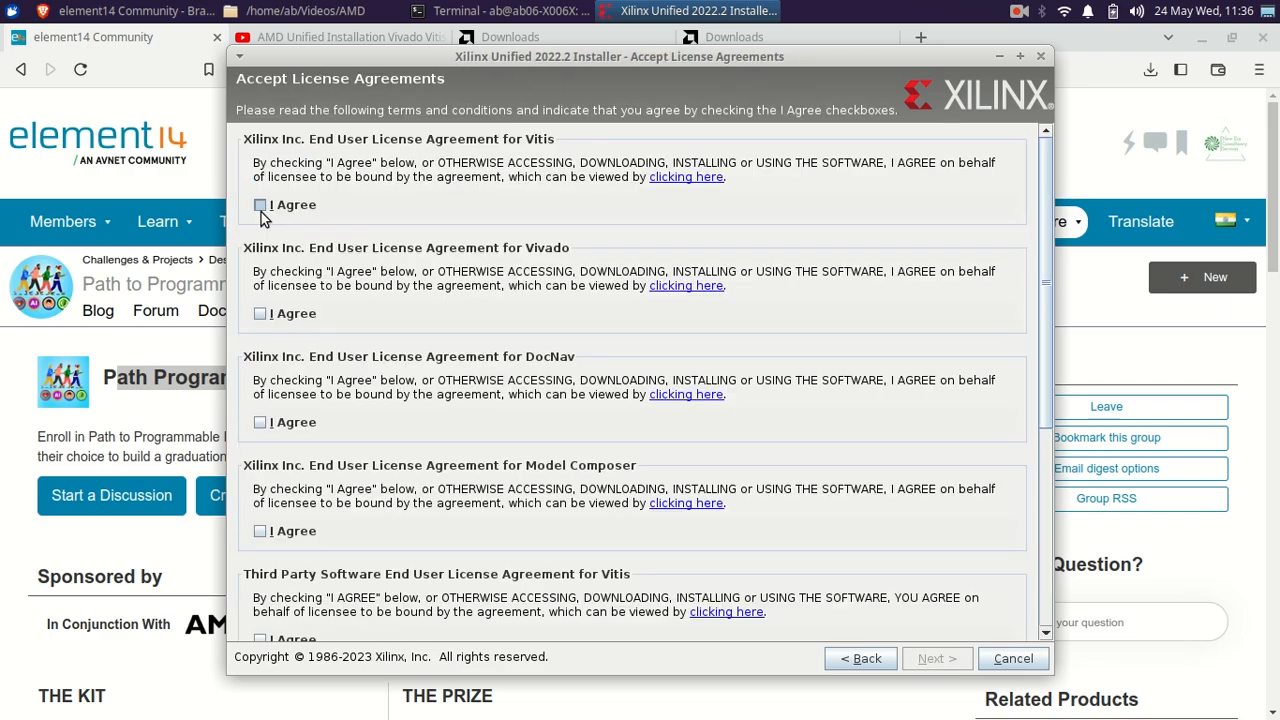
pyautogui.click(260, 420)
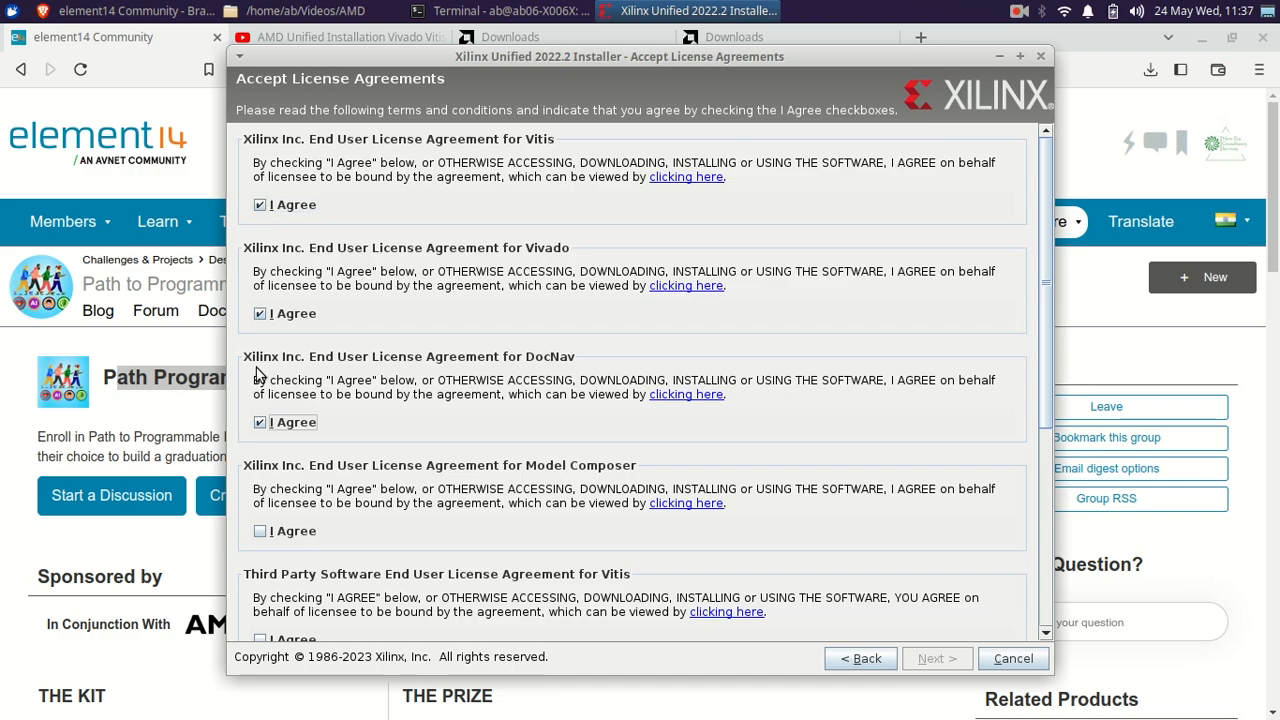
pyautogui.moveTo(258, 366)
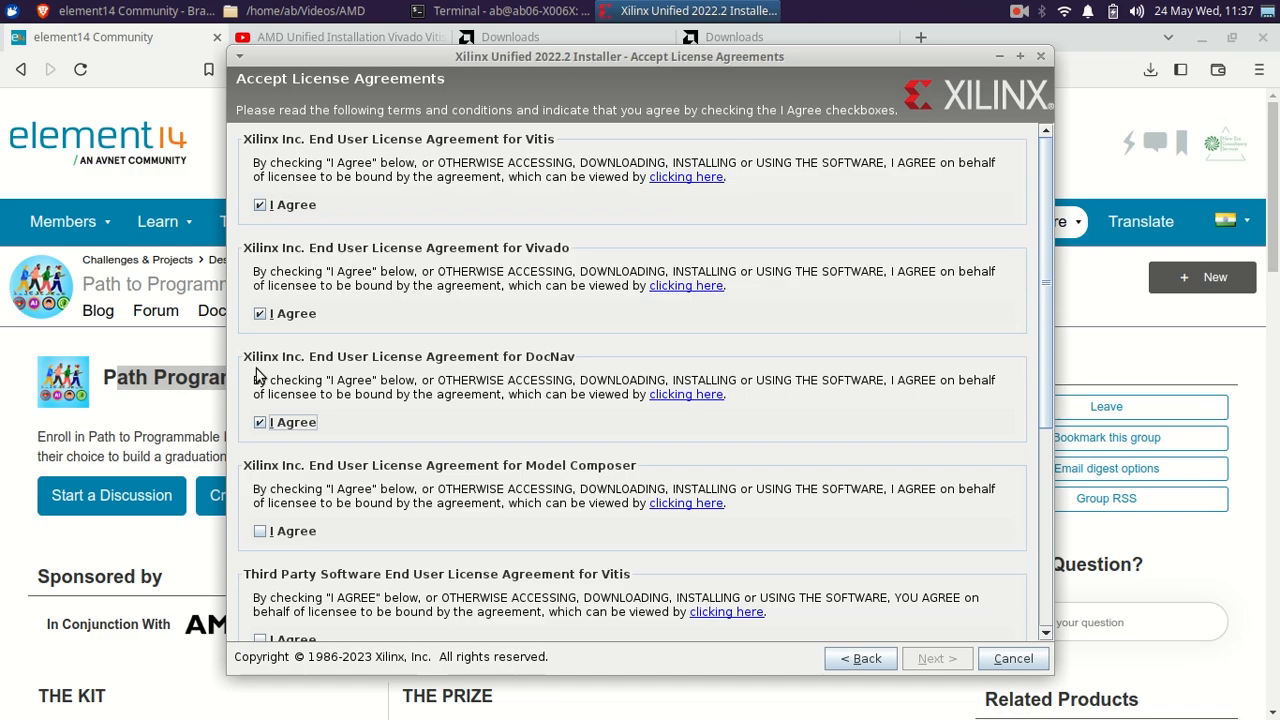
pyautogui.click(260, 532)
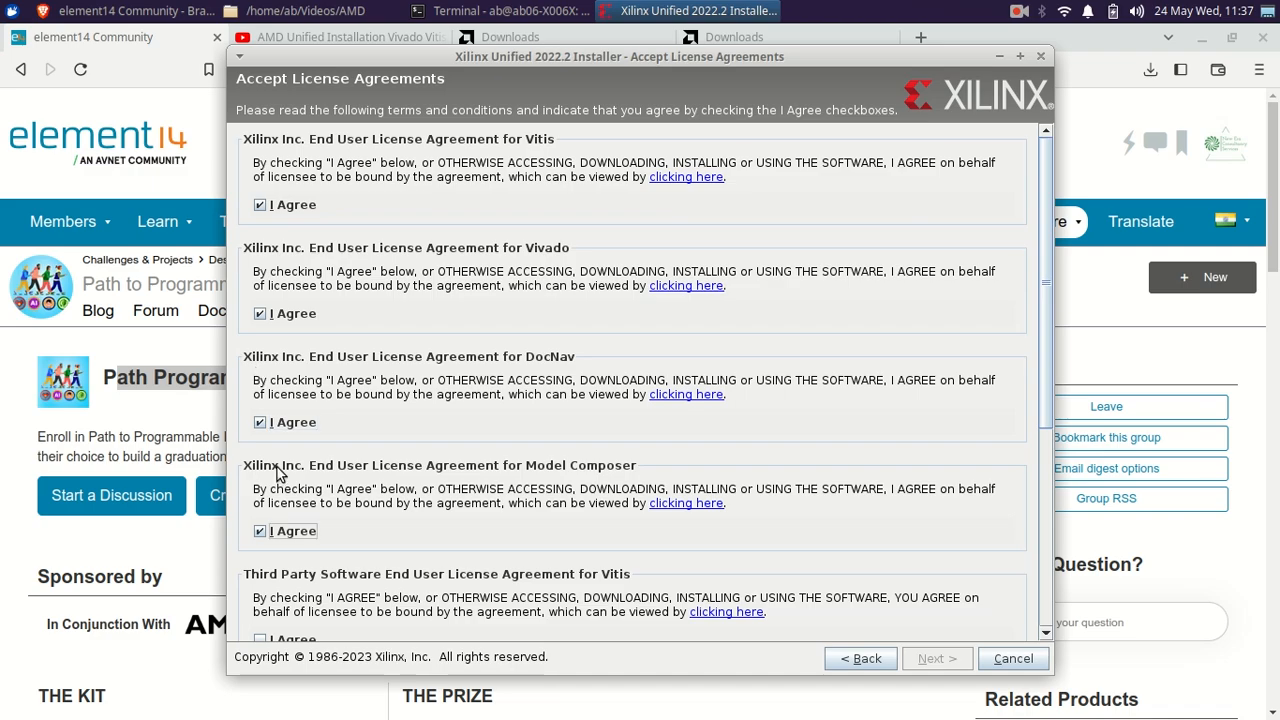
pyautogui.scroll(-3)
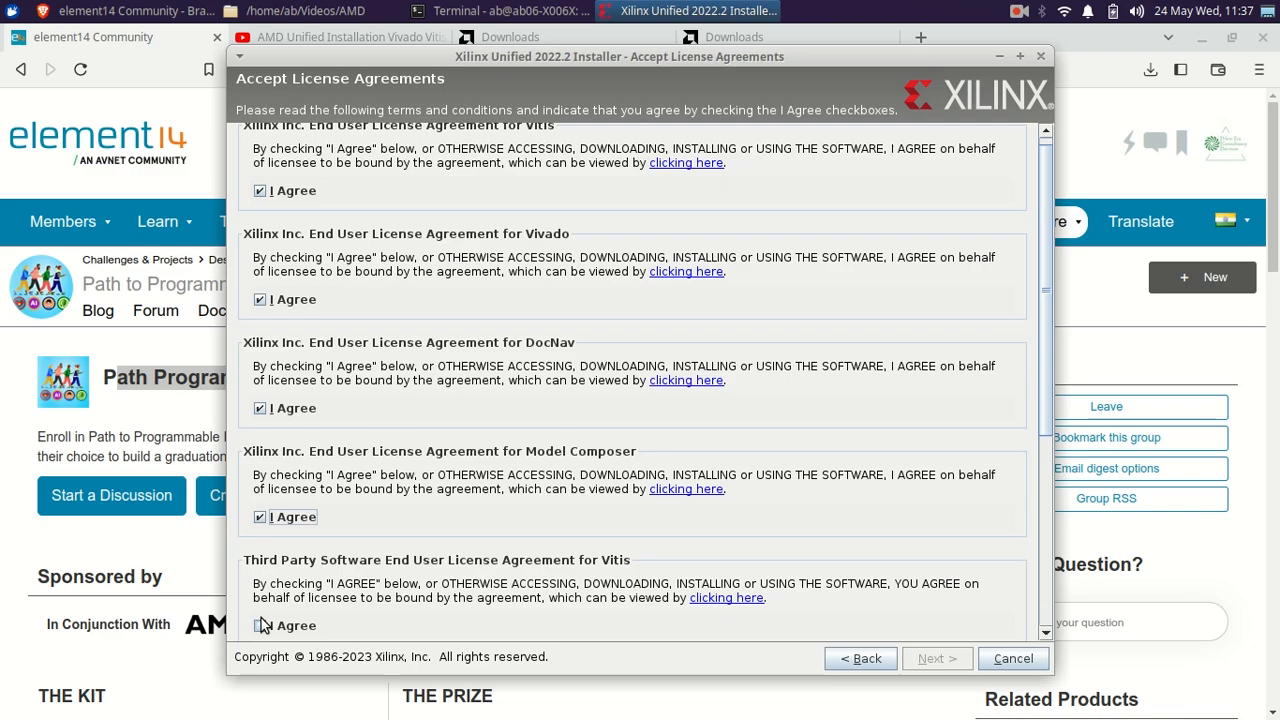
pyautogui.scroll(-3)
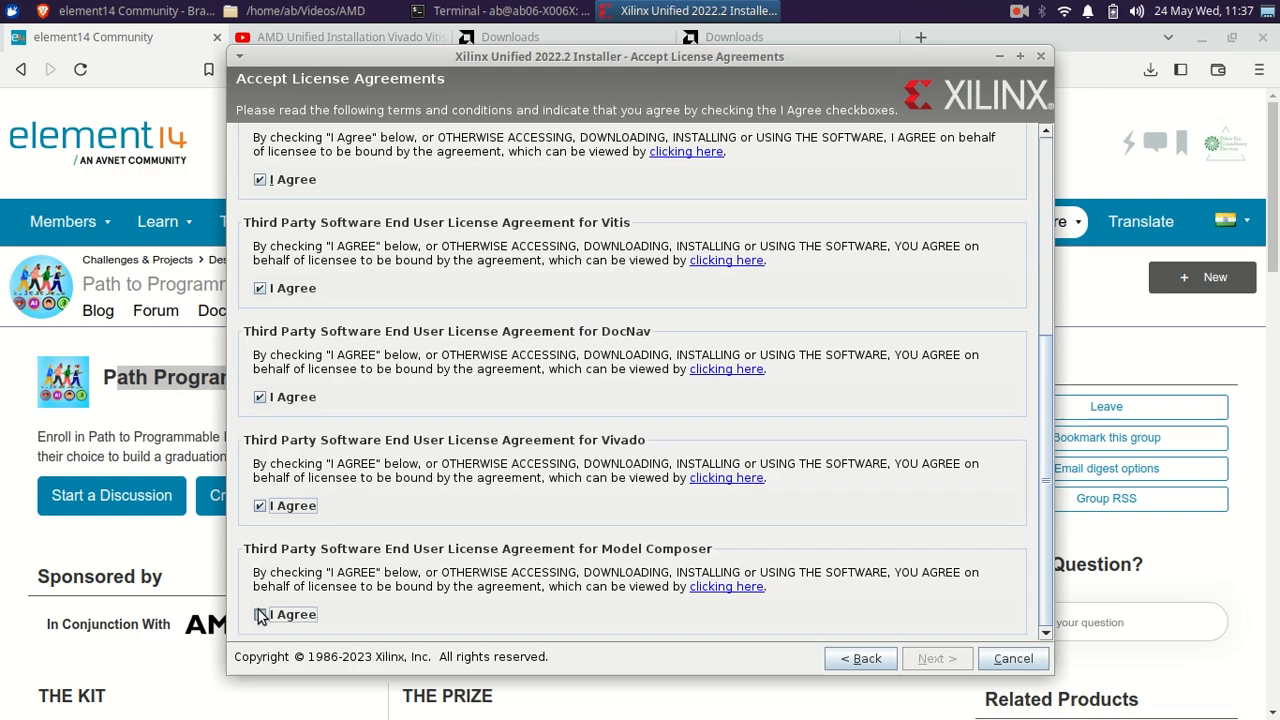
pyautogui.click(260, 614)
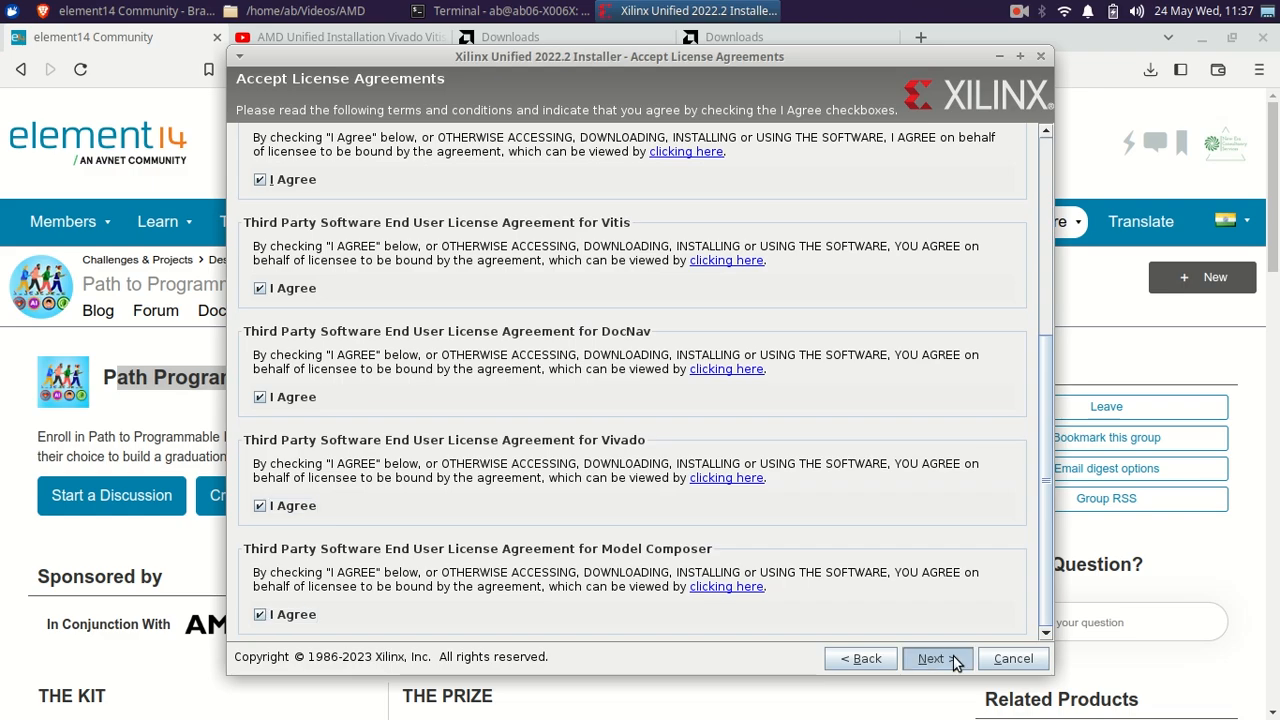
pyautogui.click(936, 658)
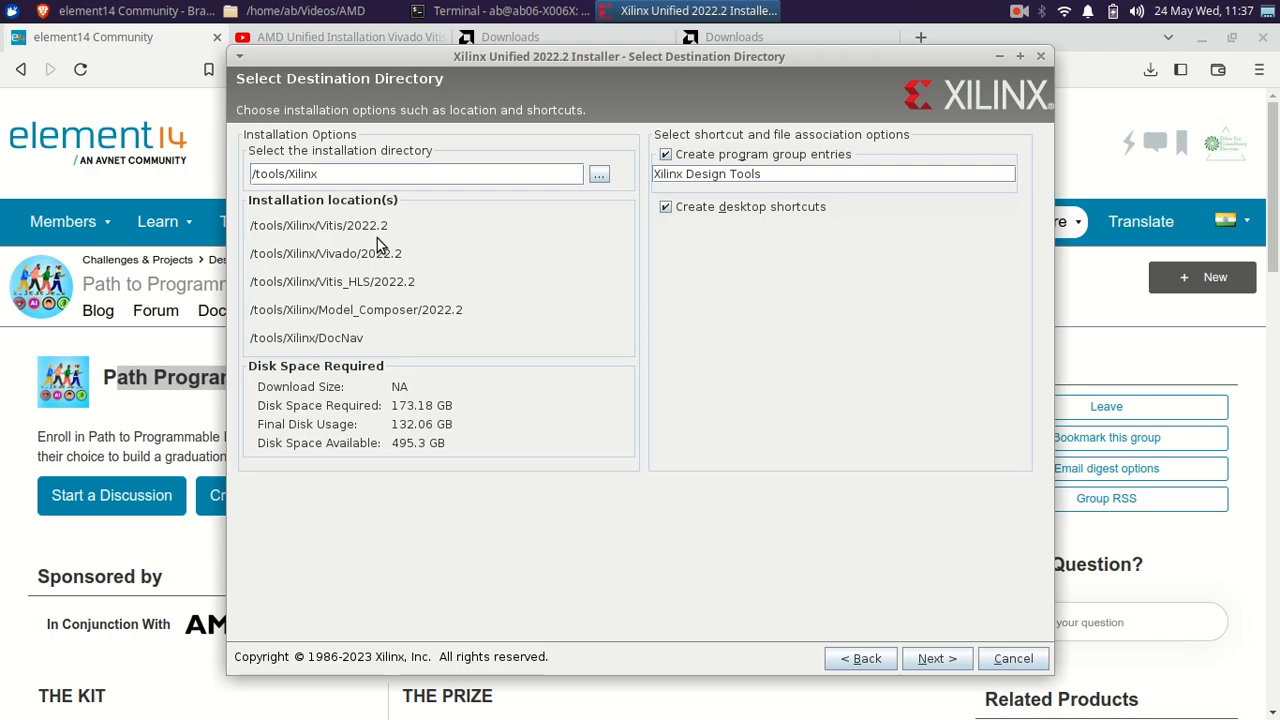
pyautogui.moveTo(388, 388)
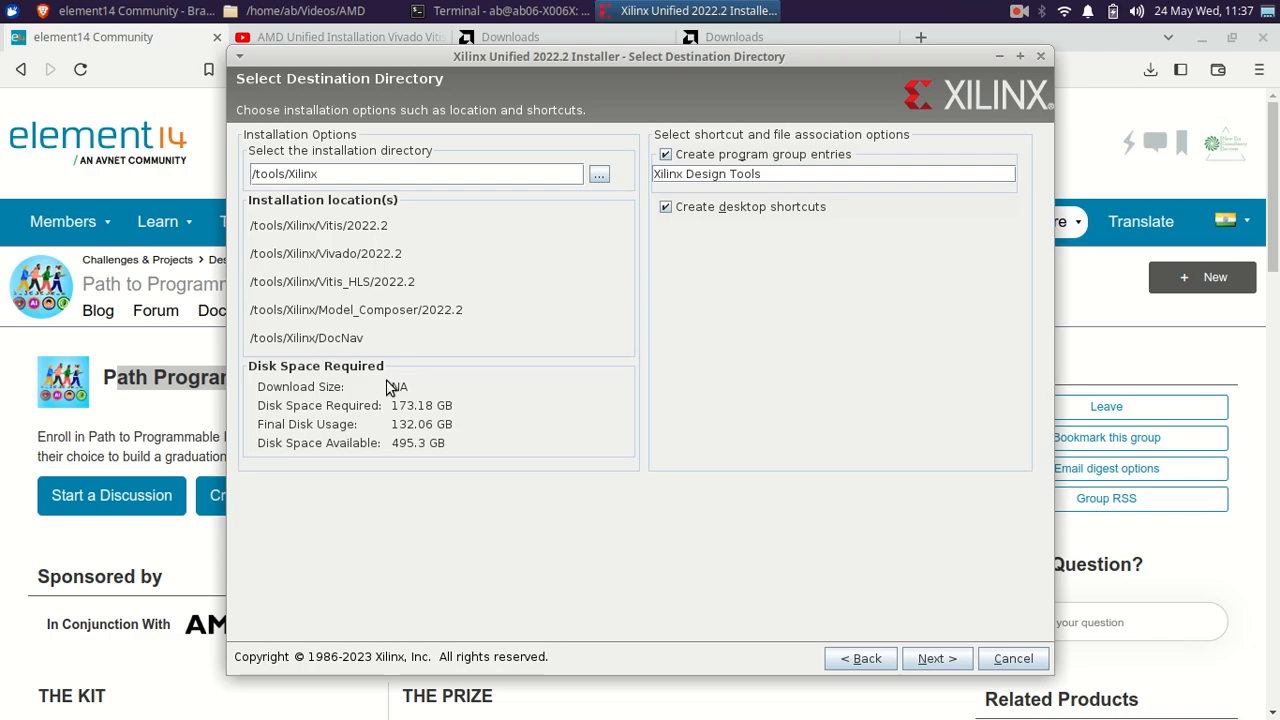
pyautogui.moveTo(440, 434)
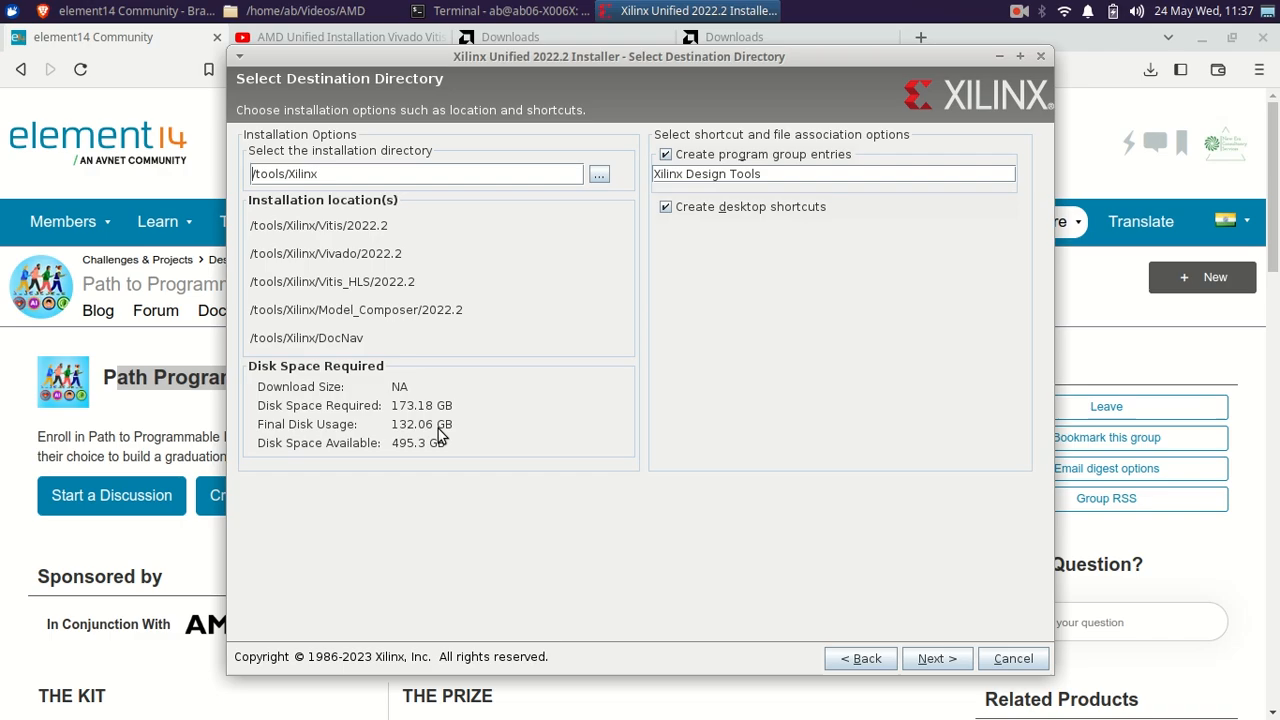
pyautogui.moveTo(462, 436)
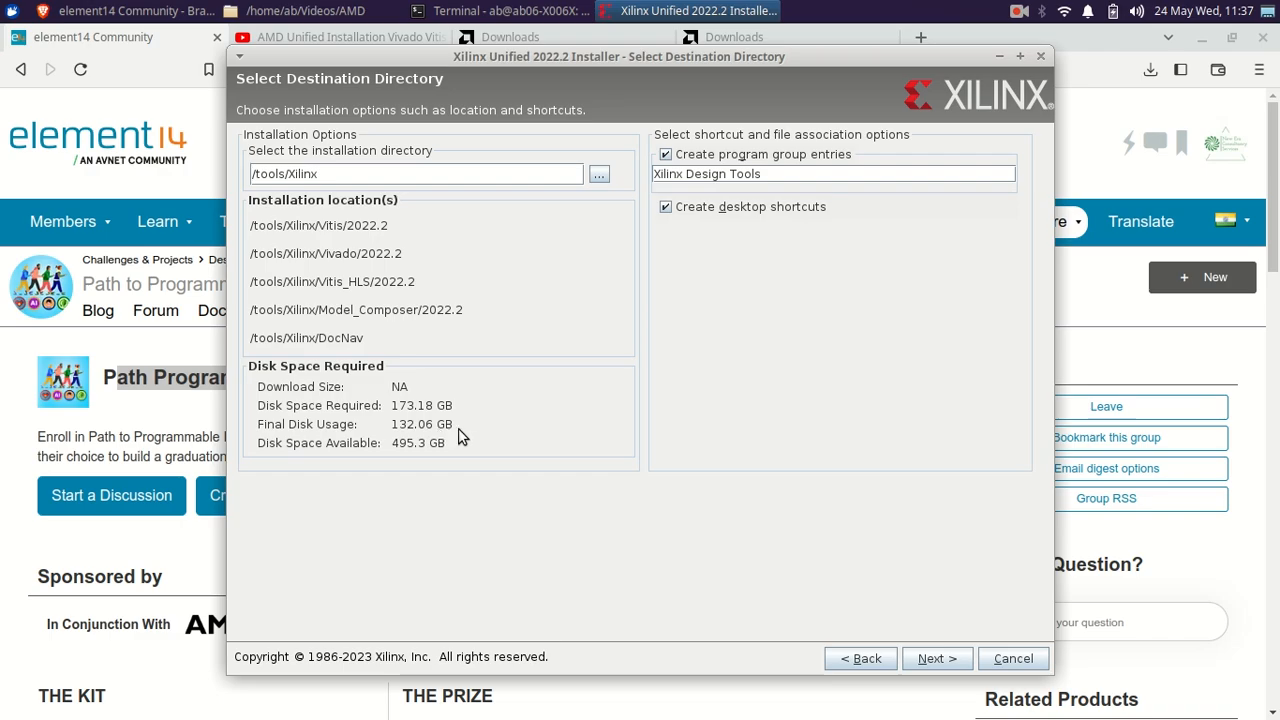
pyautogui.moveTo(816, 580)
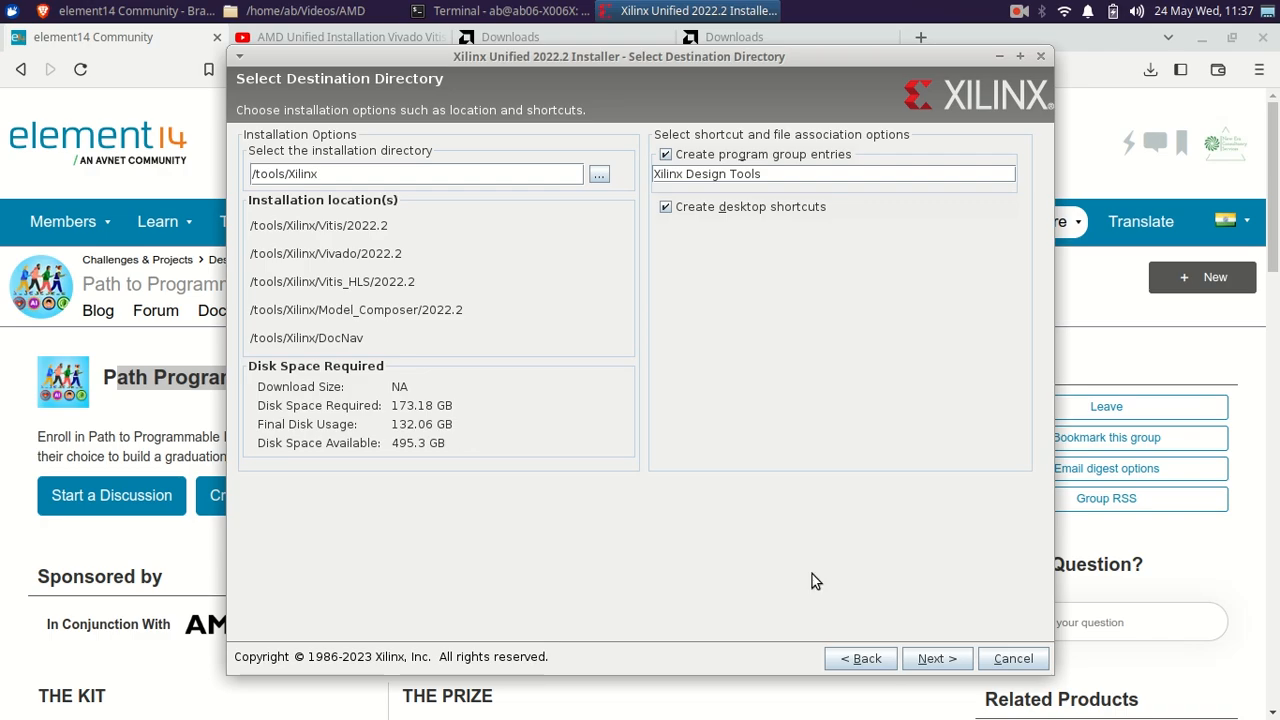
pyautogui.click(936, 658)
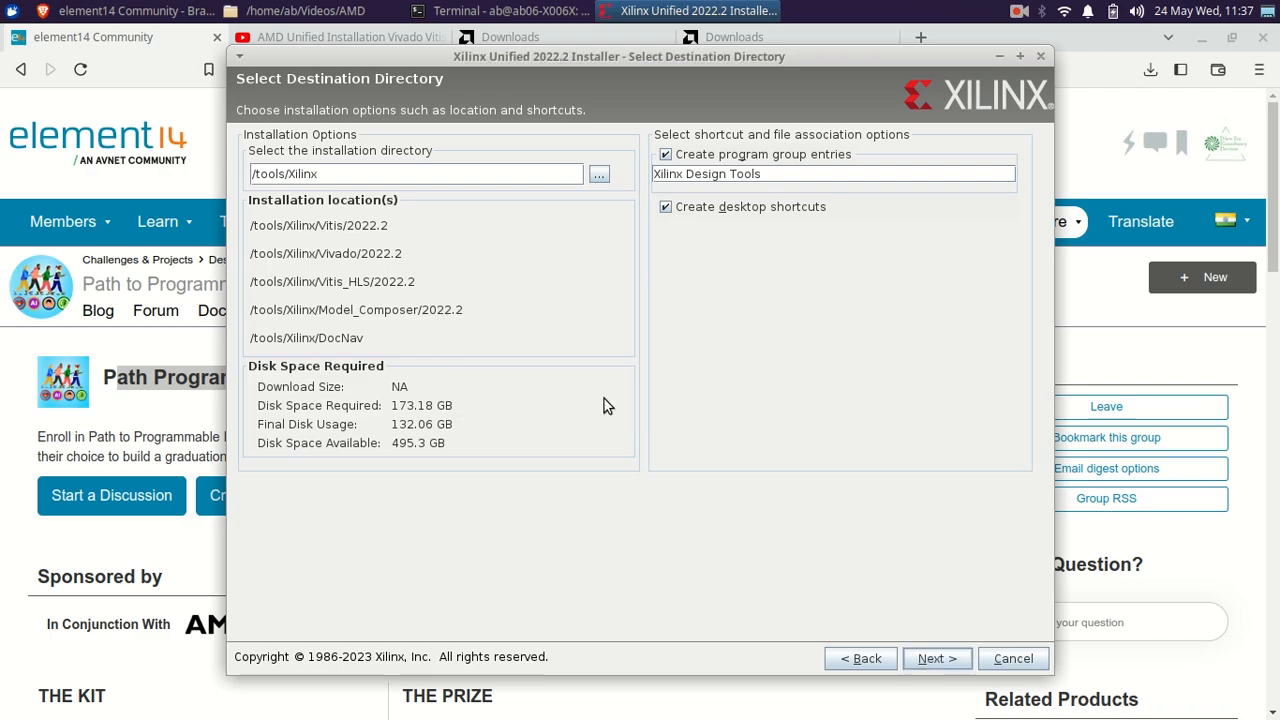
# Confirm the Installation Summary and start the install, showing Installation Progress at 0%
pyautogui.click(936, 658)
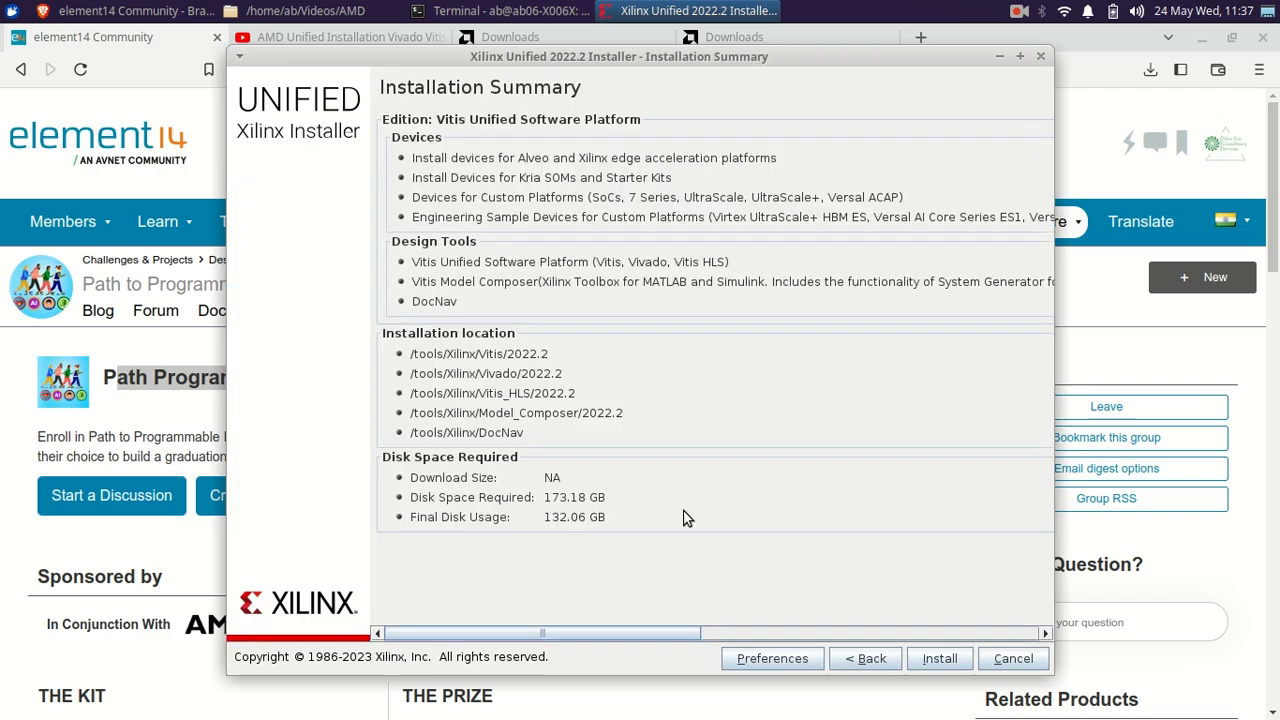
pyautogui.moveTo(824, 330)
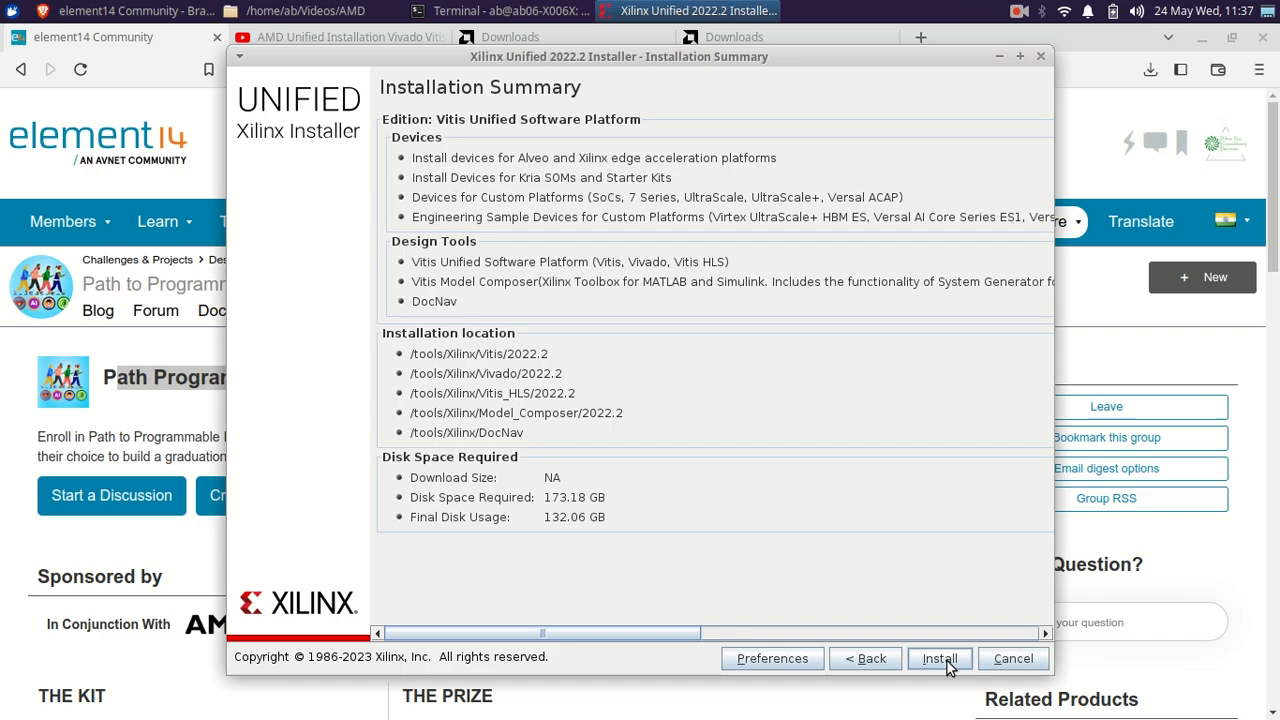
pyautogui.click(938, 658)
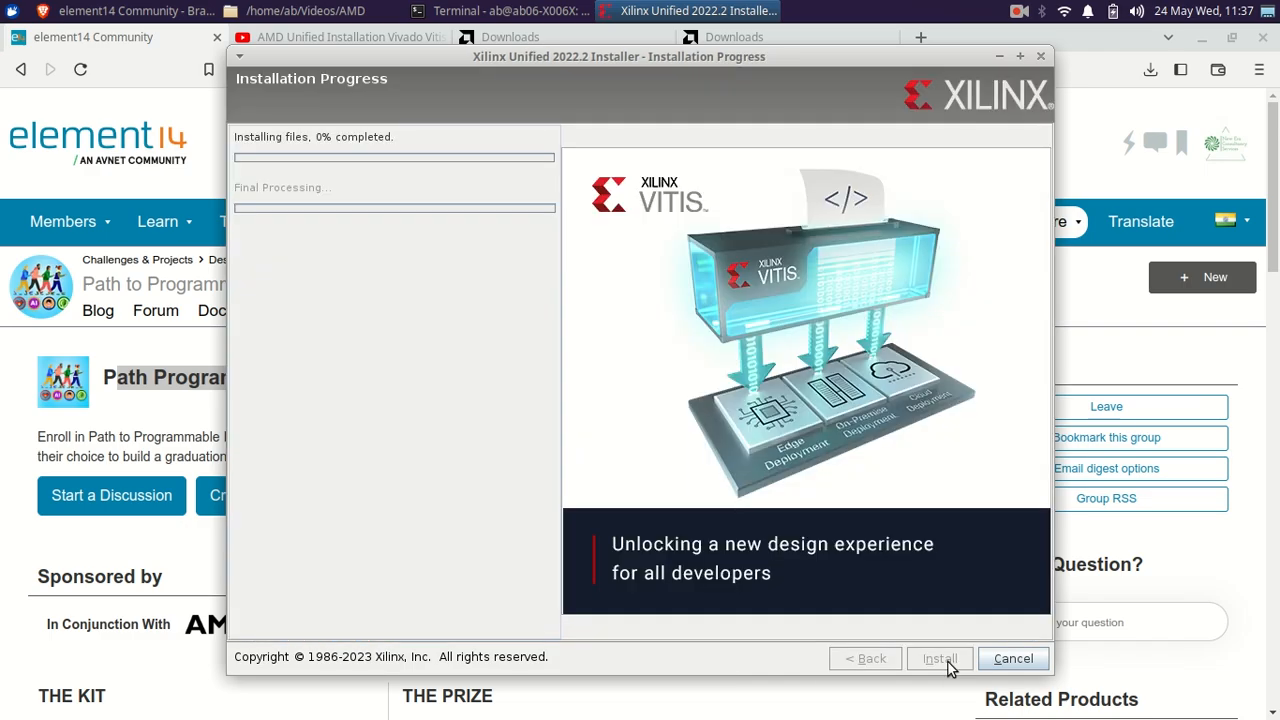